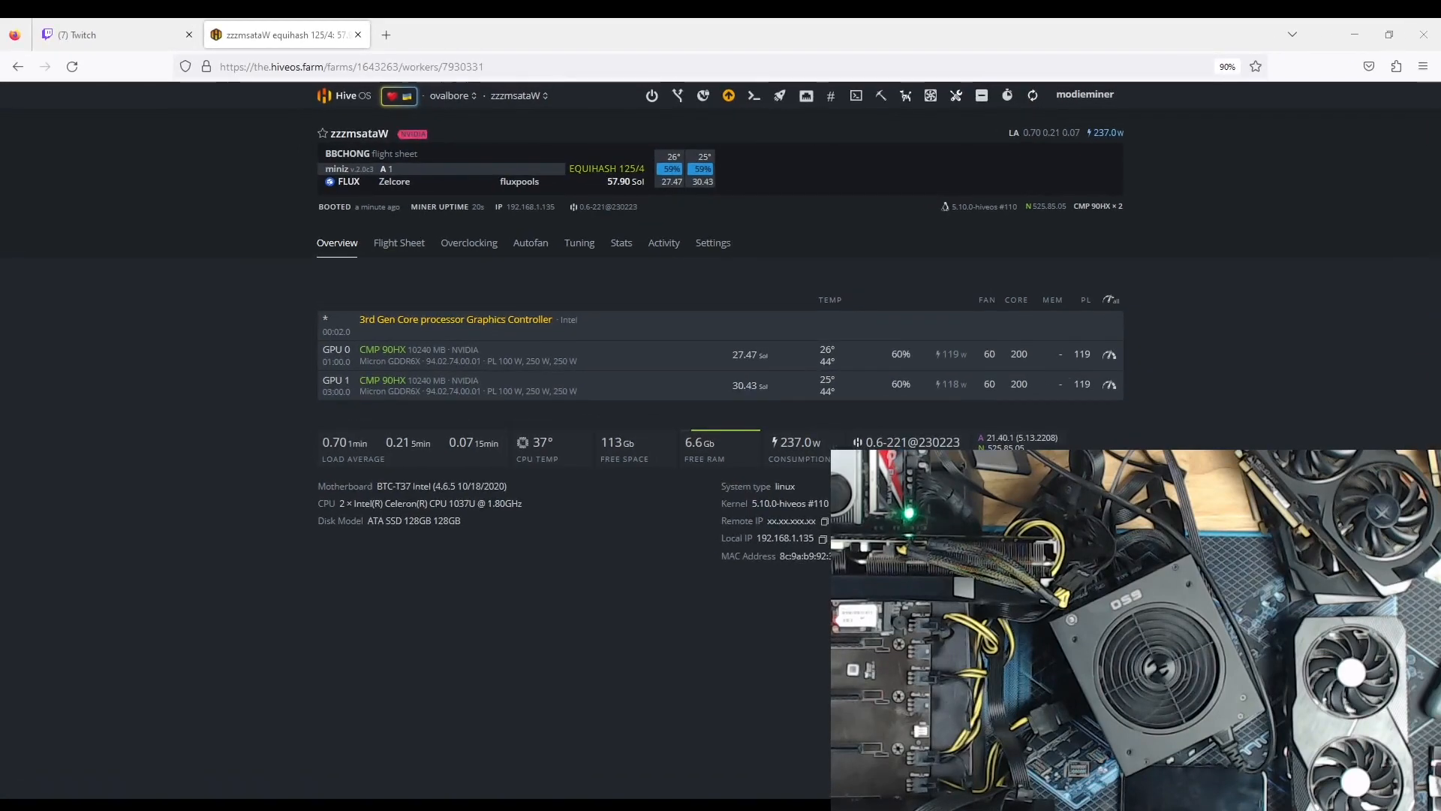
mouse_move(314, 589)
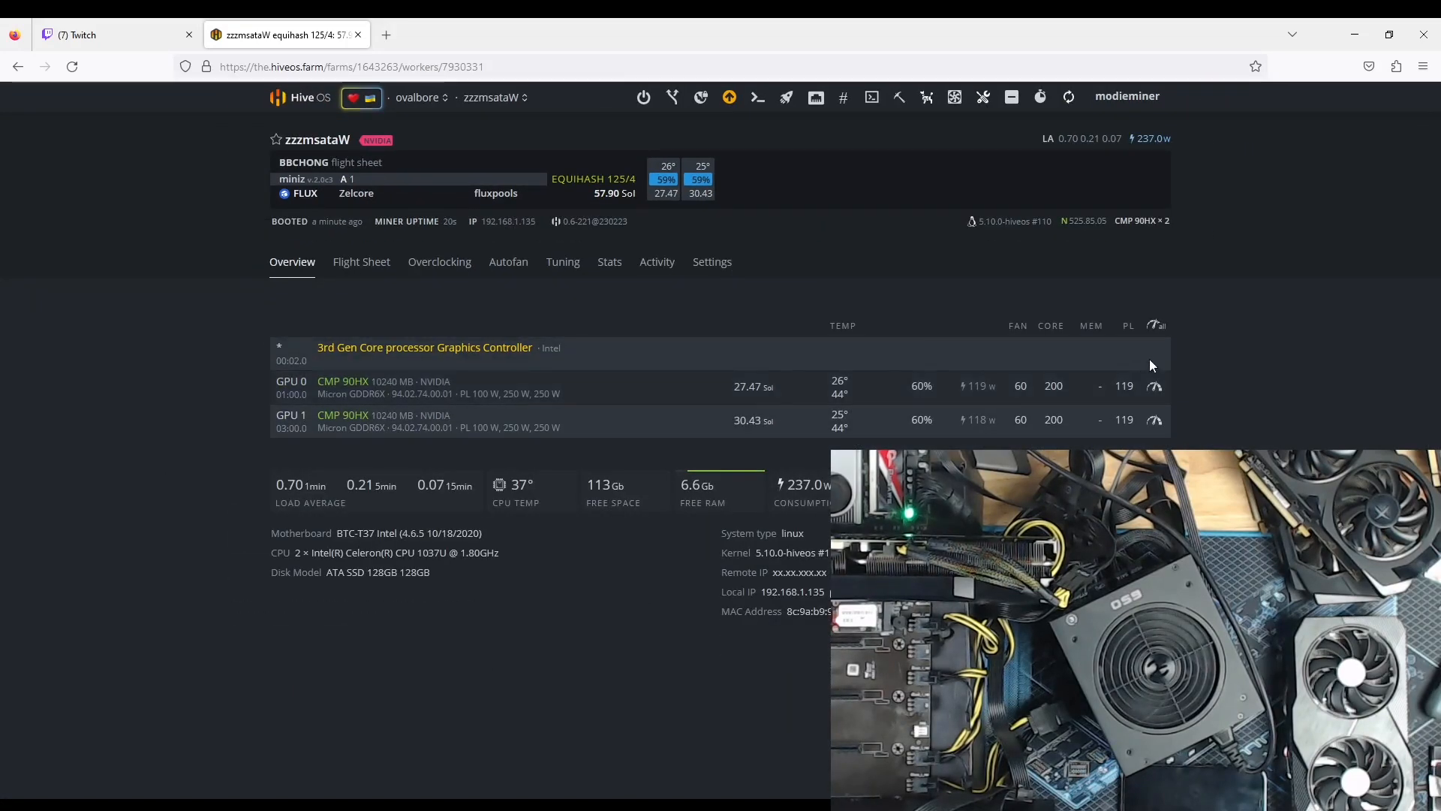
mouse_move(1068, 96)
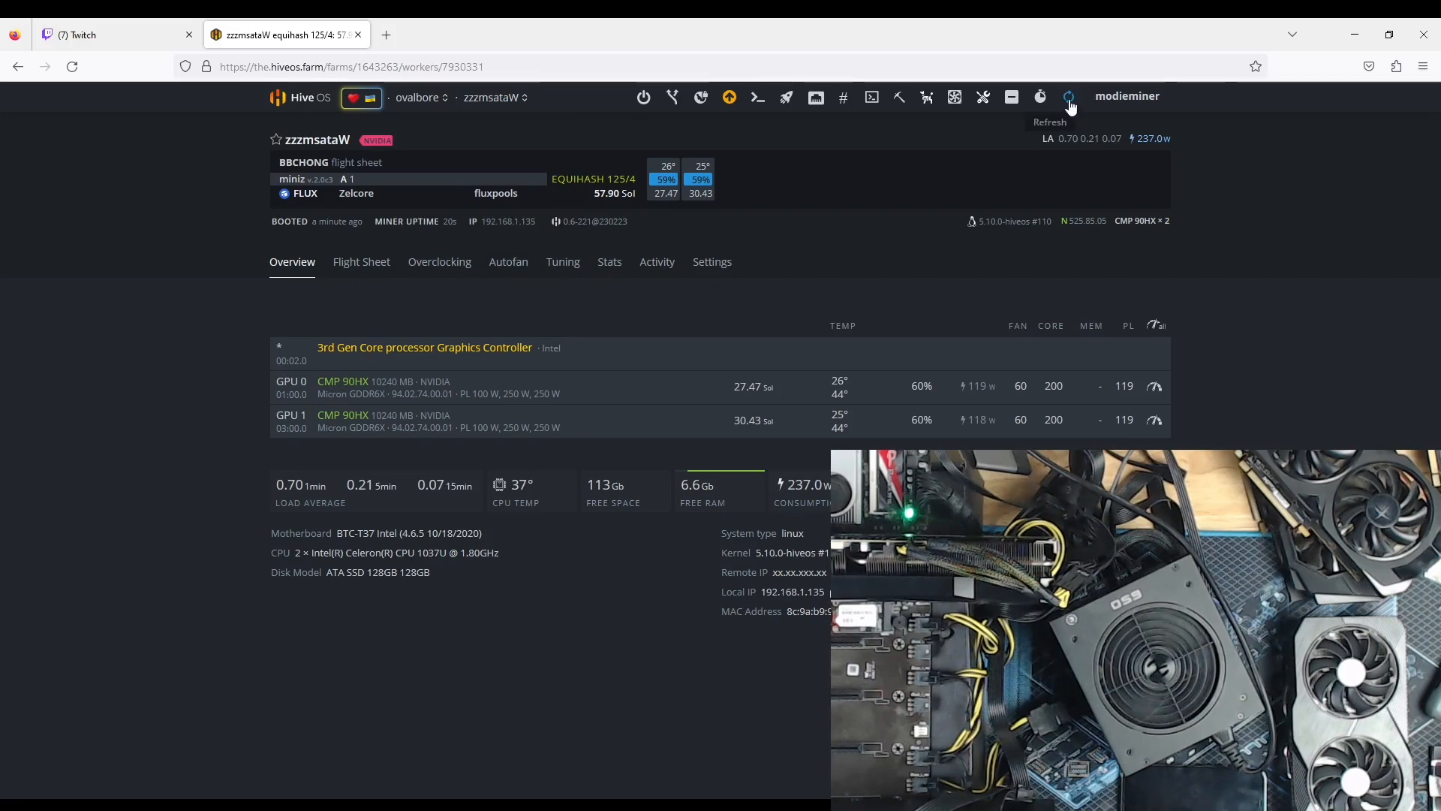
- Refresh the worker stats to show both CMP 90HX cards at about 58 Sol
left_click(1068, 97)
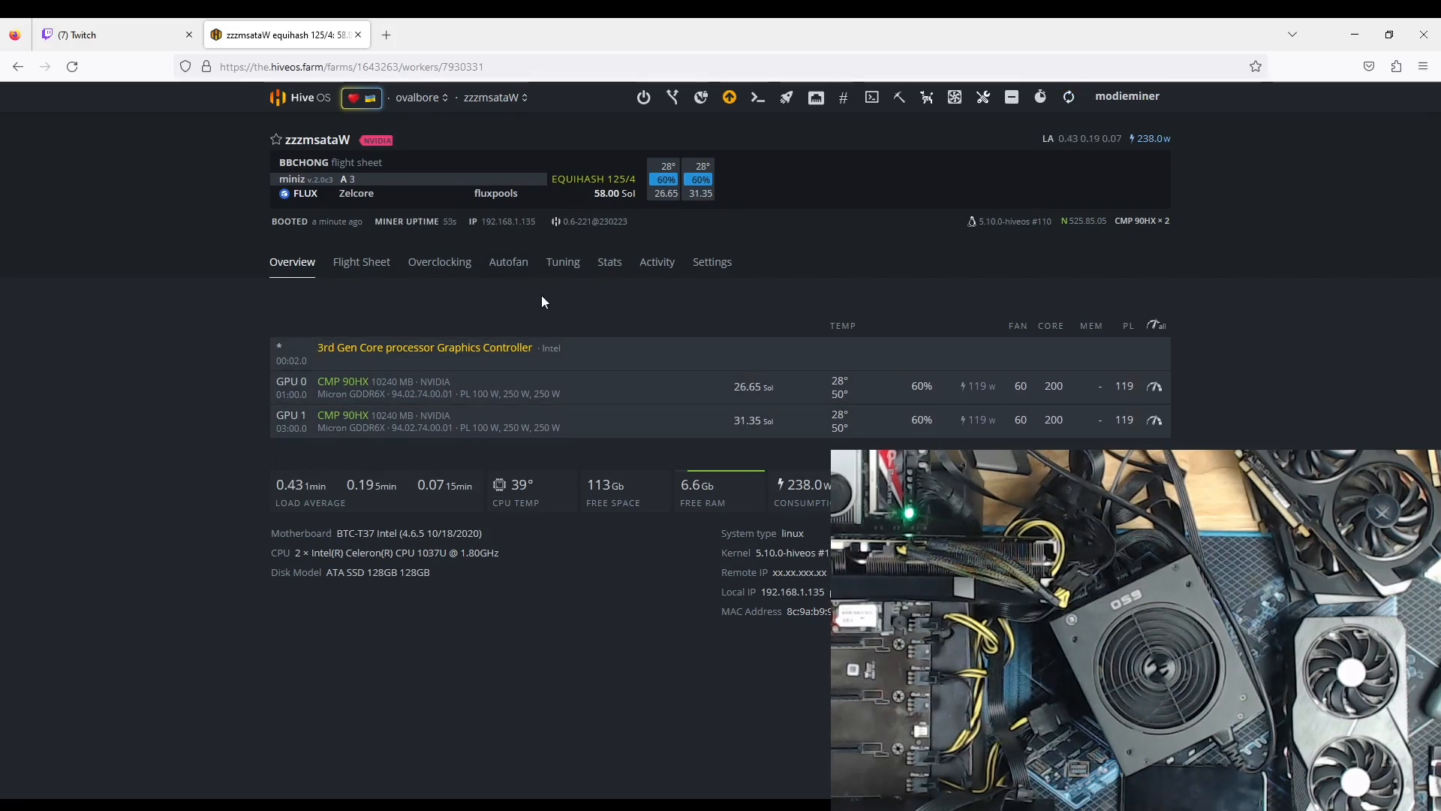
mouse_move(1153, 327)
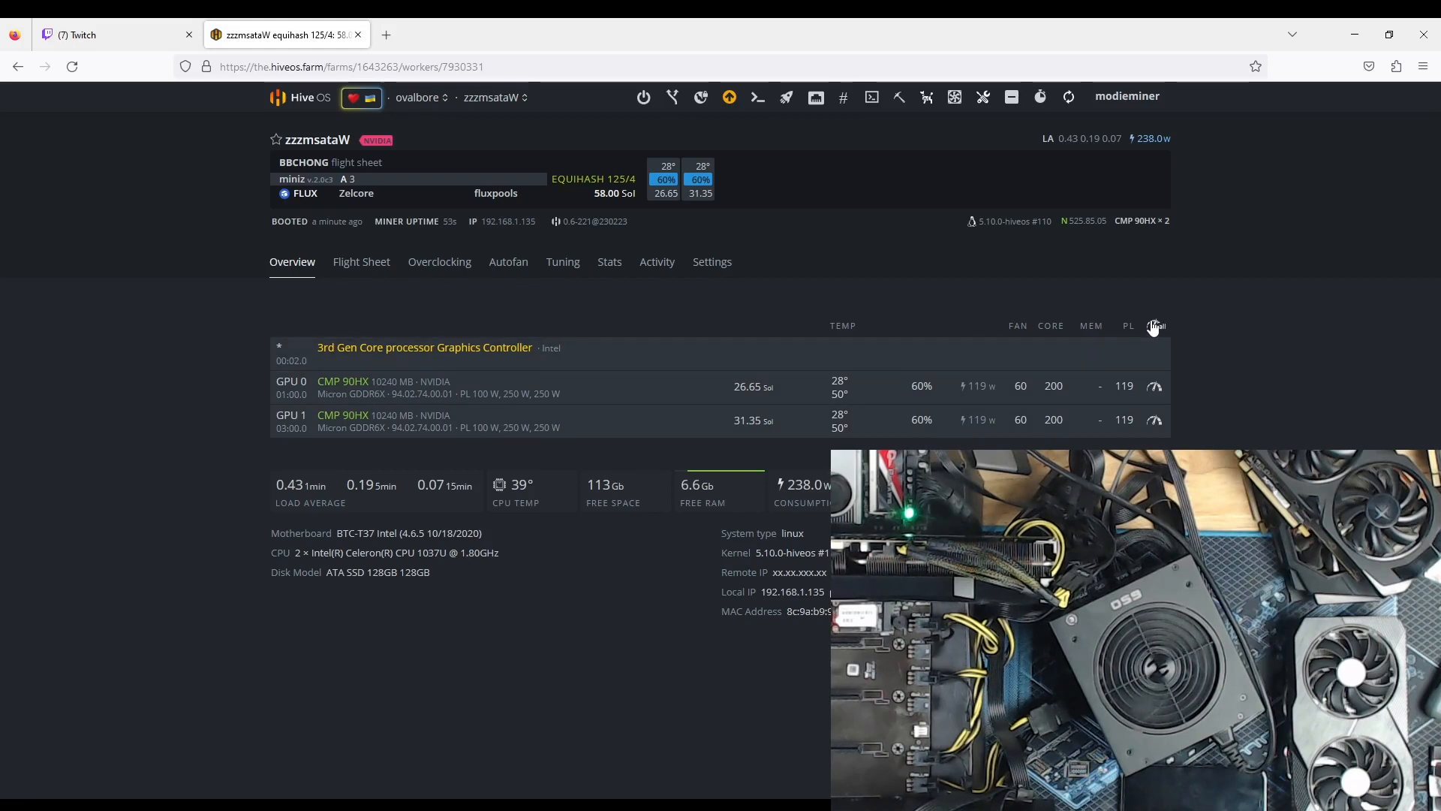
- Set a 245 W power limit for both CMP 90HX cards
left_click(1154, 324)
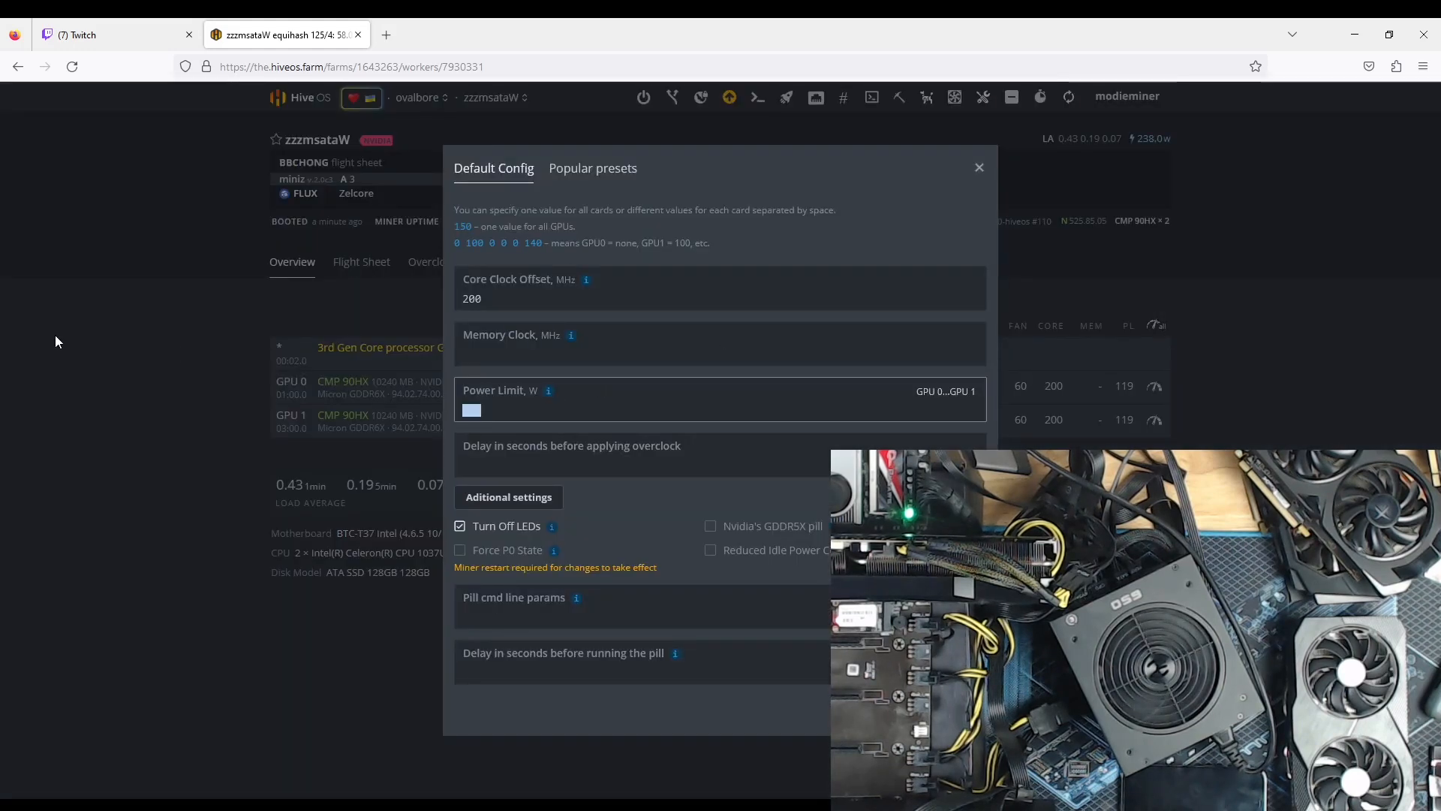
type("245")
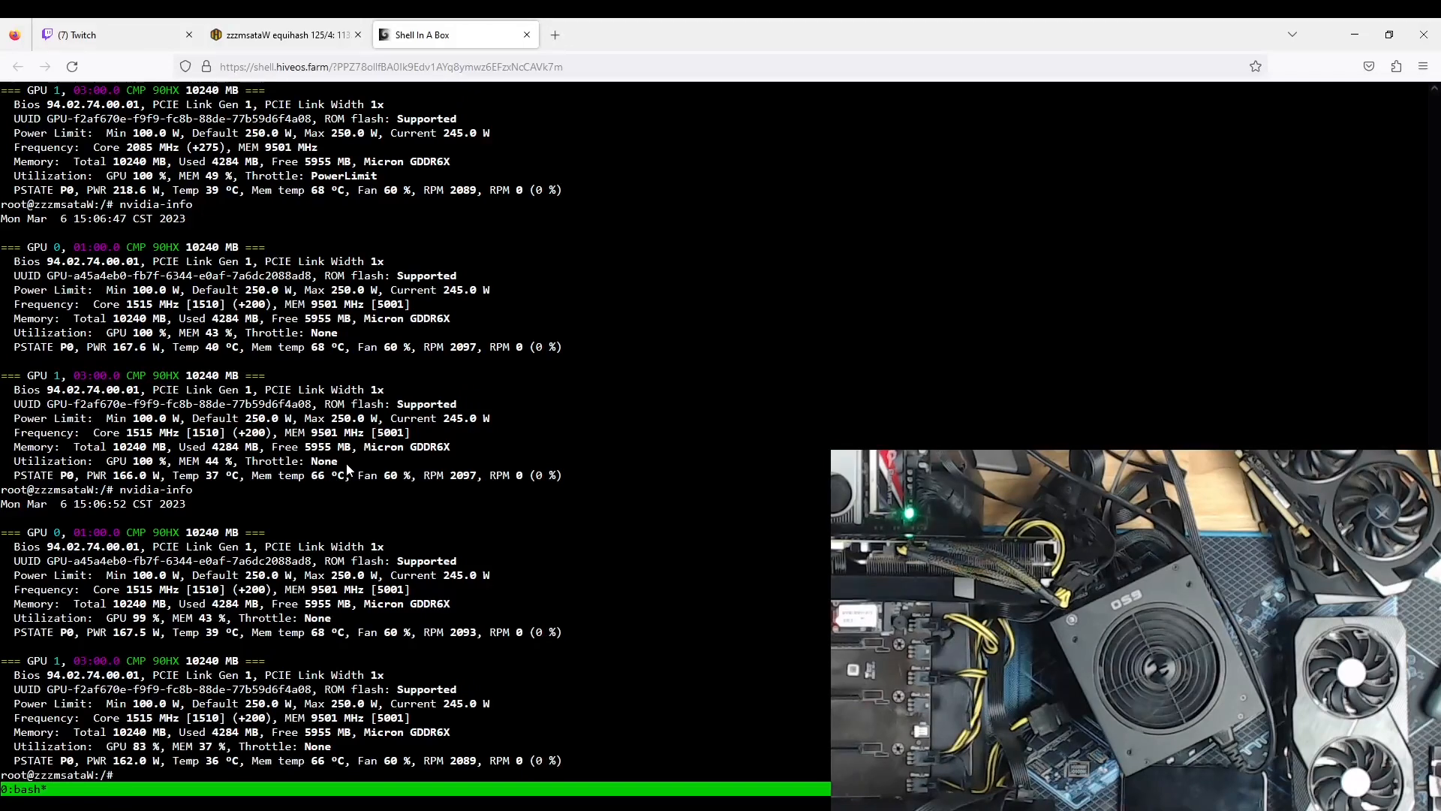
- Apply a -2004 memory clock overclock and verify both cards in nvidia-info
left_click(285, 35)
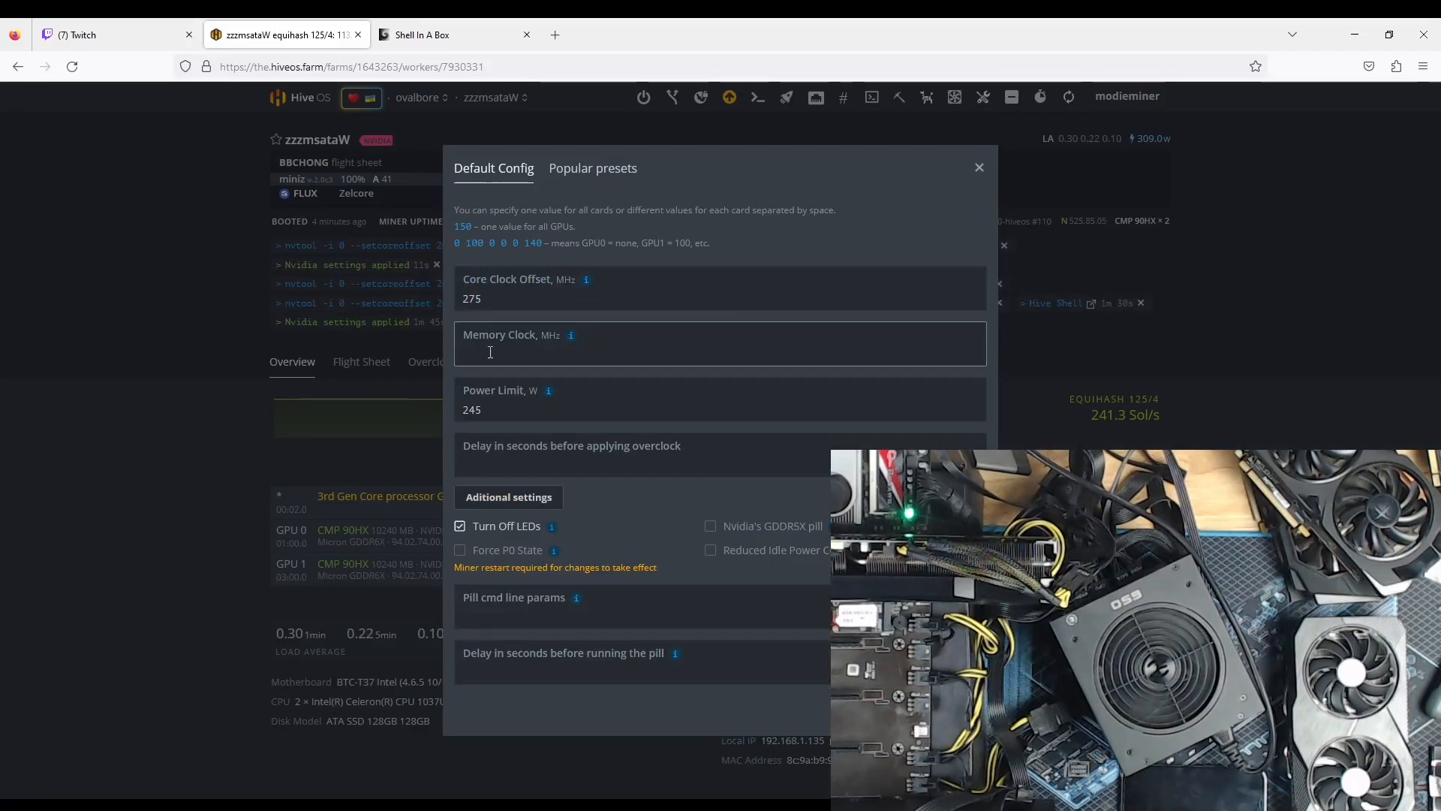
type("-2004")
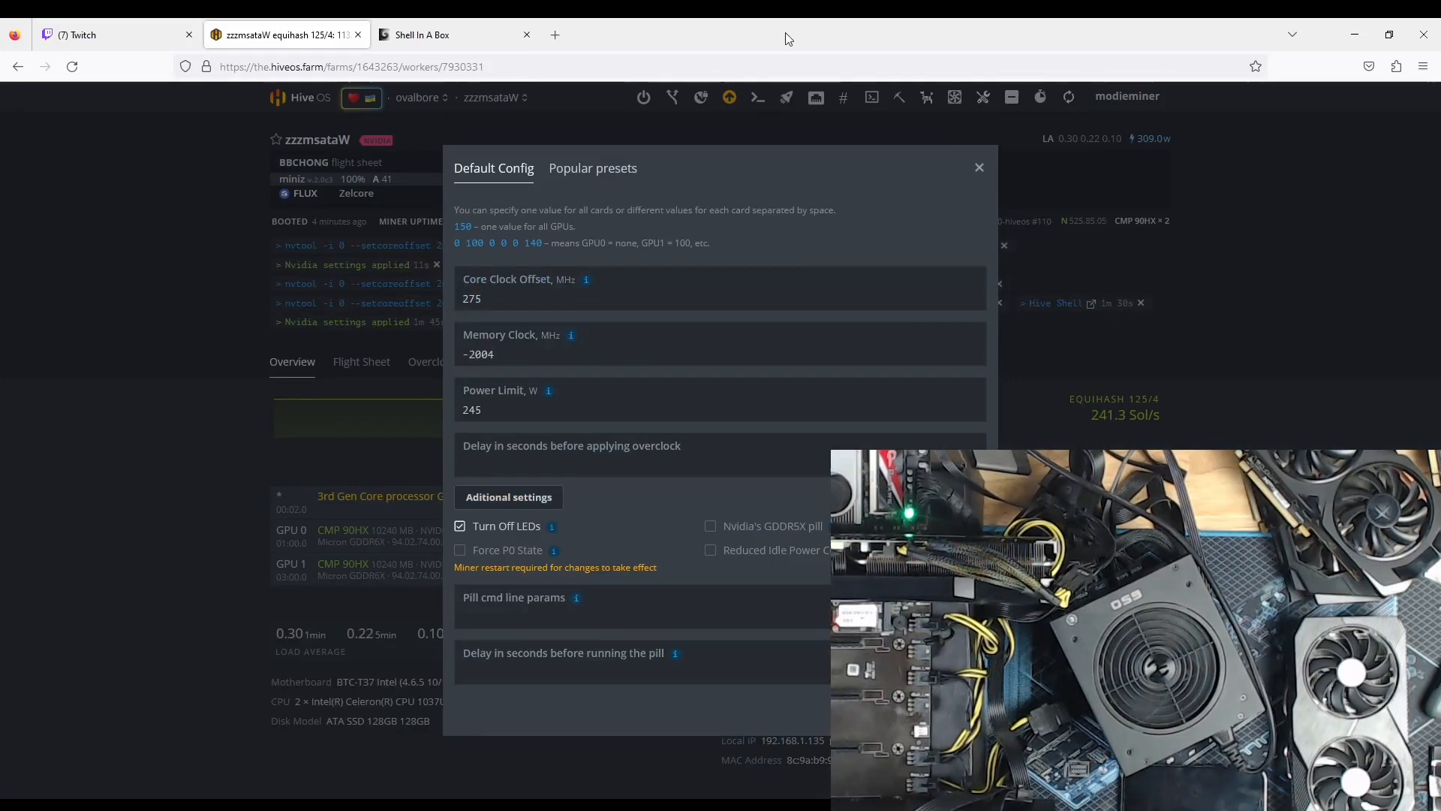
left_click(978, 167)
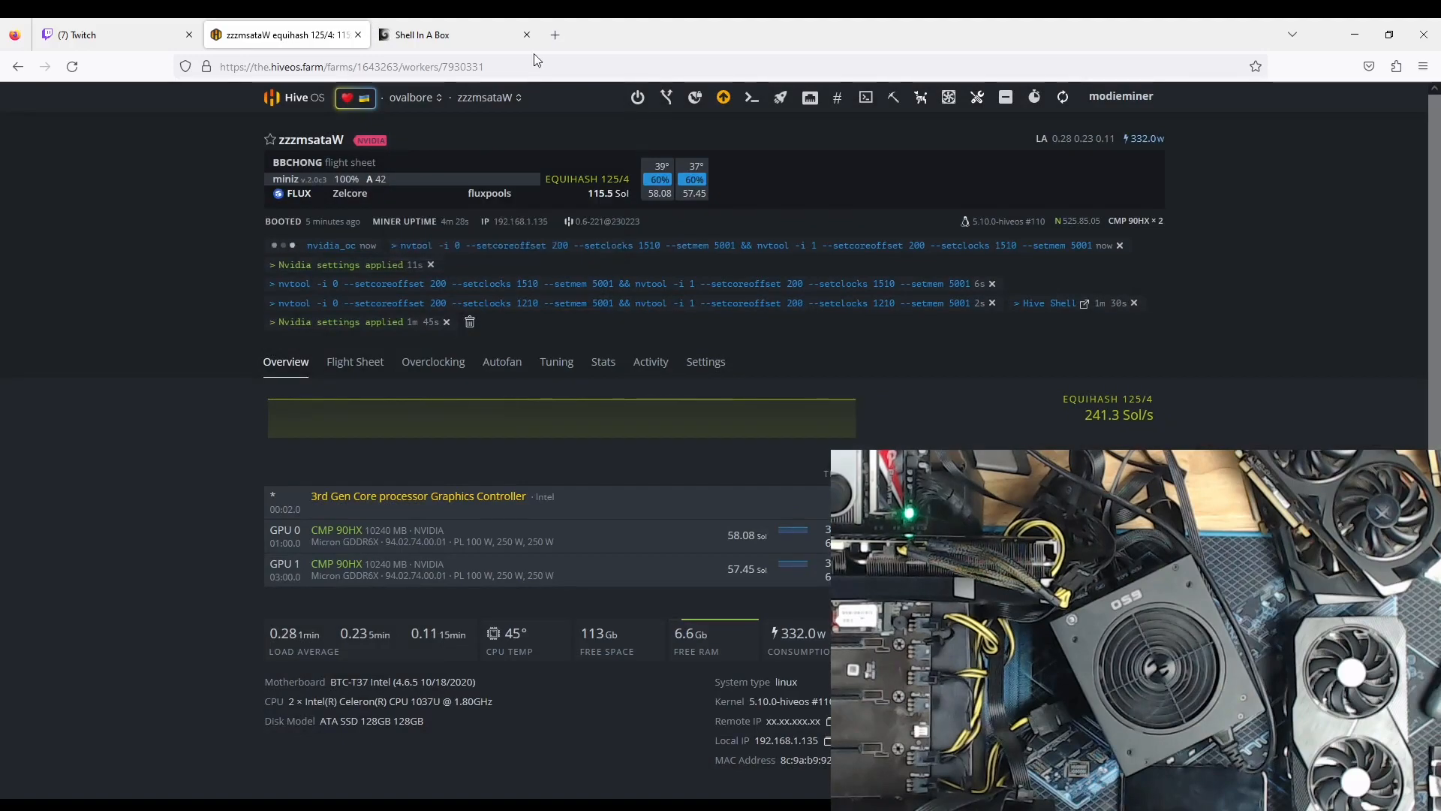
left_click(422, 35)
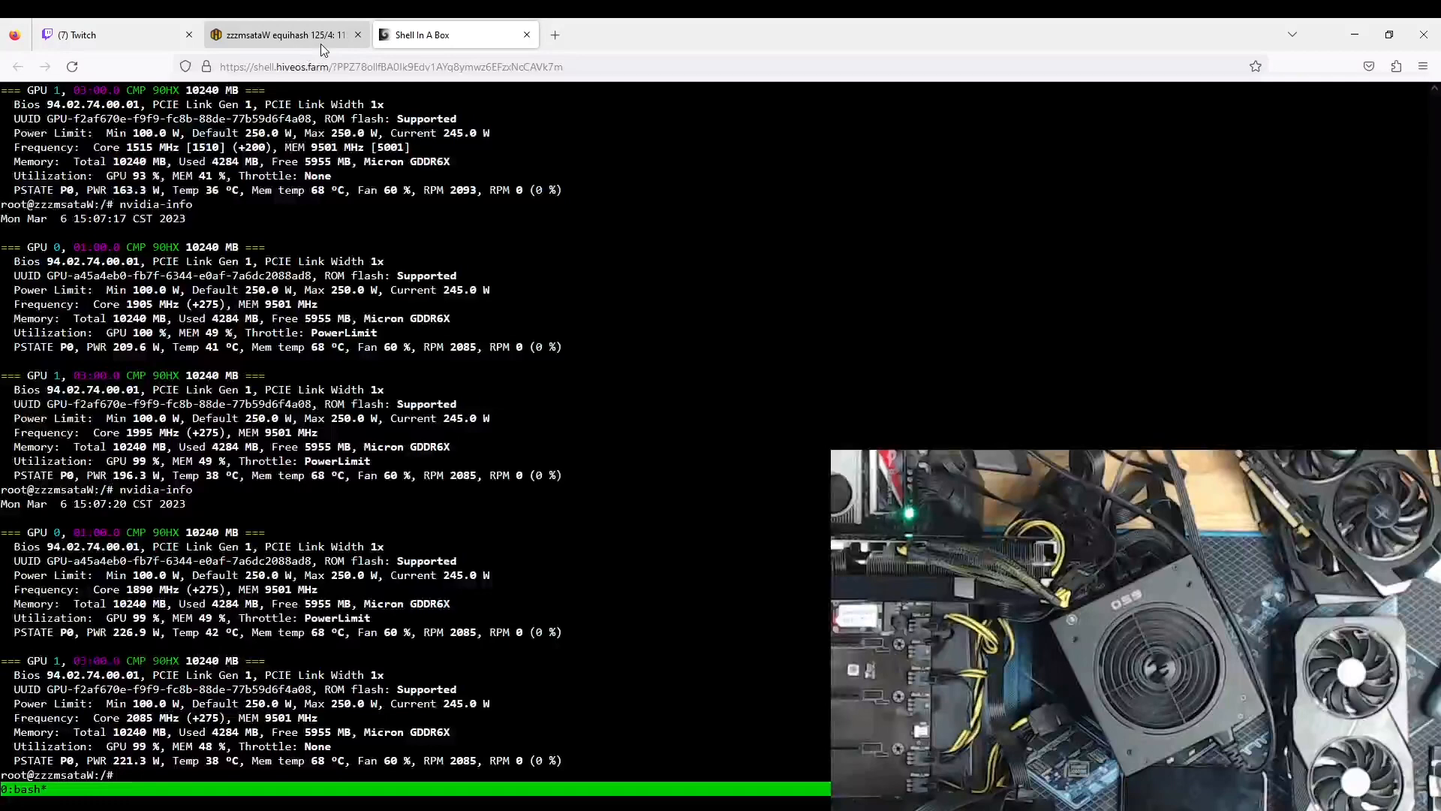
left_click(285, 35)
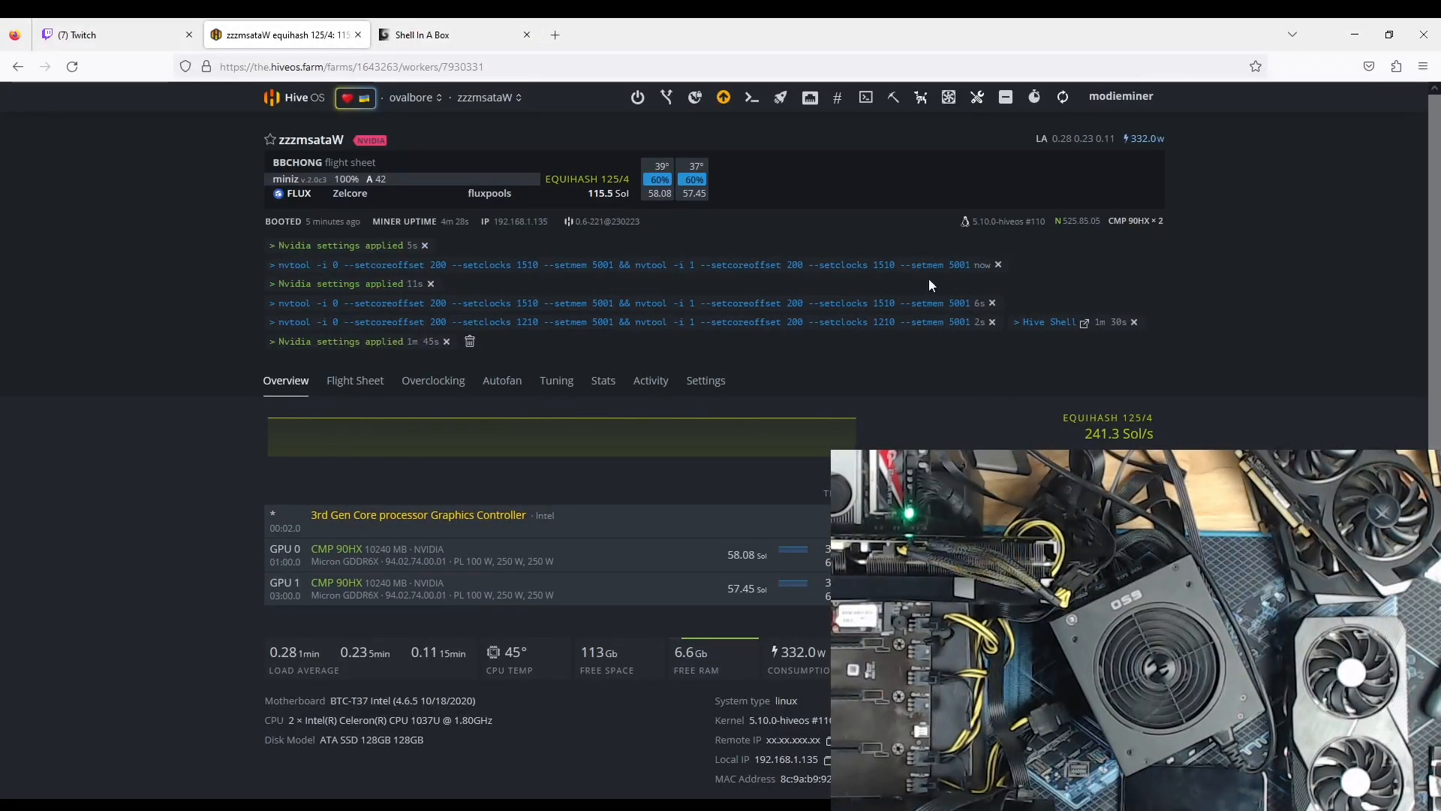
mouse_move(749, 97)
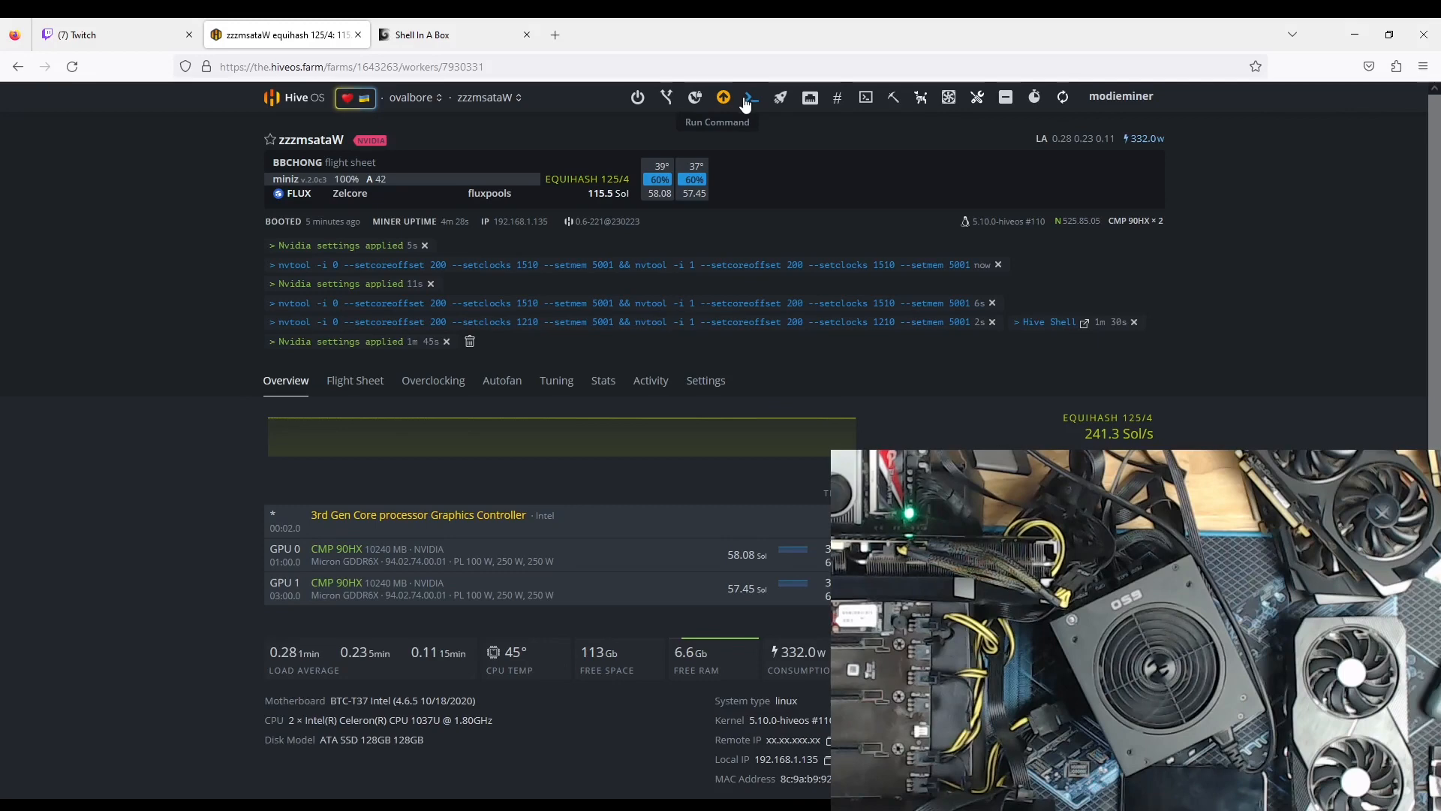
mouse_move(355, 381)
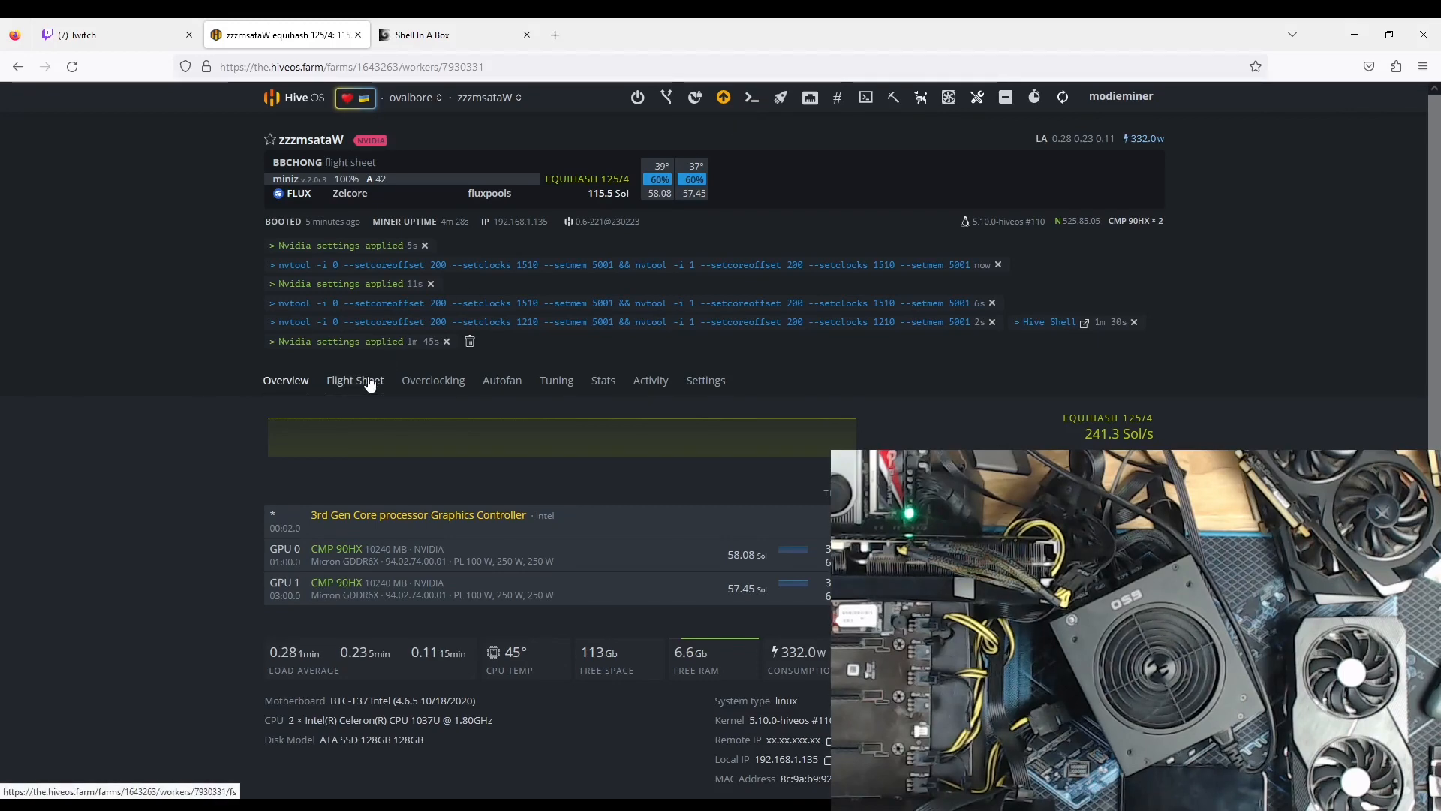
- Open the BBCHONG flight sheet's miniZ miner configuration for editing
left_click(354, 380)
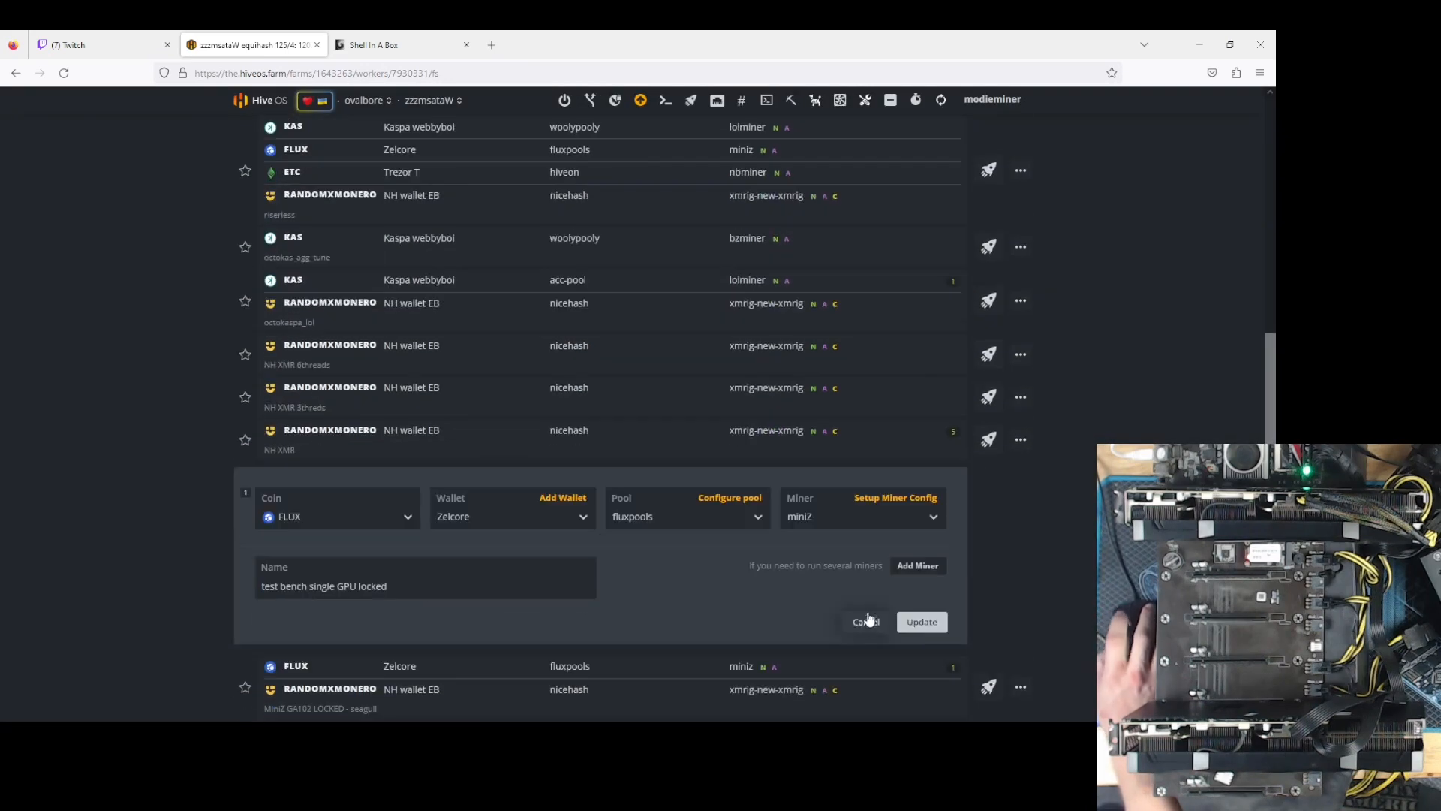
left_click(863, 621)
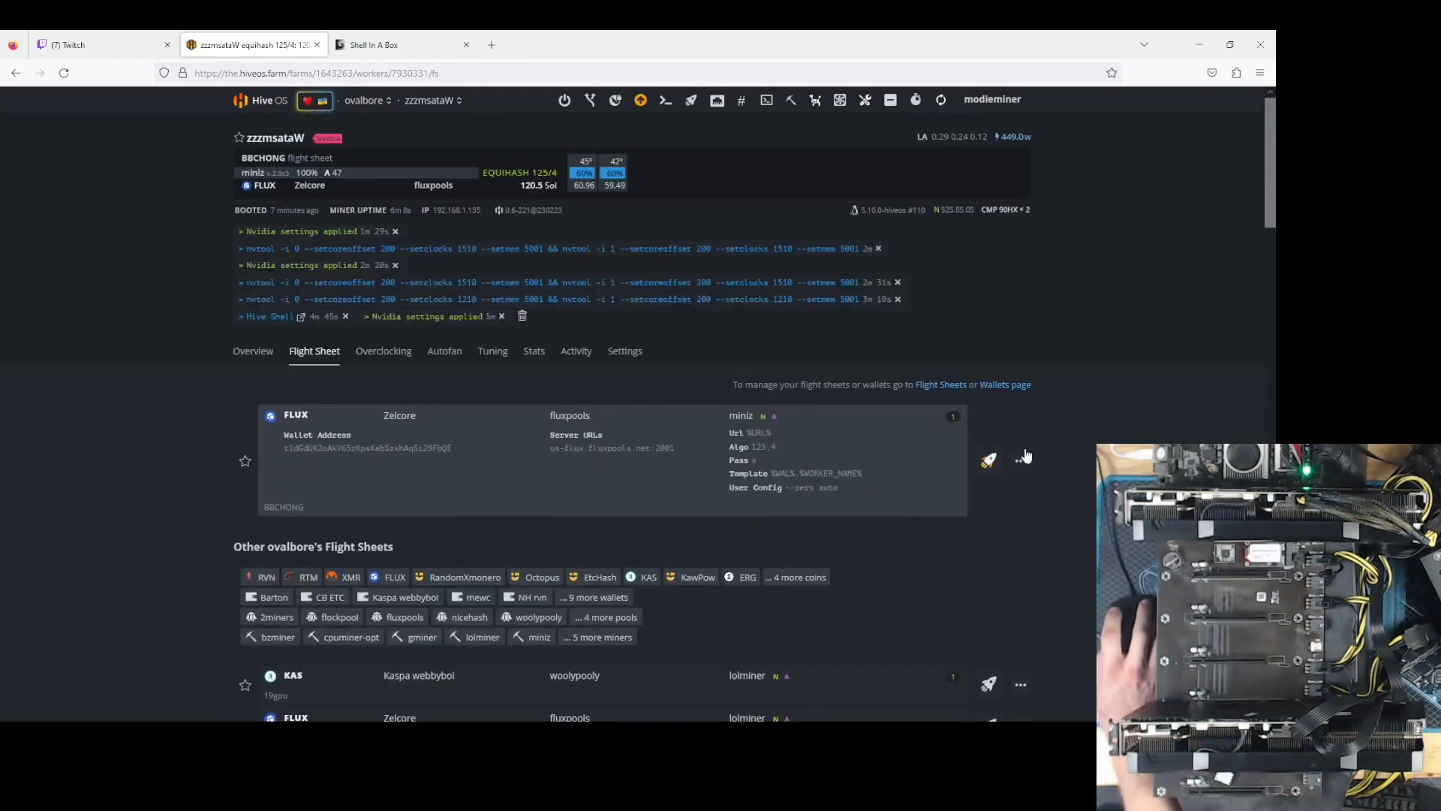
left_click(988, 459)
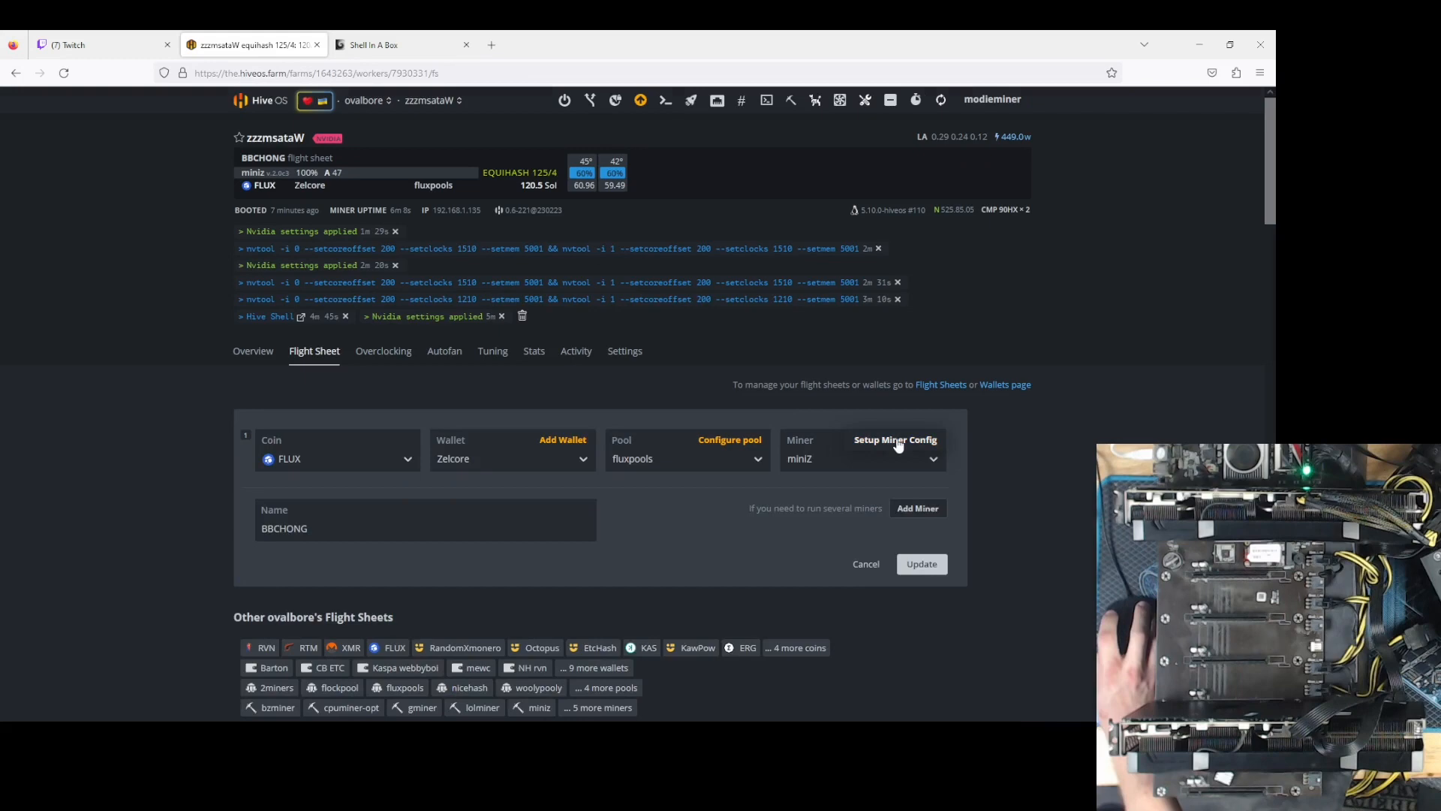
left_click(894, 439)
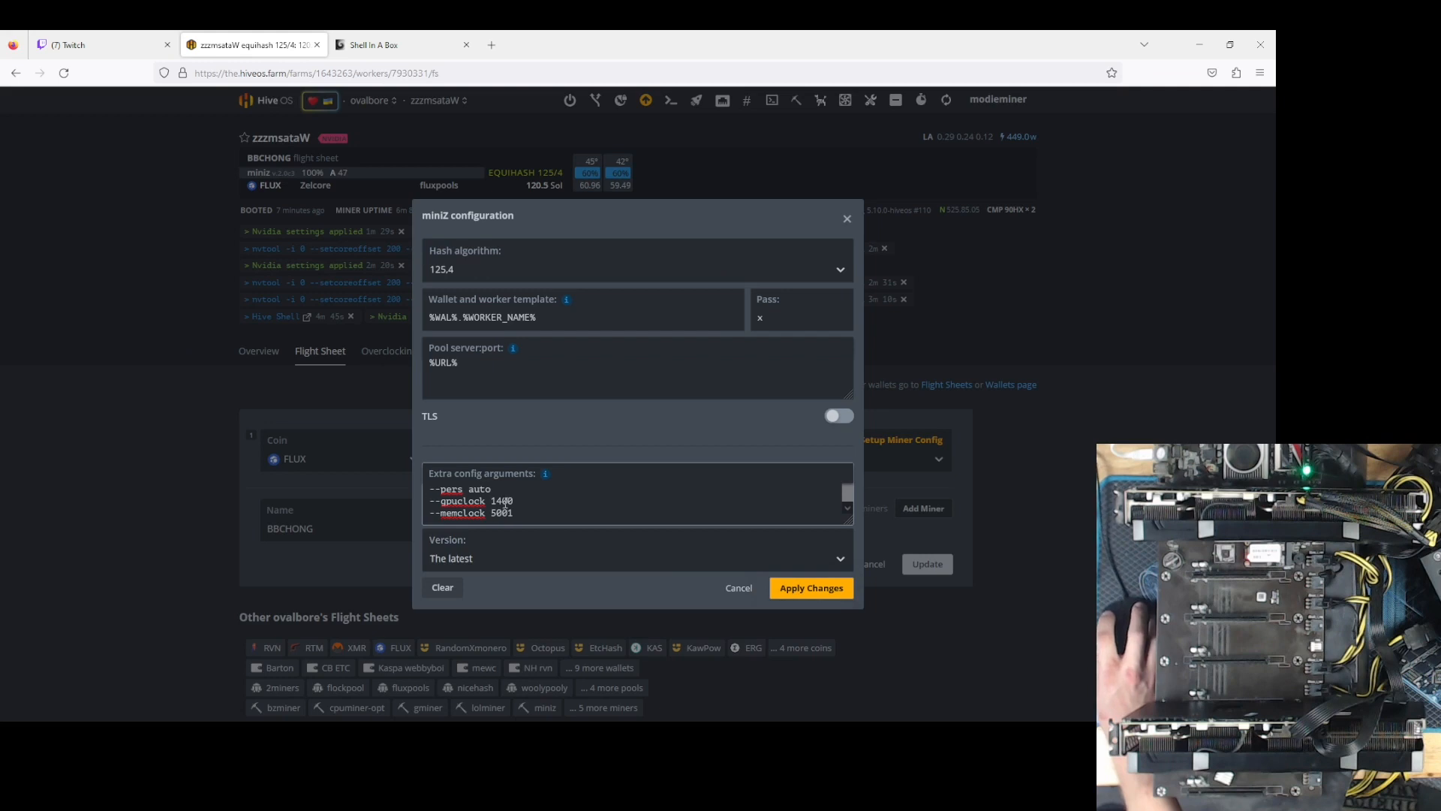
- Set --gpuclock 1510 and apply BBCHONG to all workers
type("1510")
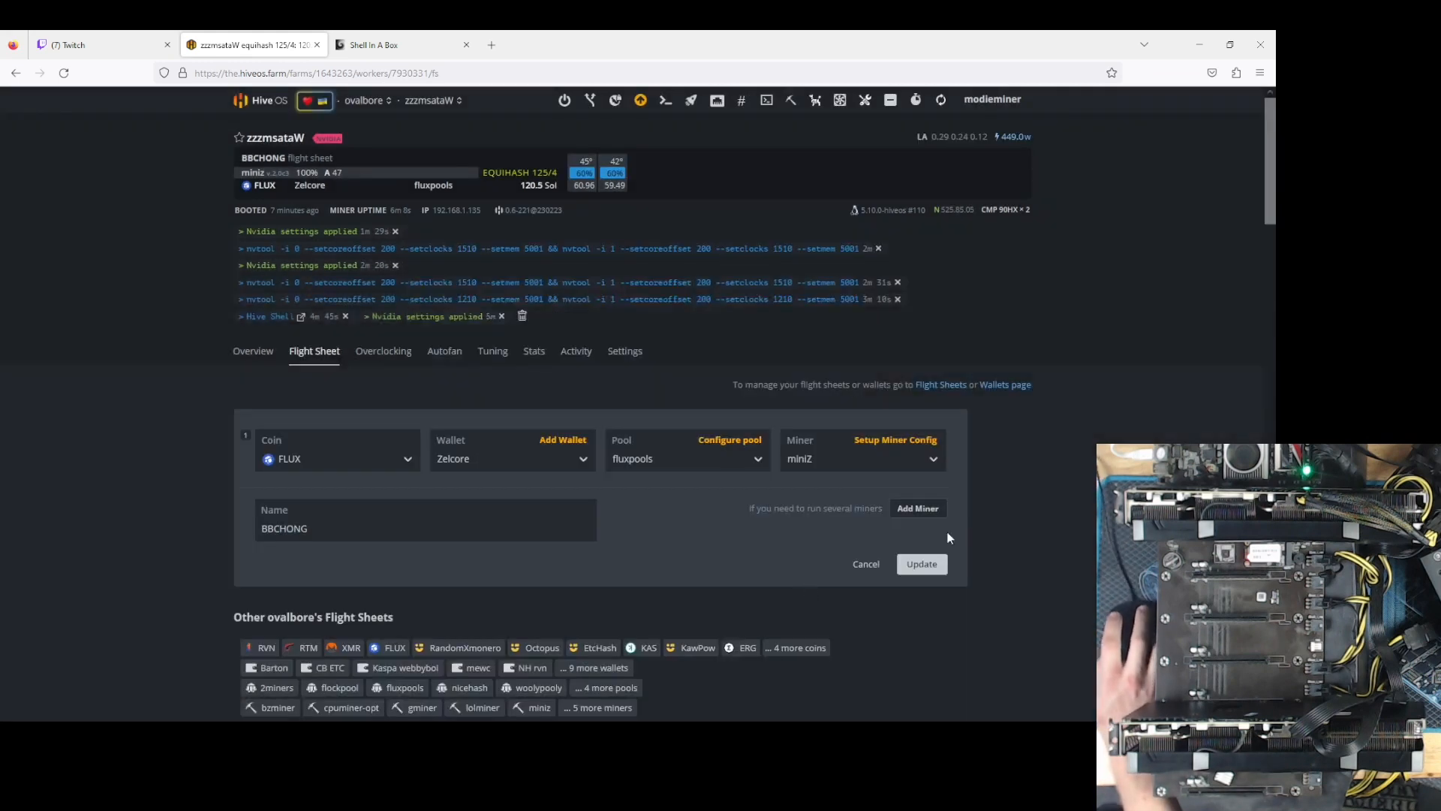
left_click(921, 563)
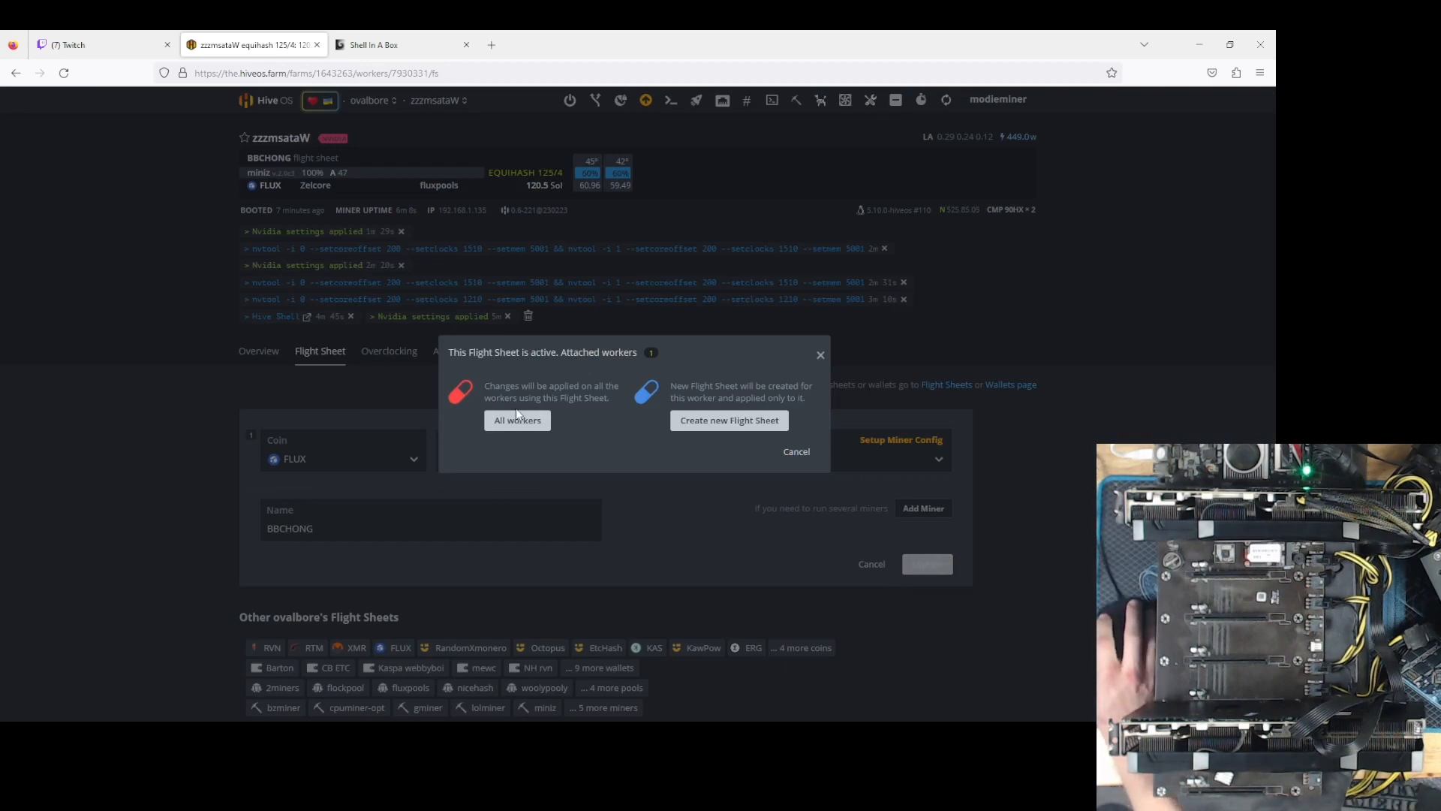
left_click(516, 420)
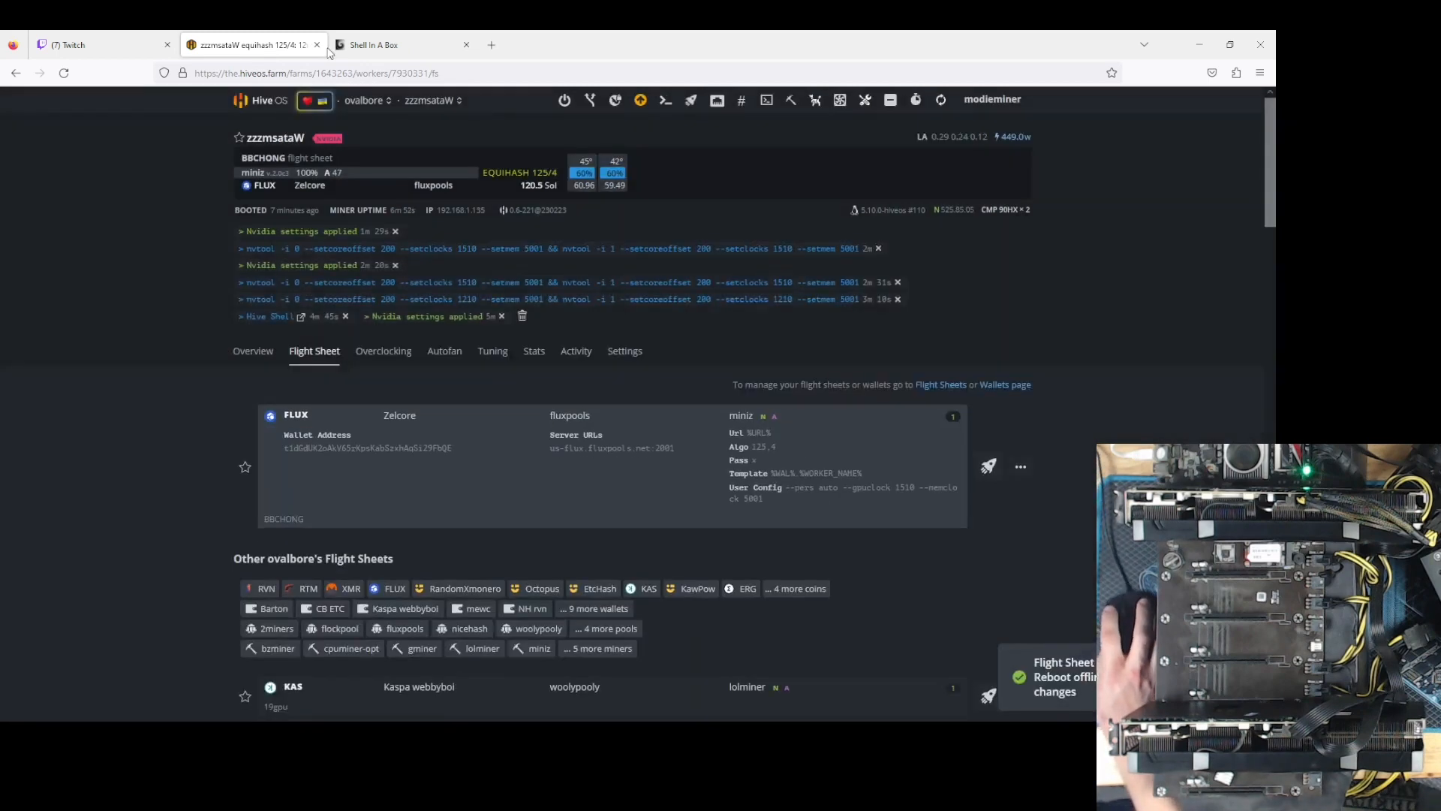
left_click(400, 44)
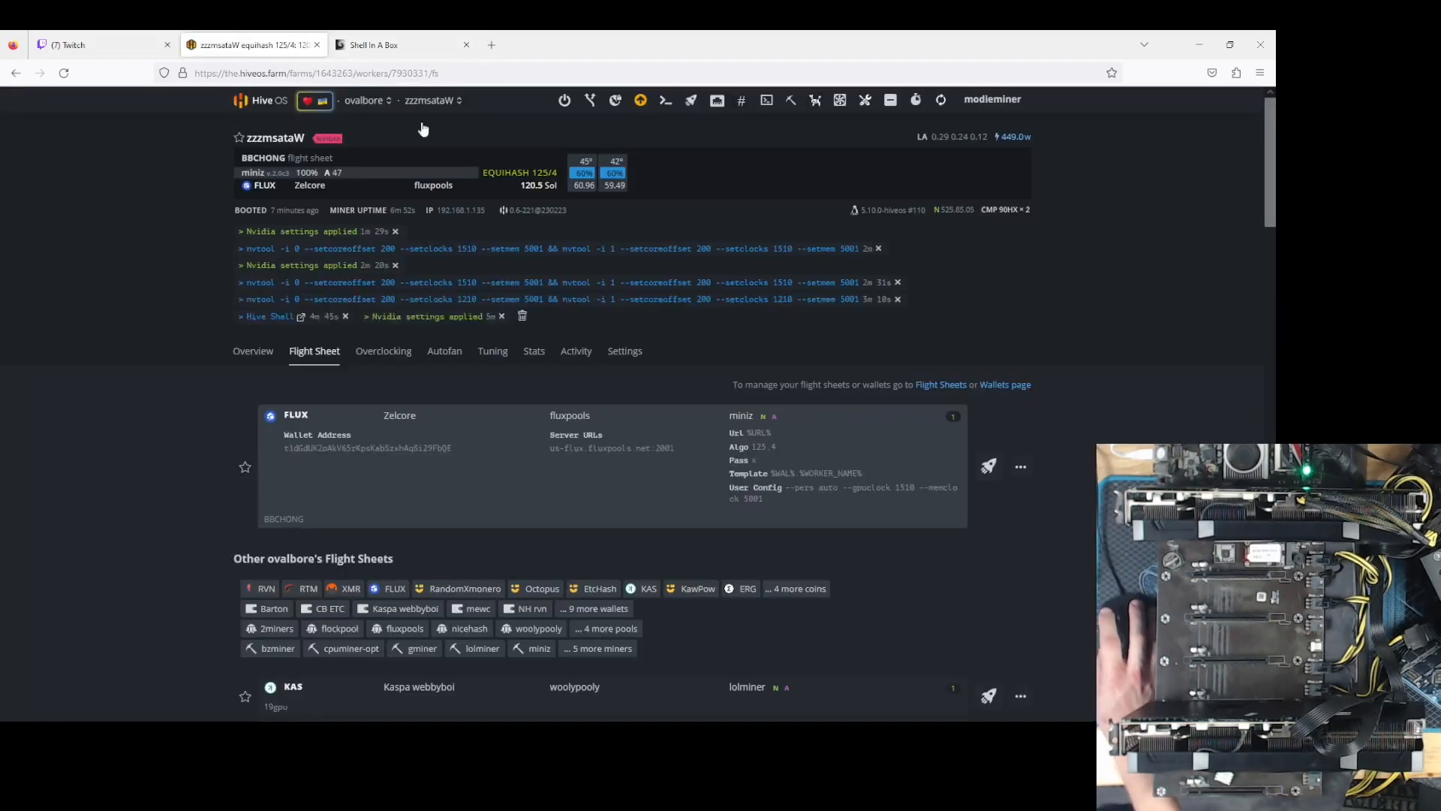
- Rerun the recent nvtool command setting 1510 core clock on the worker
left_click(670, 99)
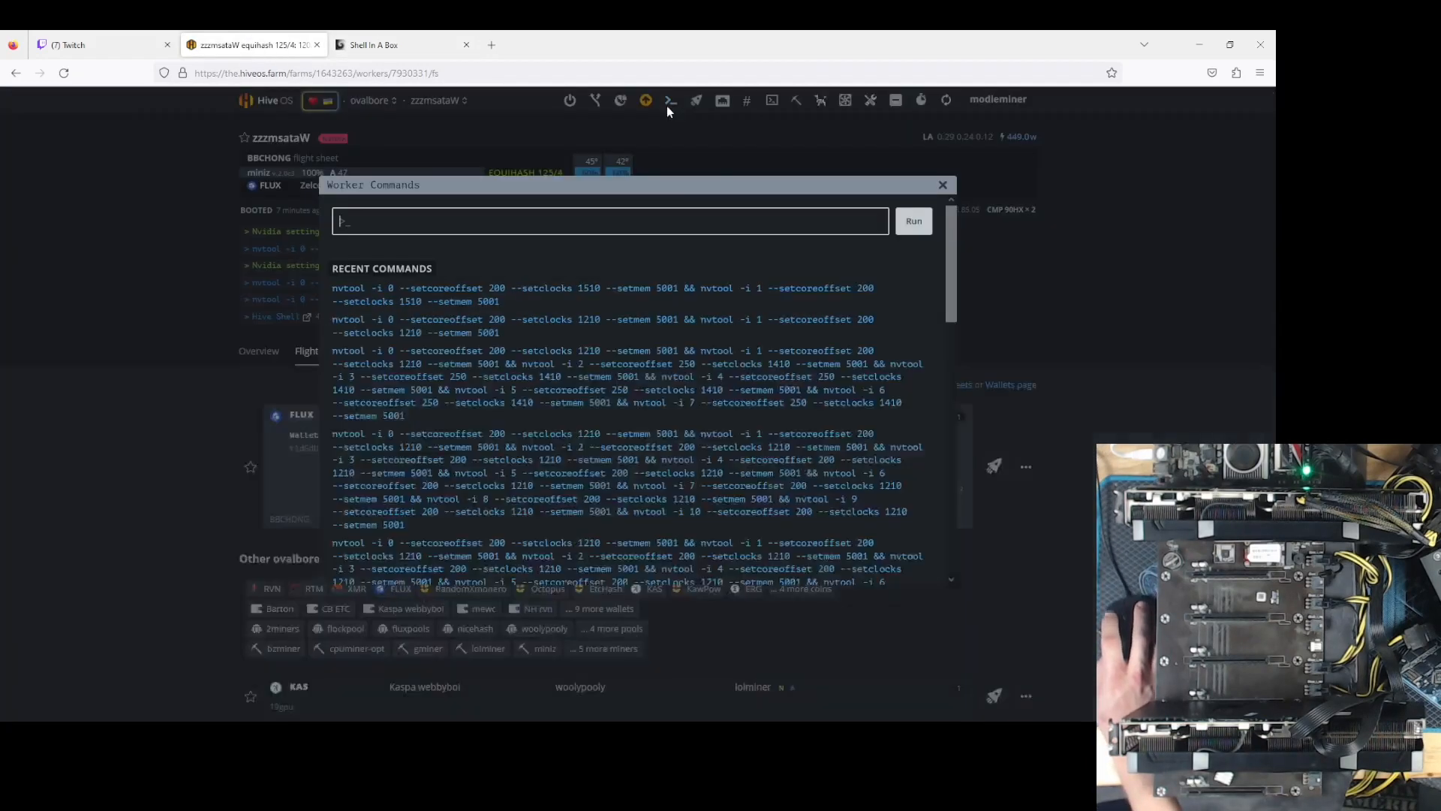
left_click(603, 294)
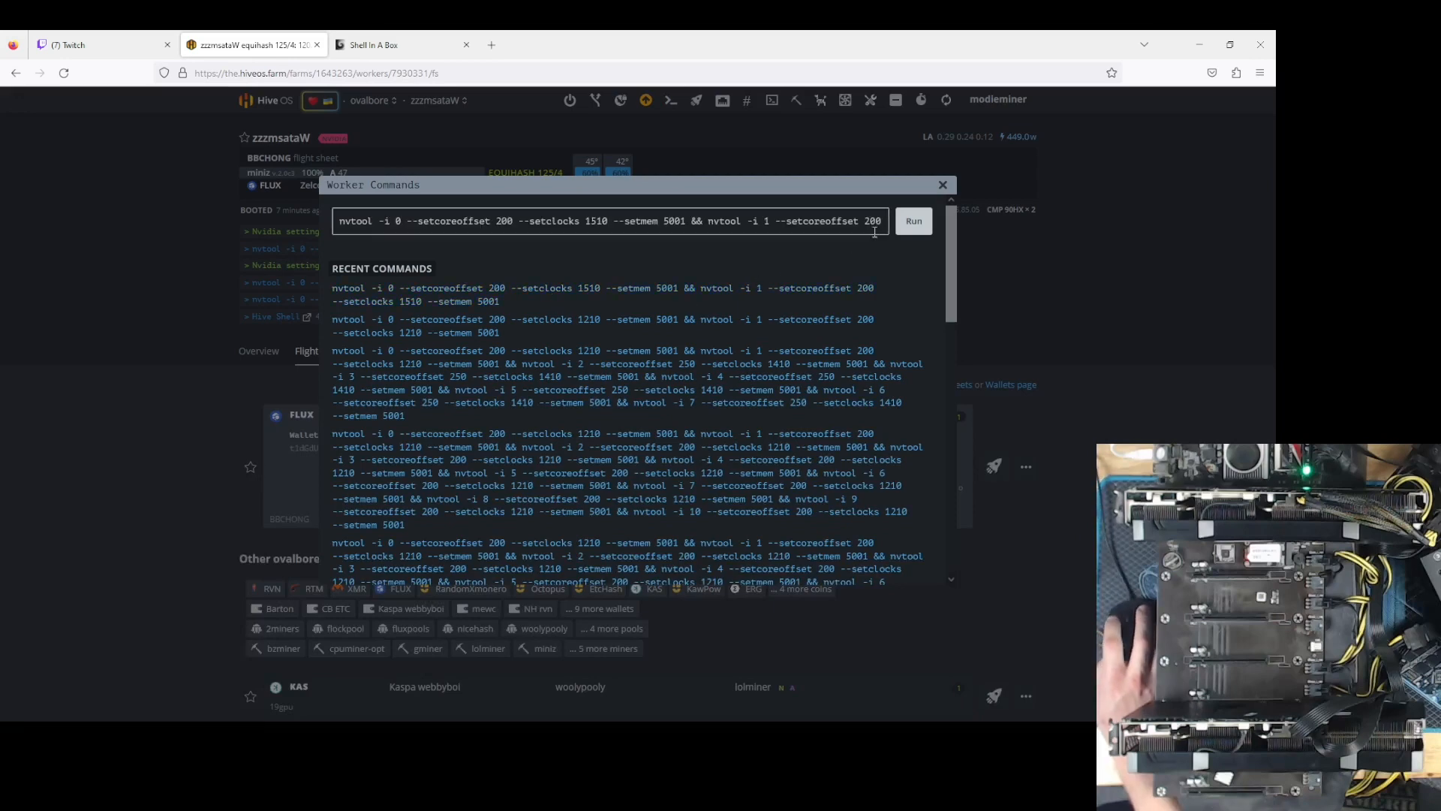
left_click(365, 100)
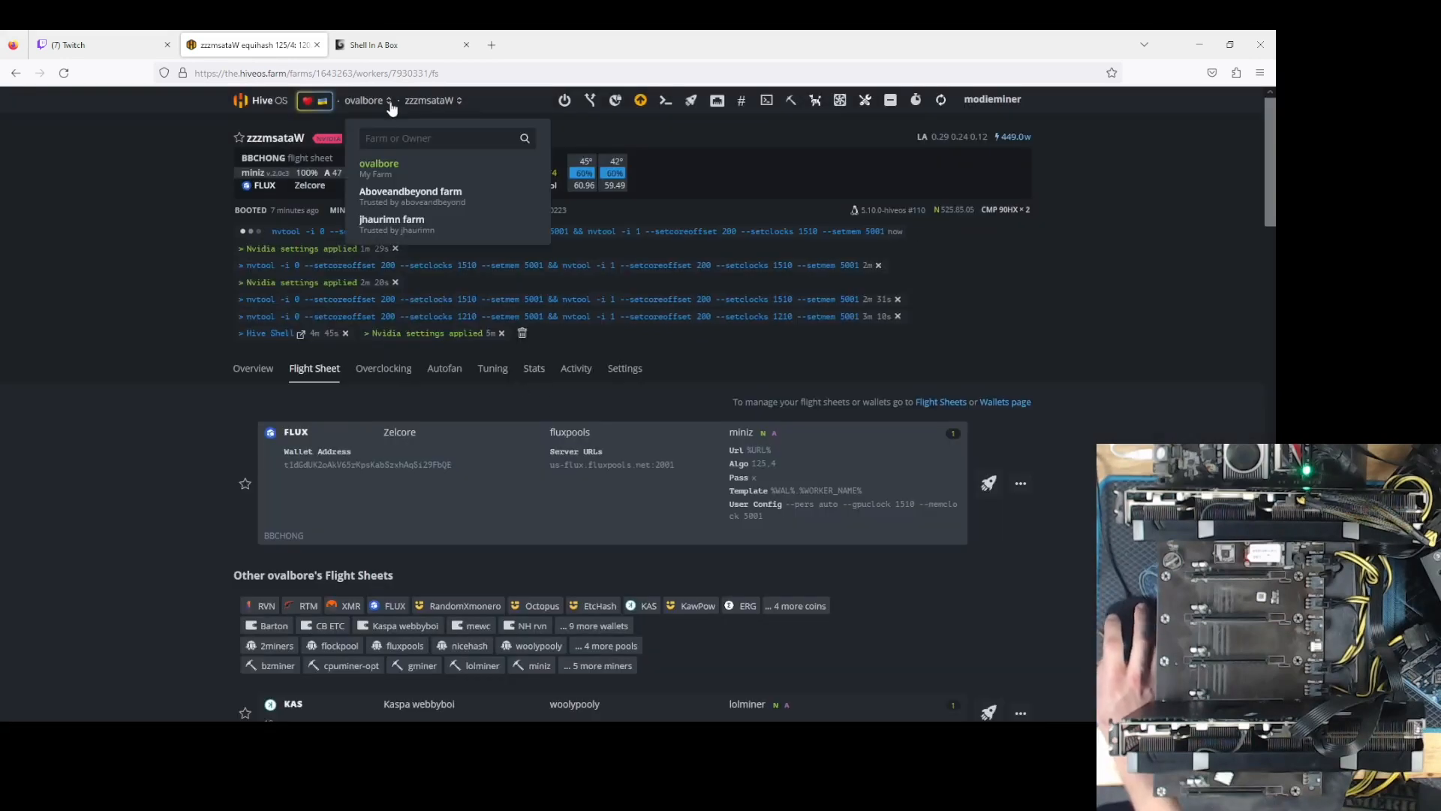
- Check the GPU readings and live miner output in the shell
left_click(377, 44)
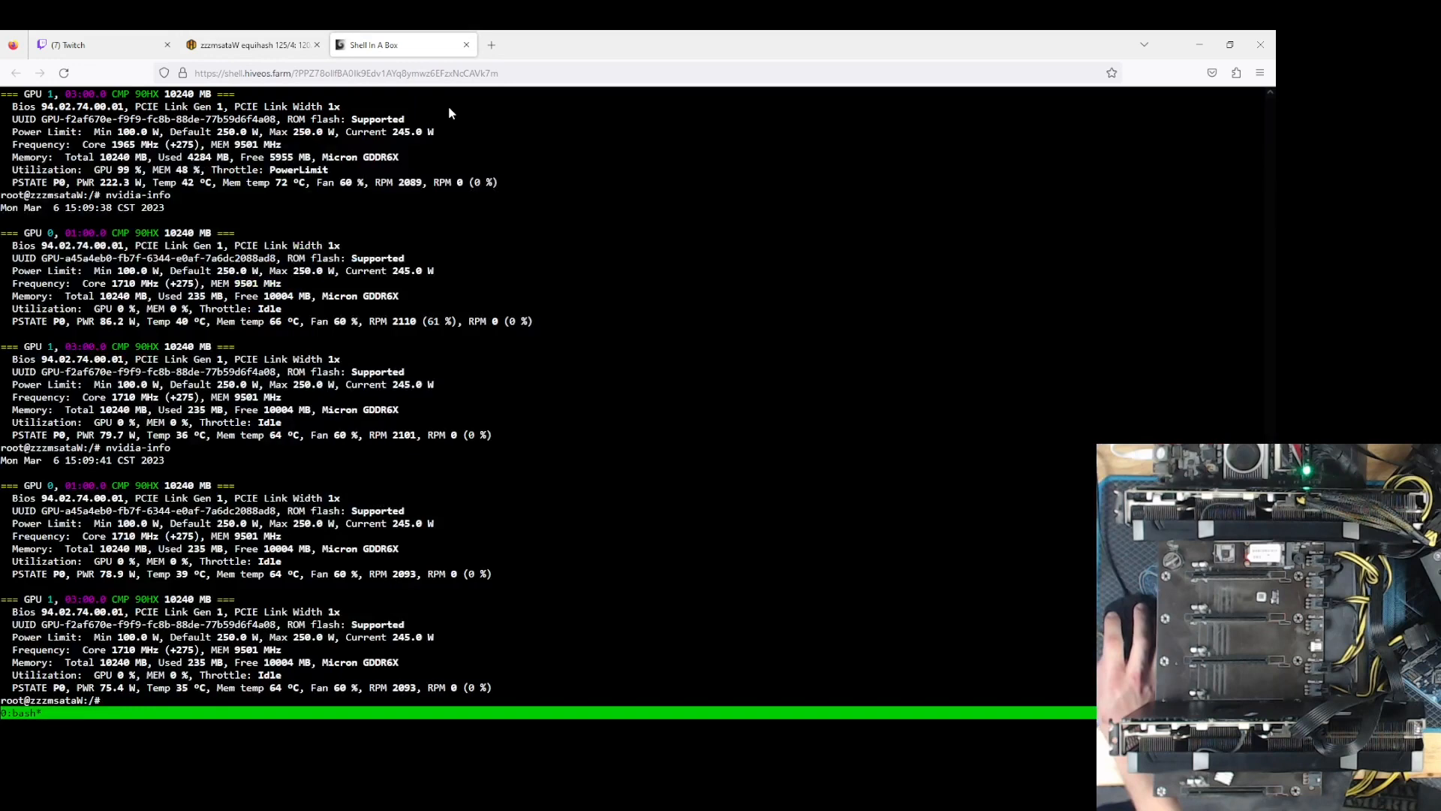
left_click(249, 44)
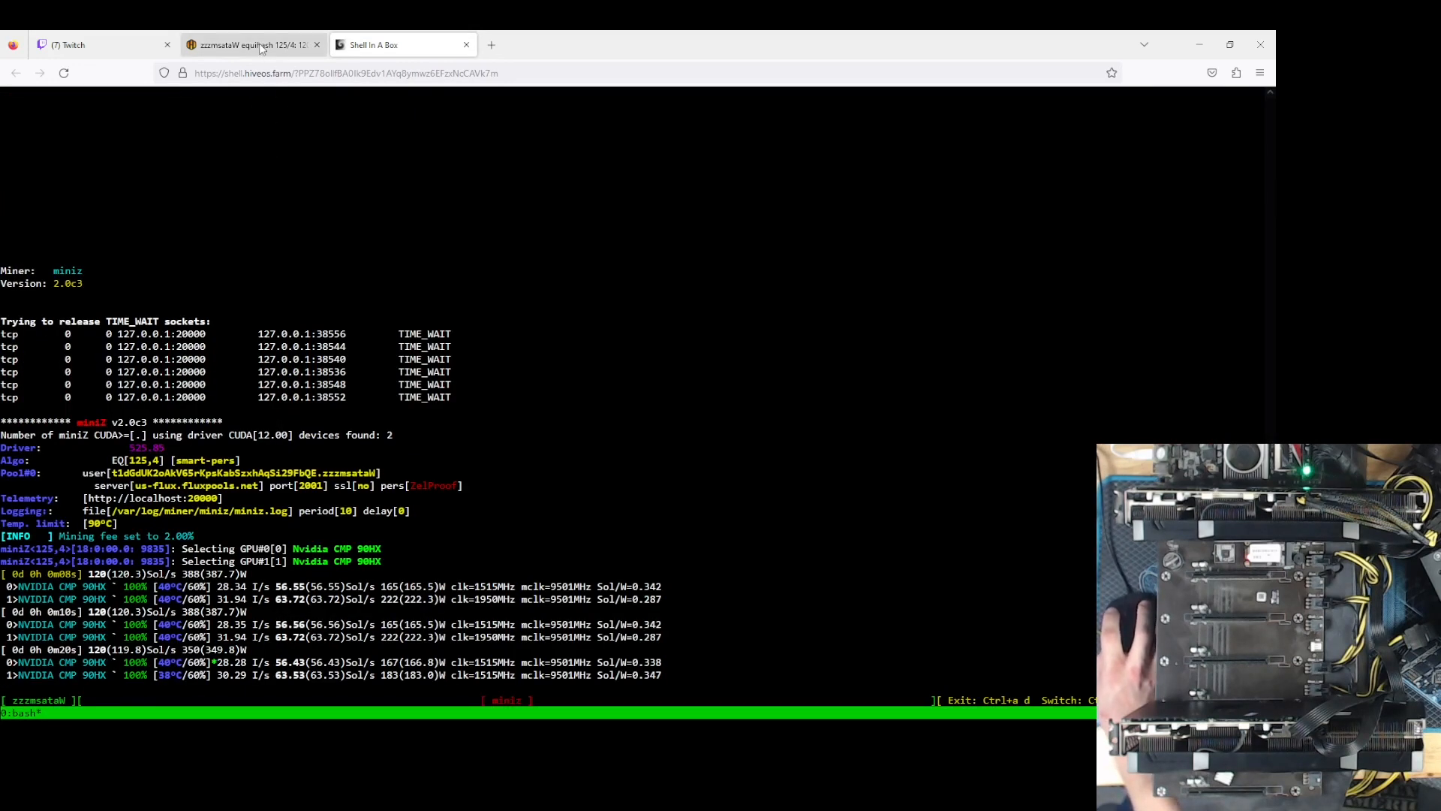
left_click(248, 45)
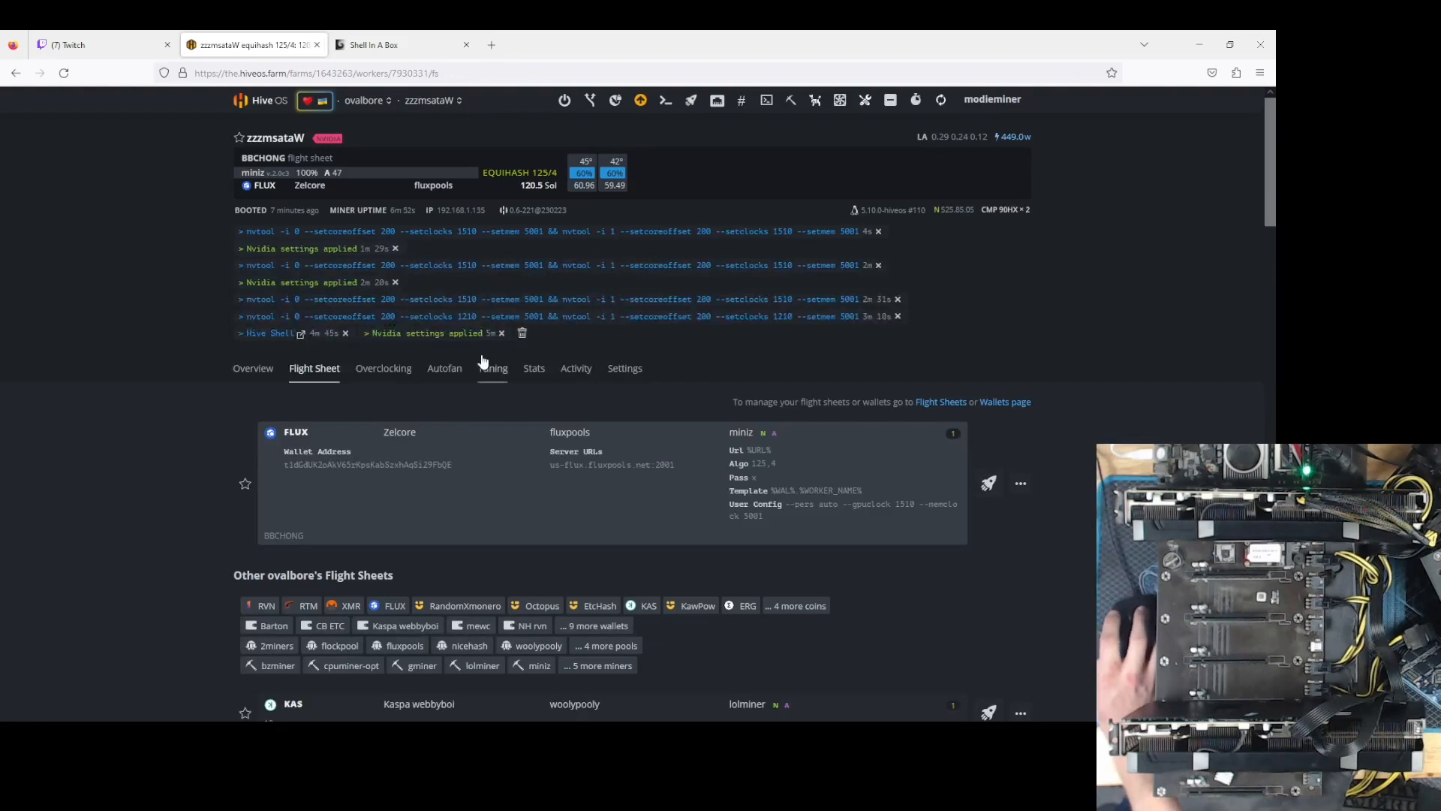
mouse_move(715, 399)
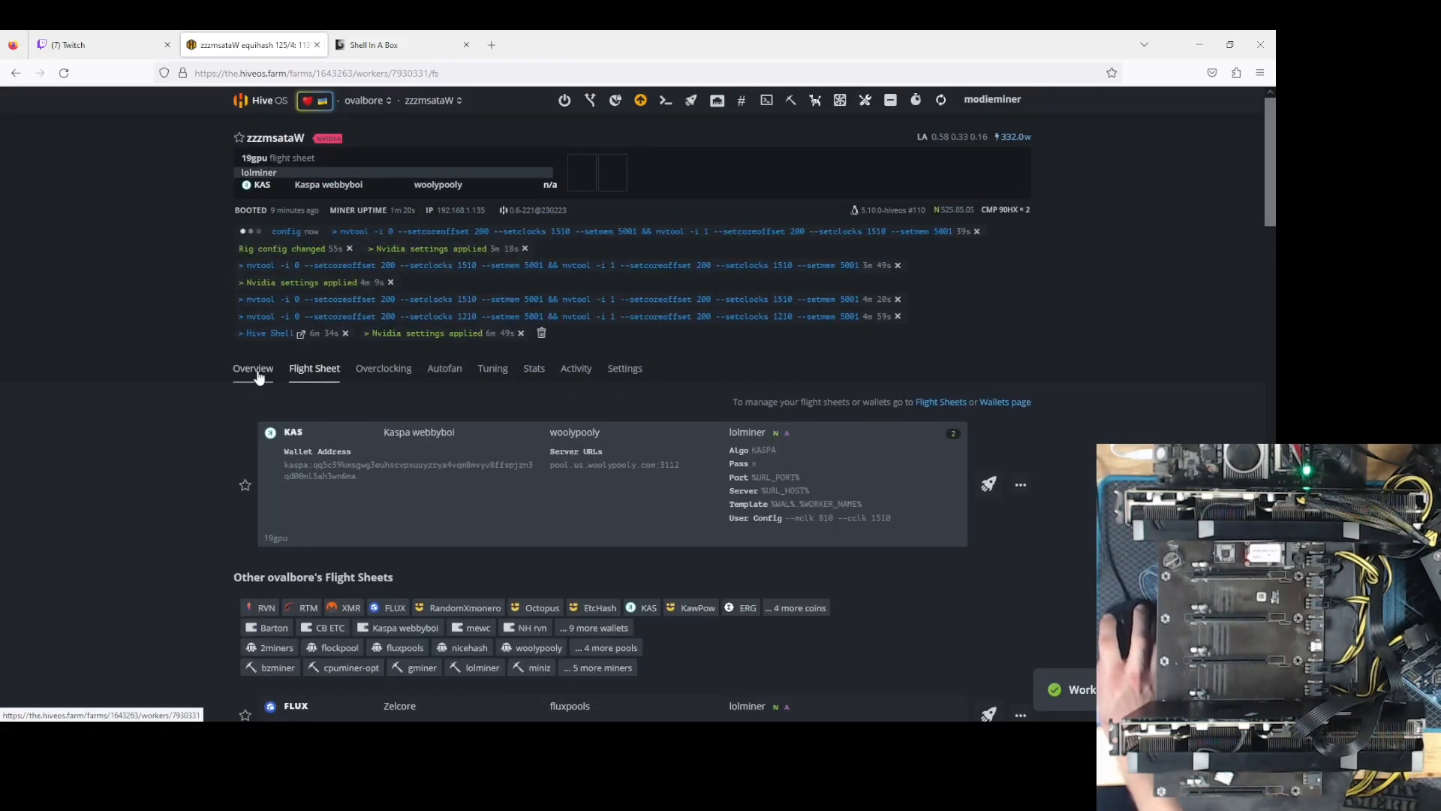
- Refresh the rig dashboard to show lolminer at 1.064 GH, then return to the shell
left_click(374, 44)
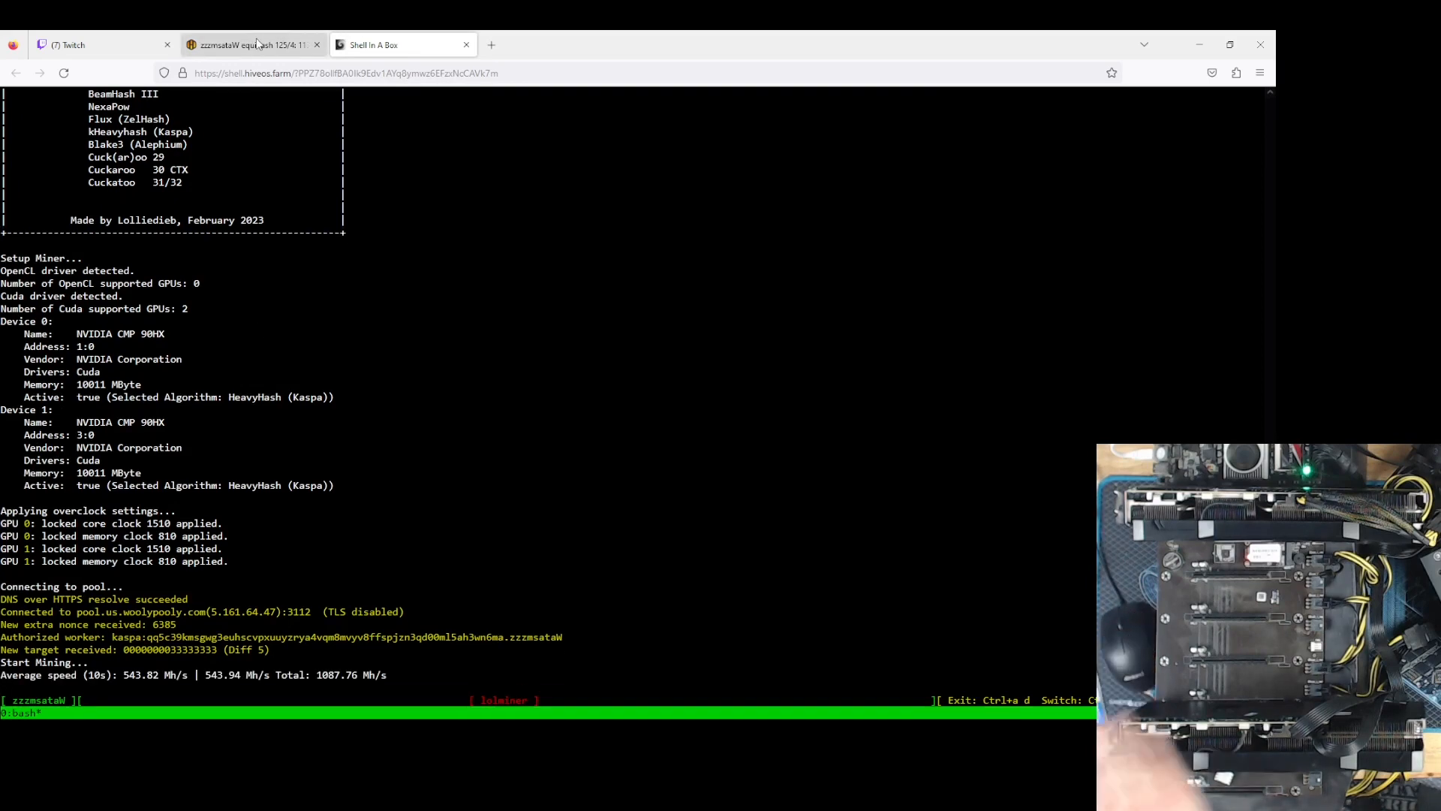
left_click(248, 44)
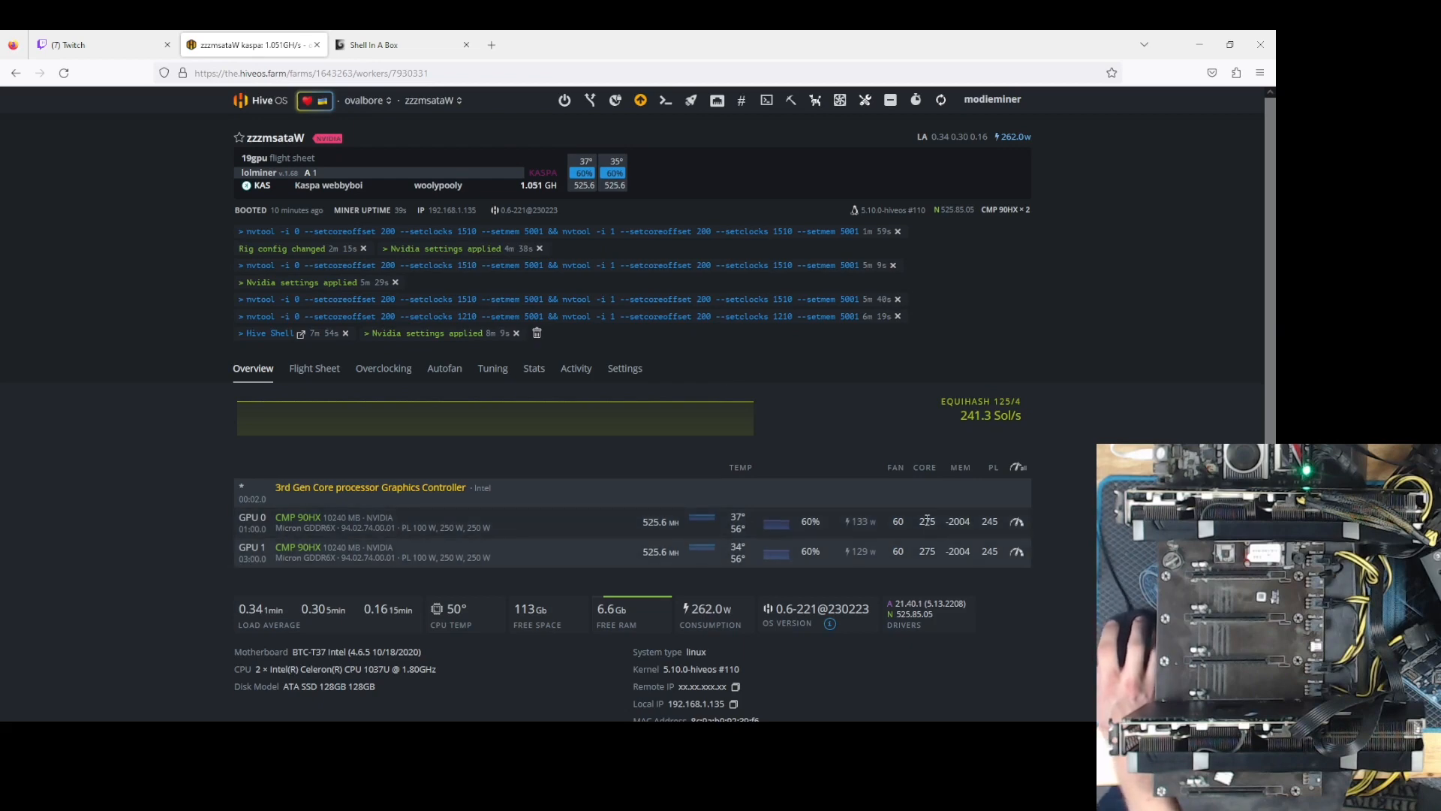
mouse_move(964, 507)
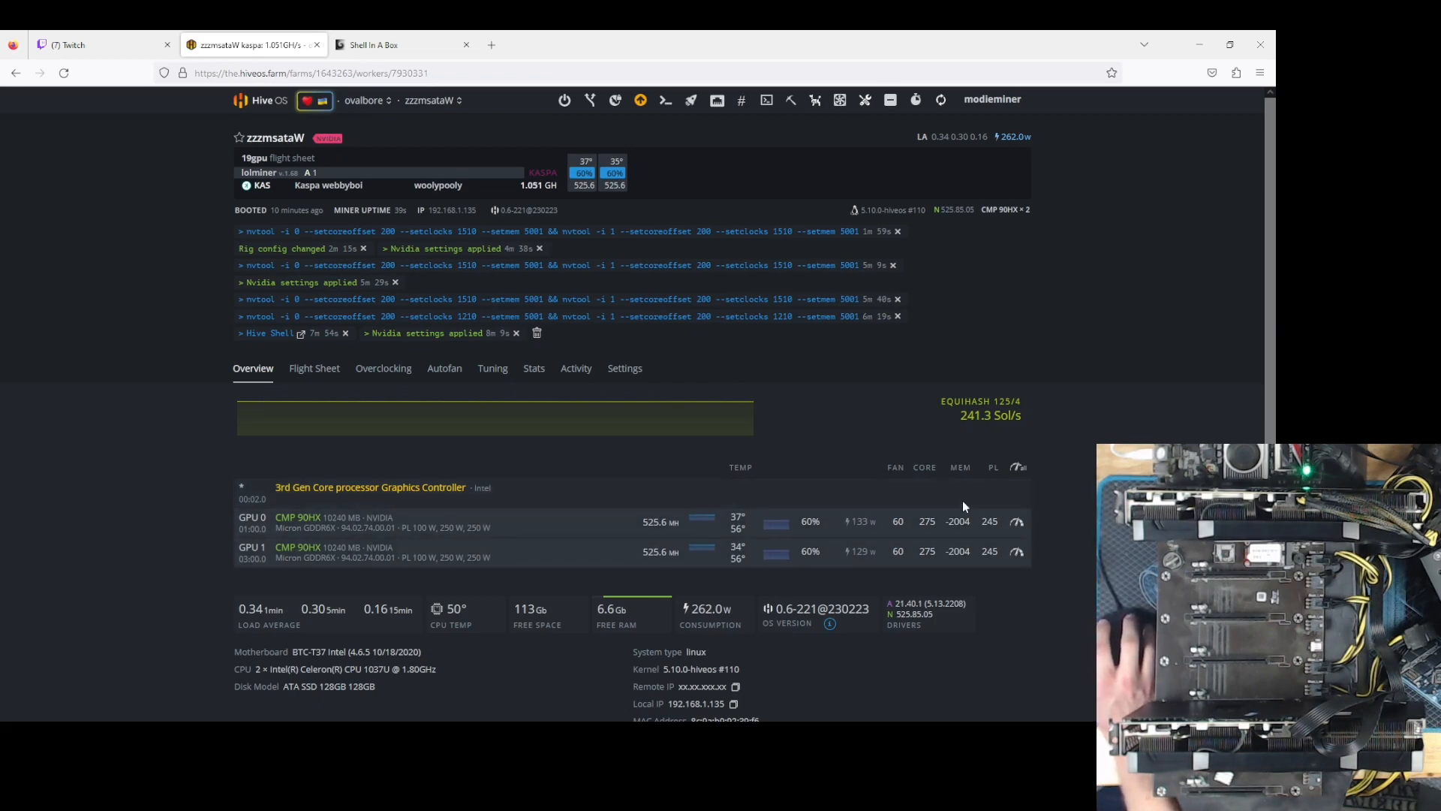
mouse_move(939, 99)
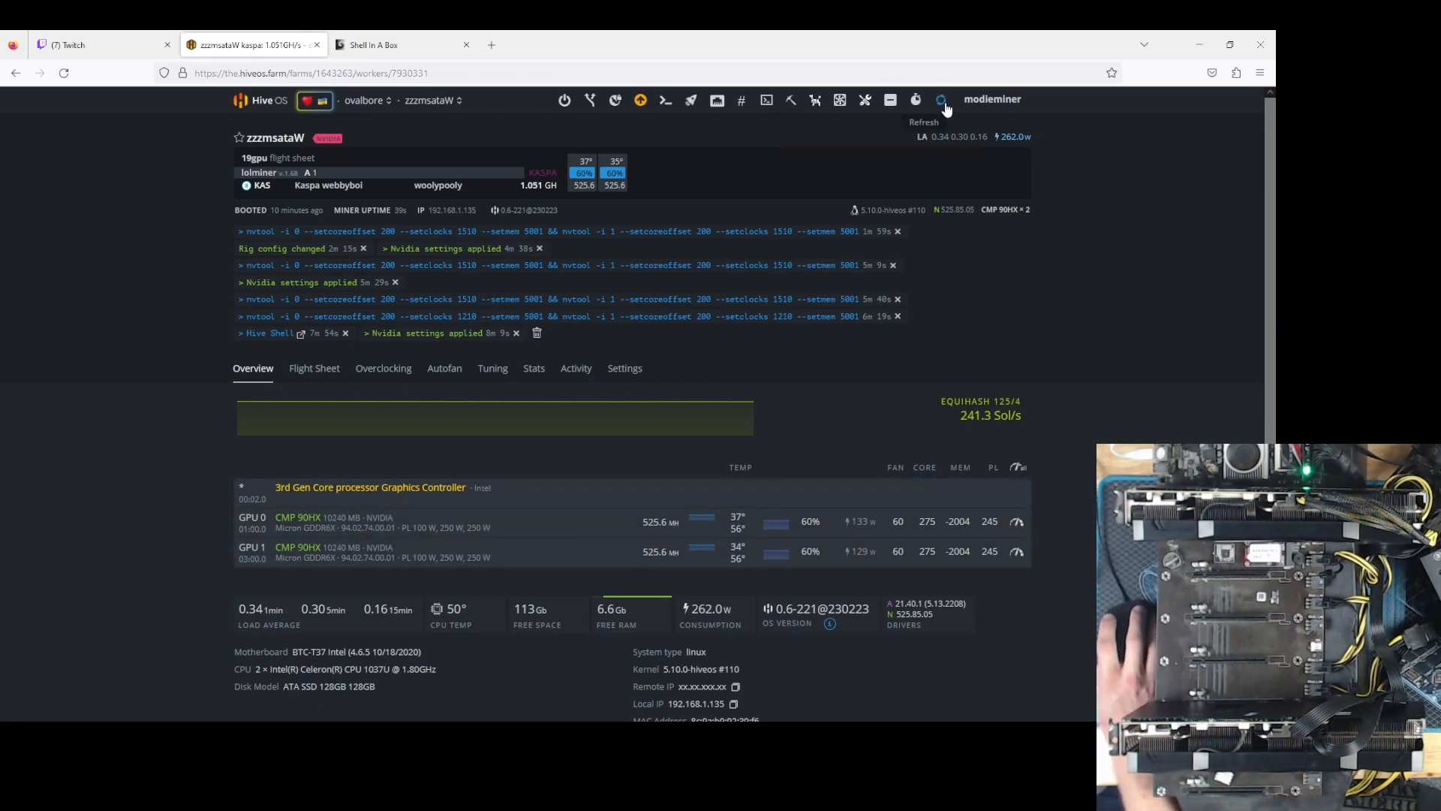
left_click(939, 99)
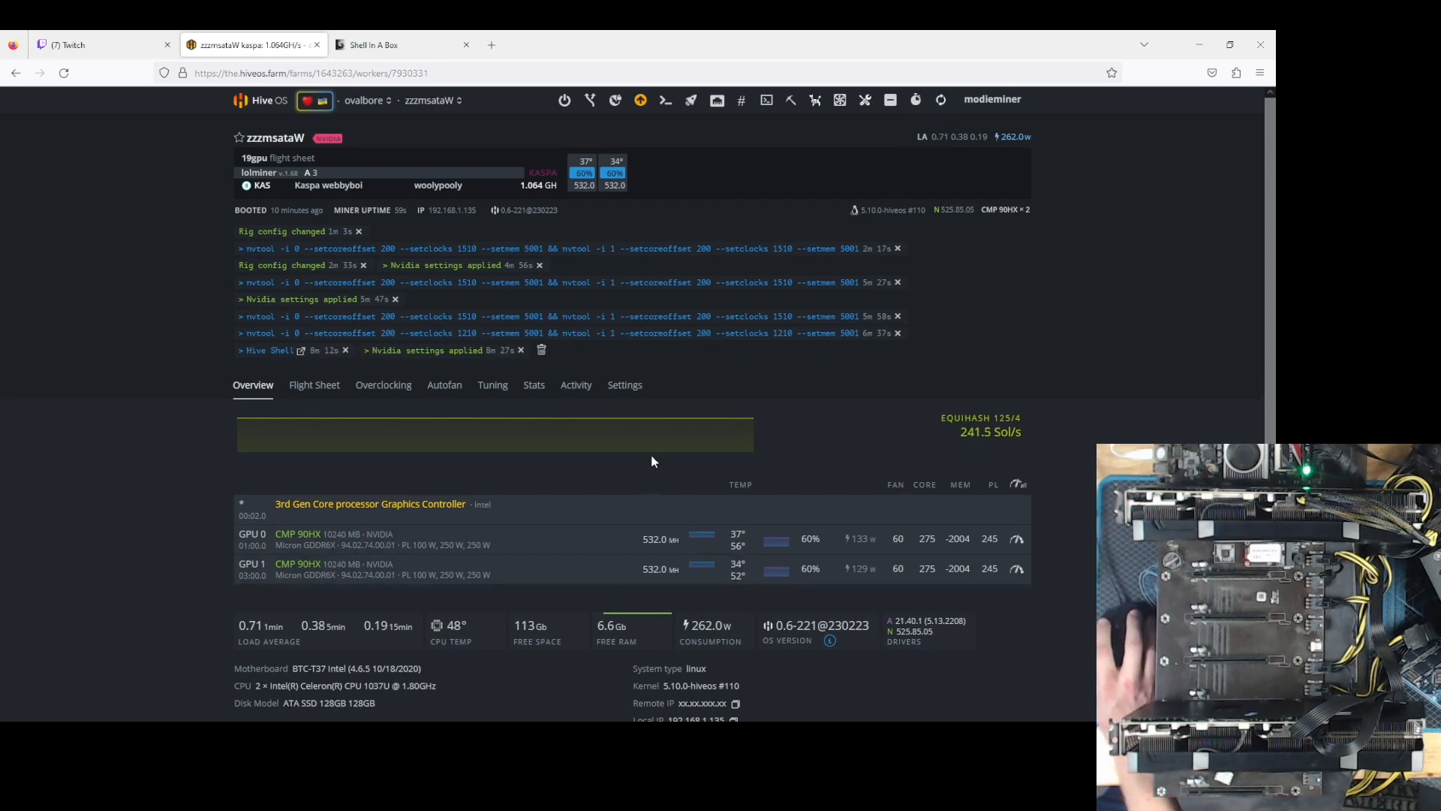
left_click(372, 44)
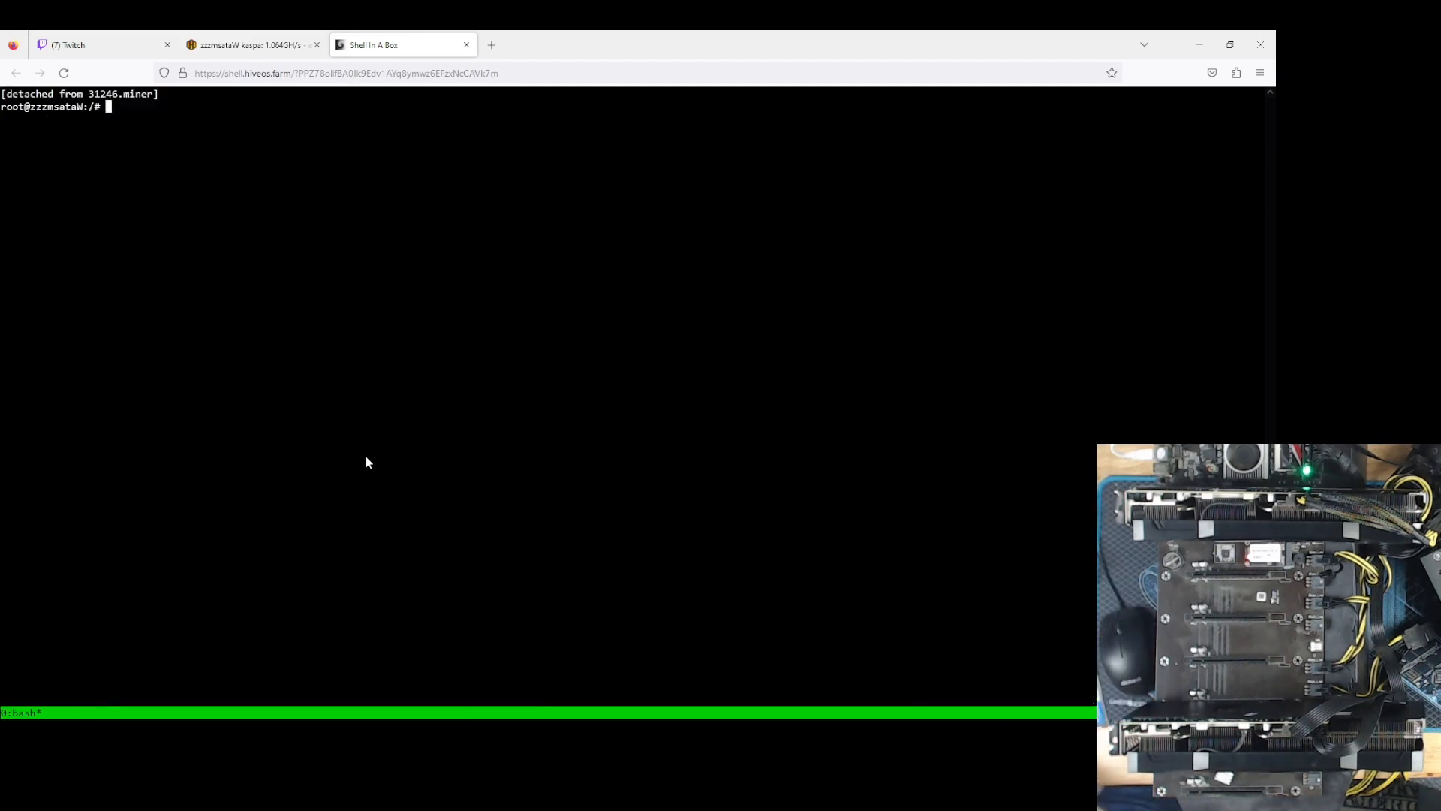
- Run nvidia-info to show both cards near 130 W, then return to the dashboard
type("nvidia-info")
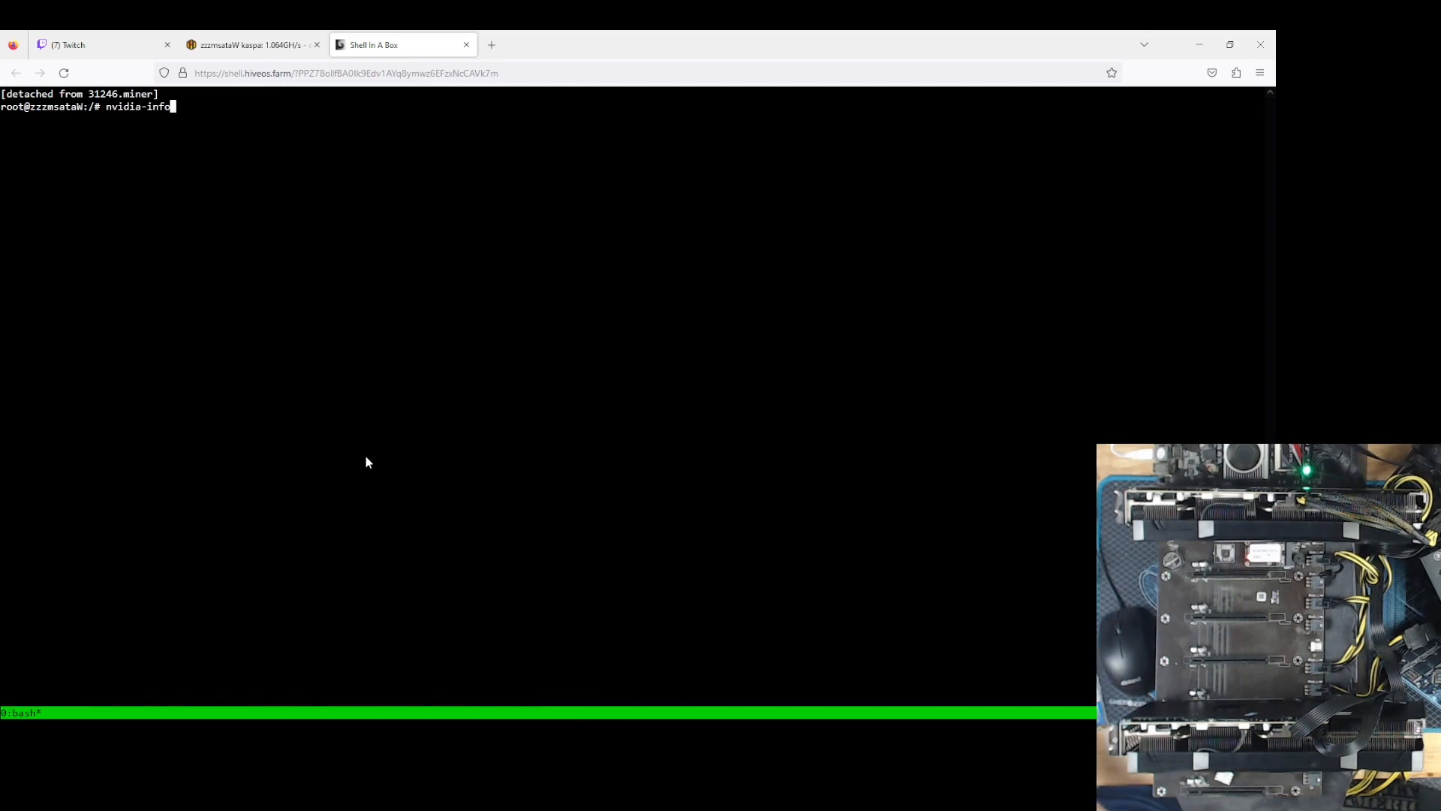
key("Return")
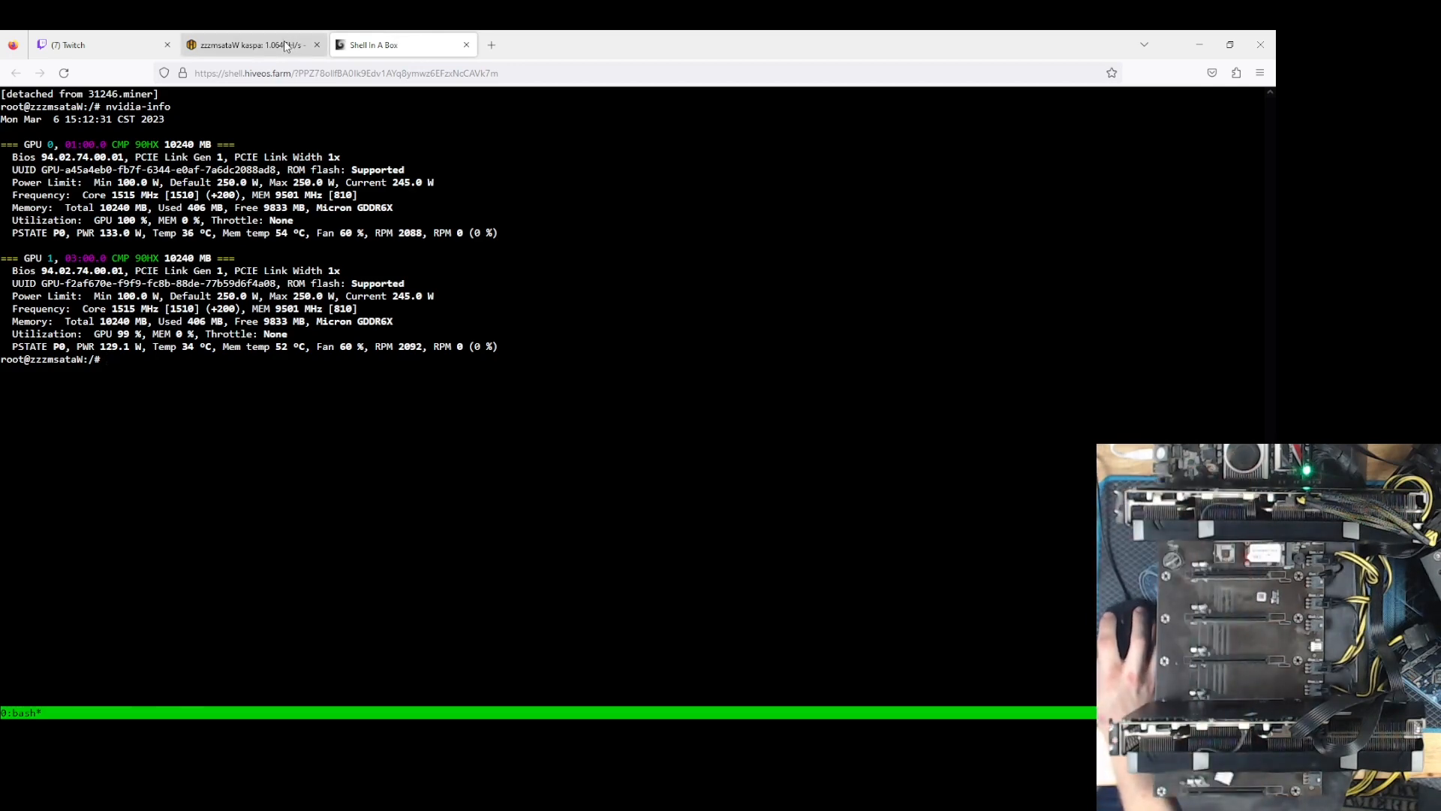
left_click(252, 45)
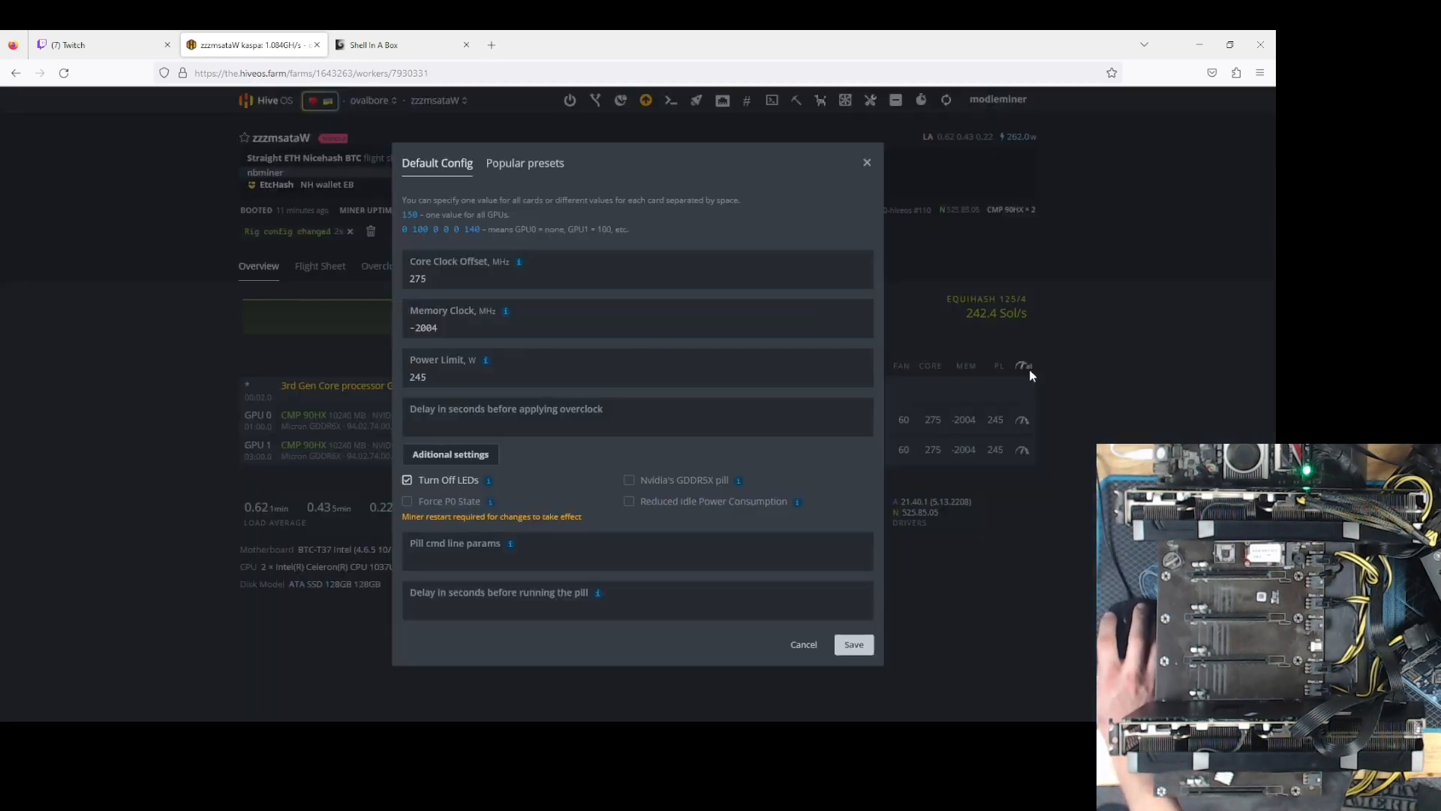
- Give both GPUs 3000 memory clock and 1295 locked core clock, and save
triple_click(424, 327)
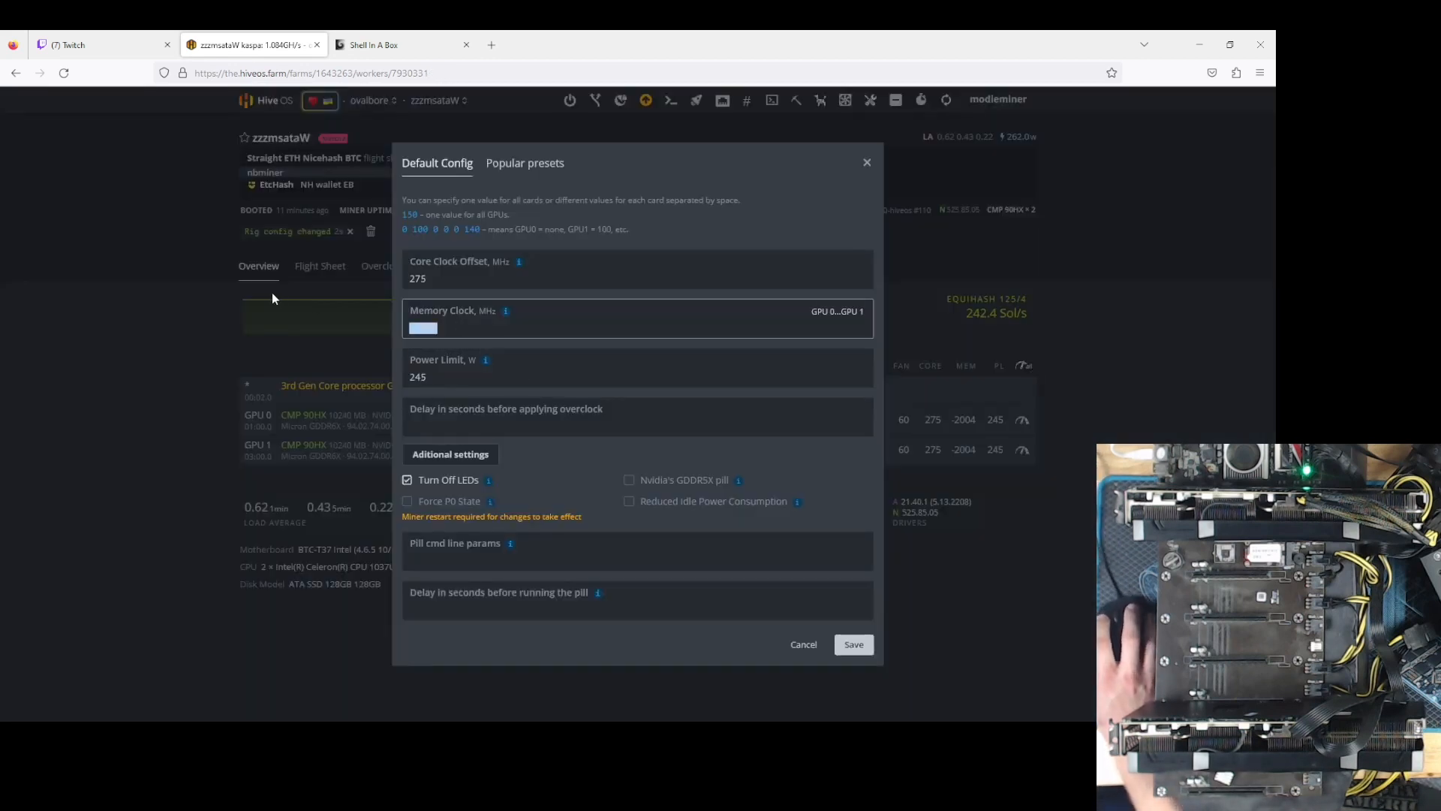
type("3000")
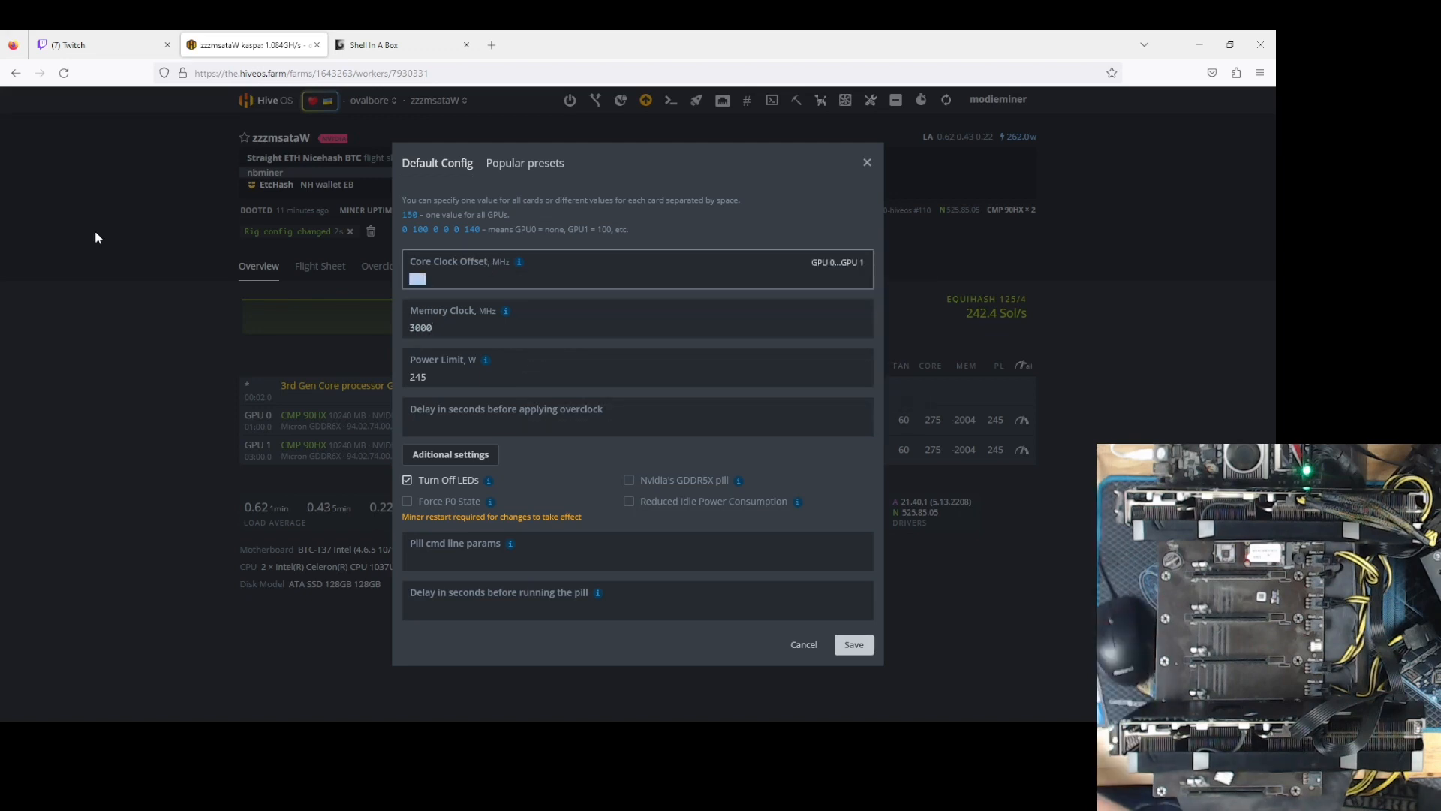
type("1")
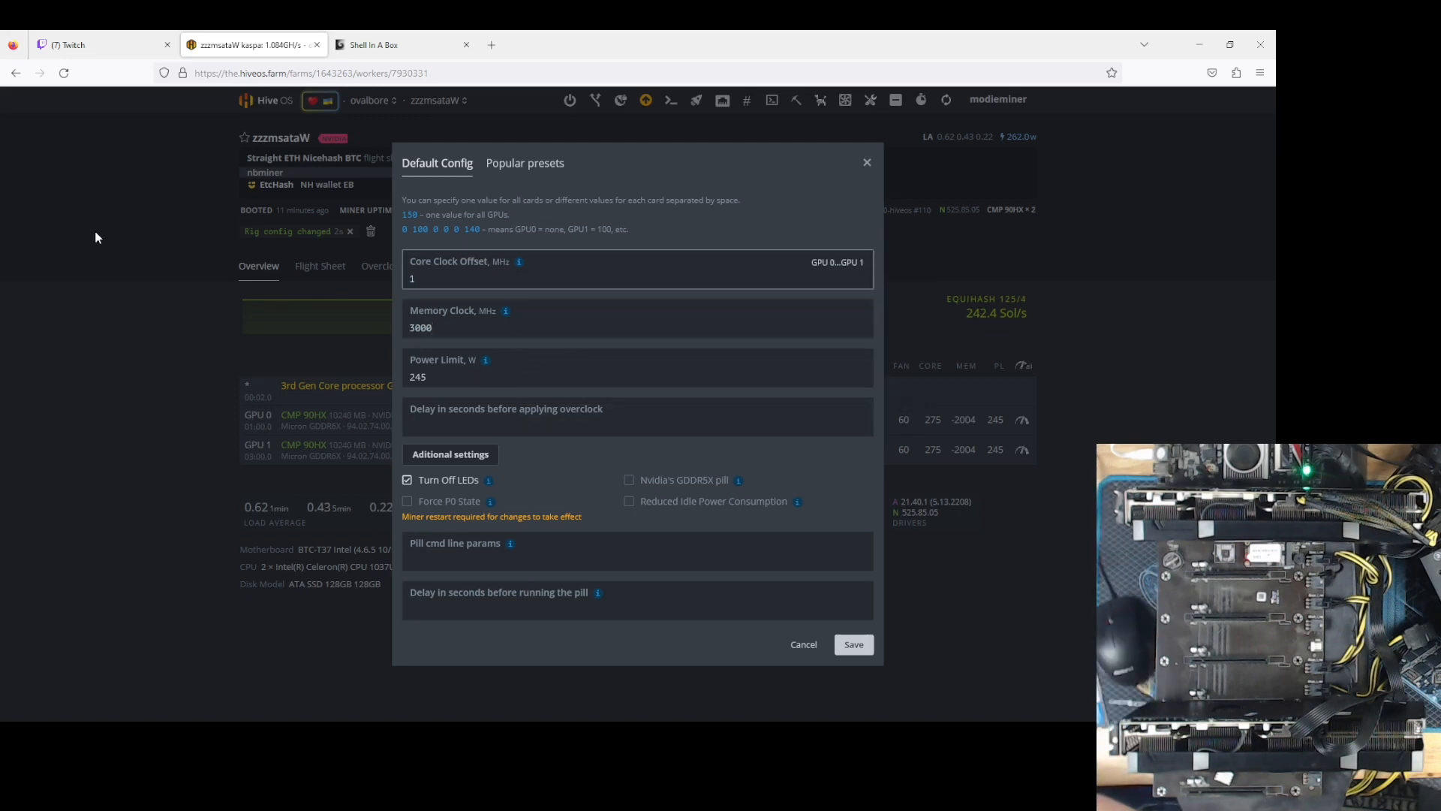
type("295")
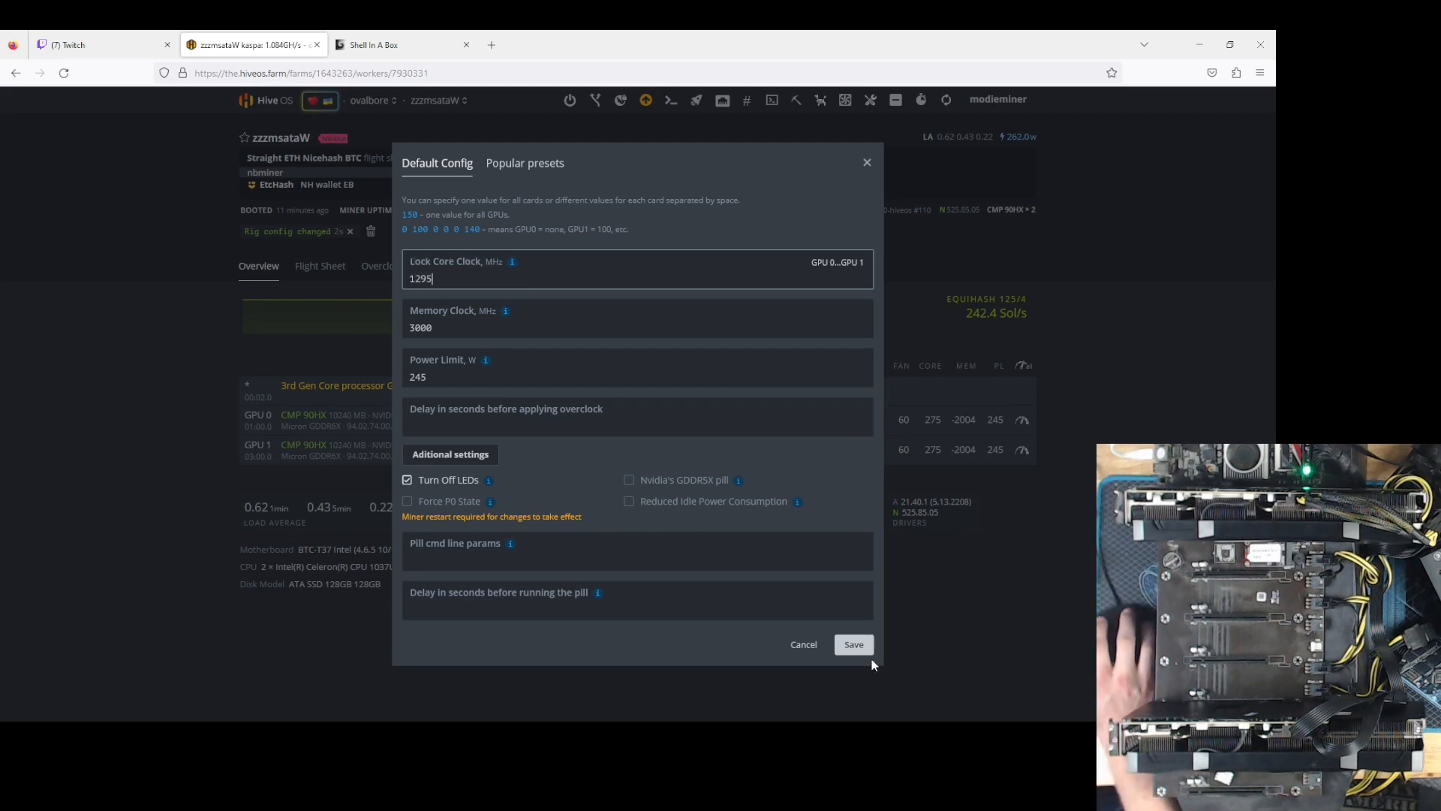
left_click(373, 45)
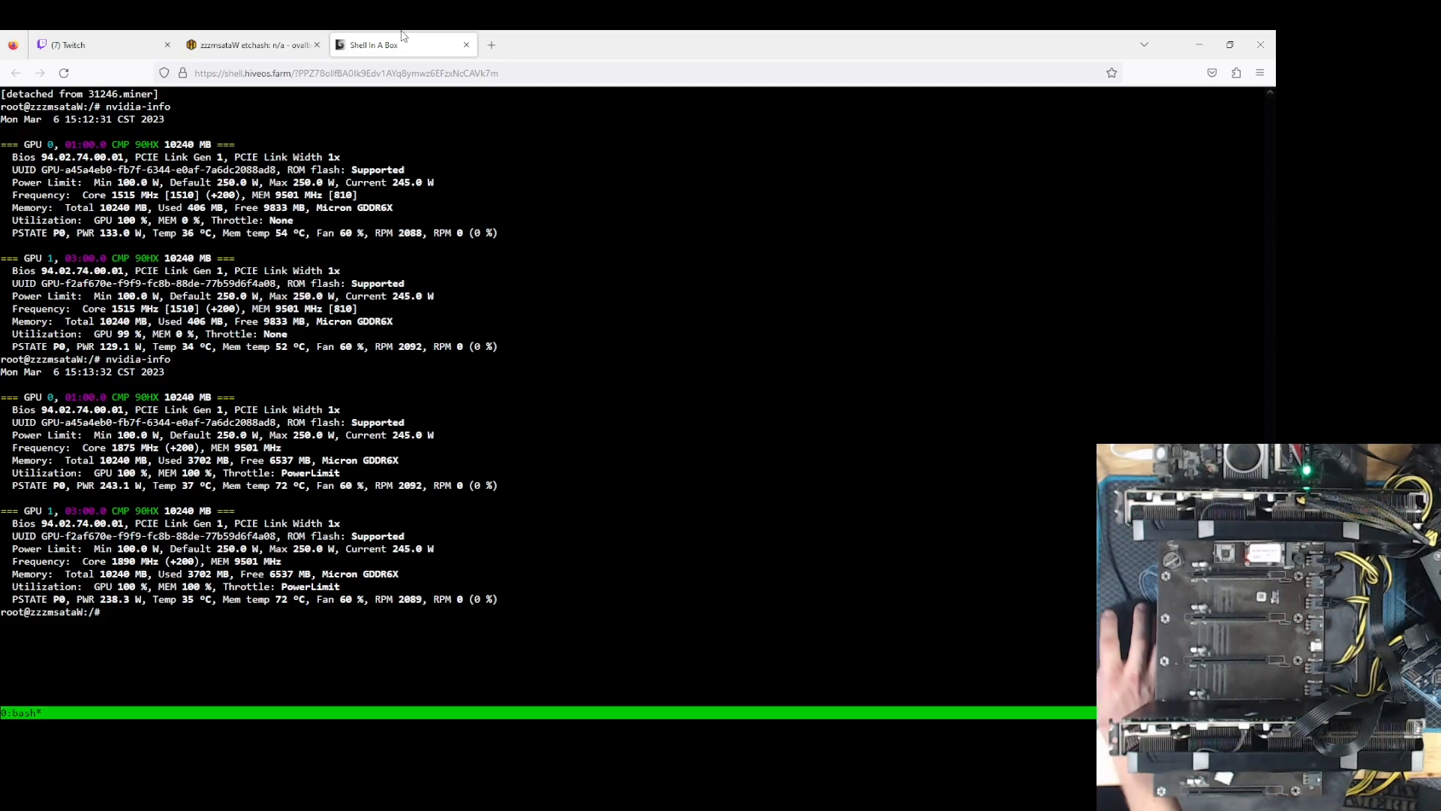
left_click(251, 44)
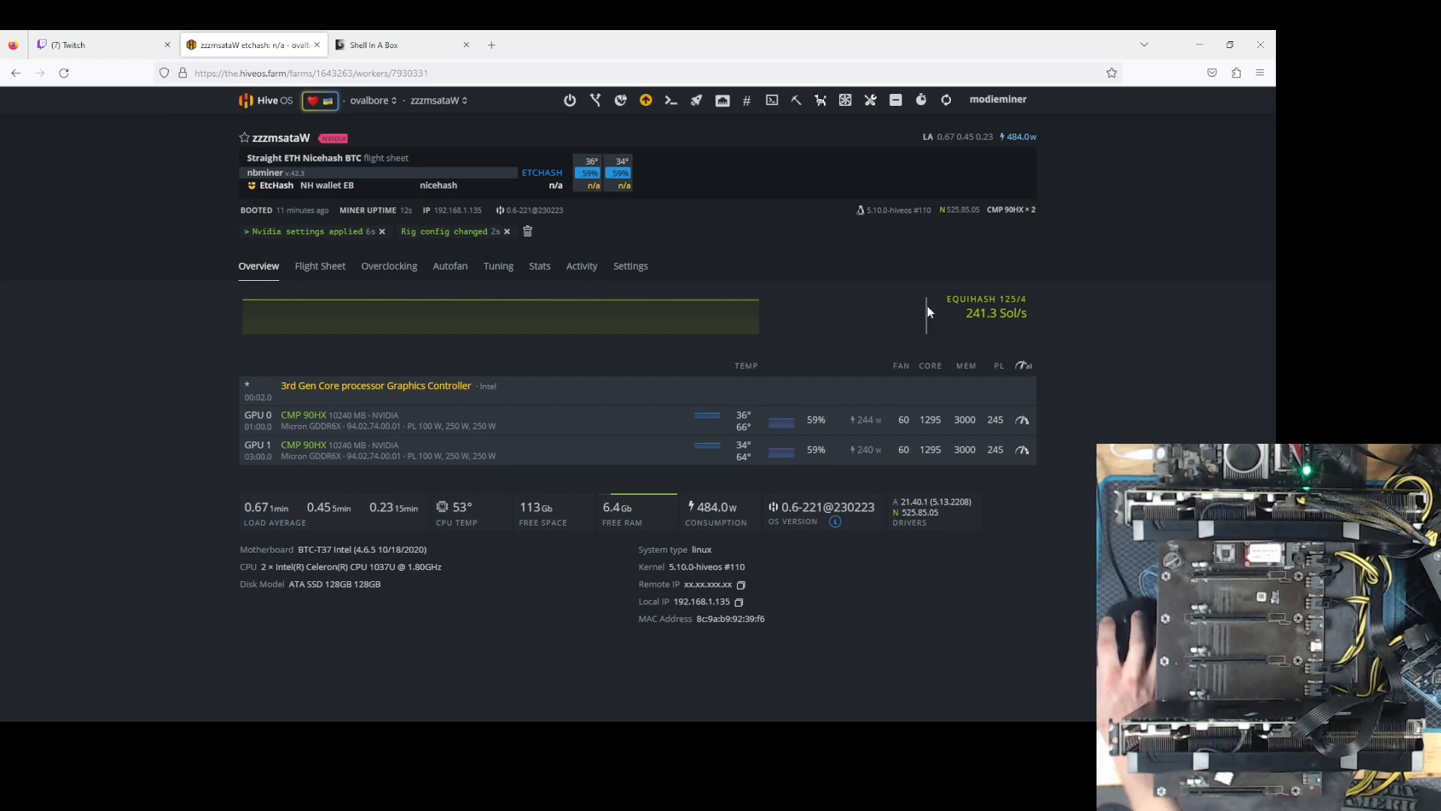
- Watch nbminer etchash near 85 MH/s per card, then return to the dashboard
left_click(372, 44)
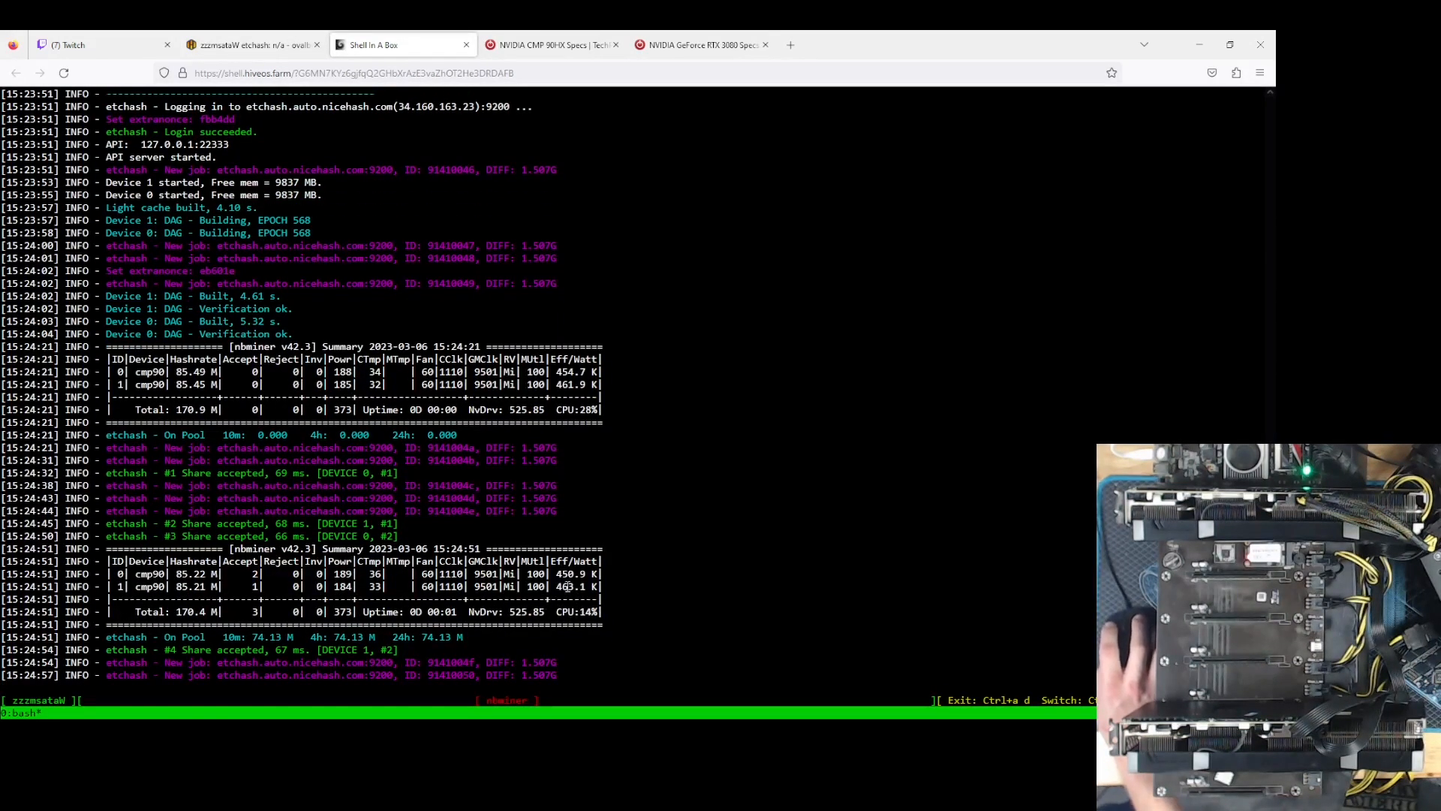
mouse_move(659, 589)
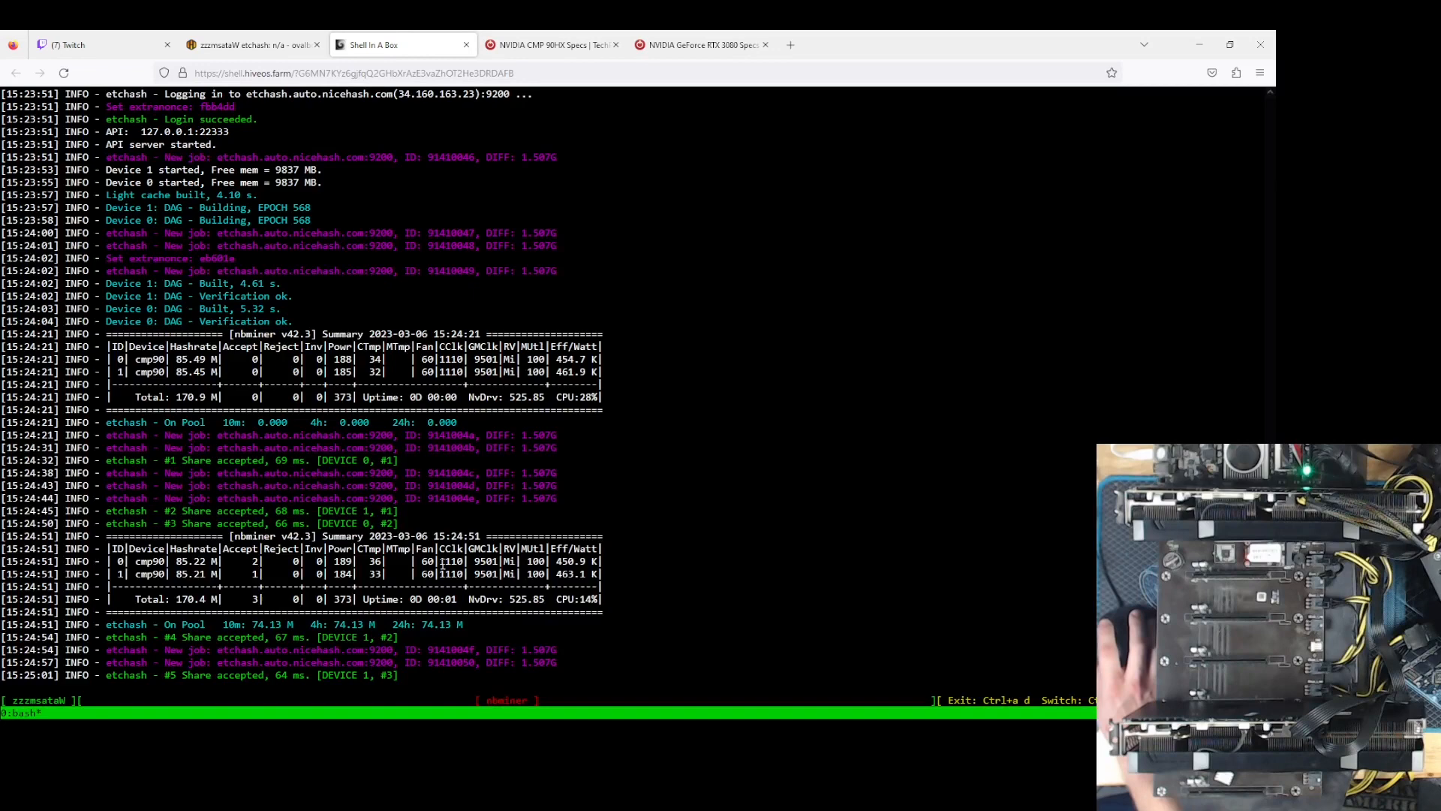
left_click(249, 44)
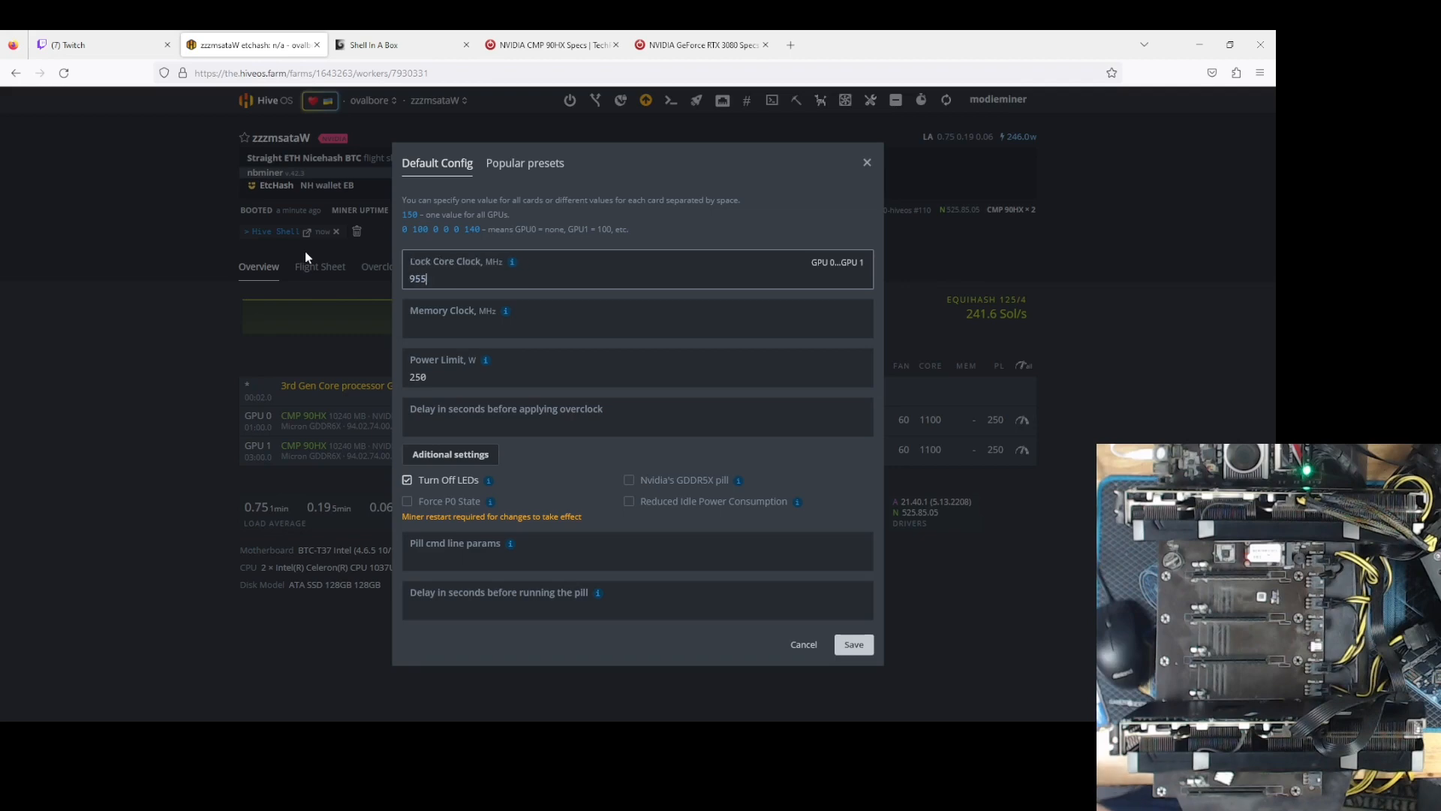
- Save the 955 MHz core clock lock and monitor the nbminer hashrate
left_click(372, 44)
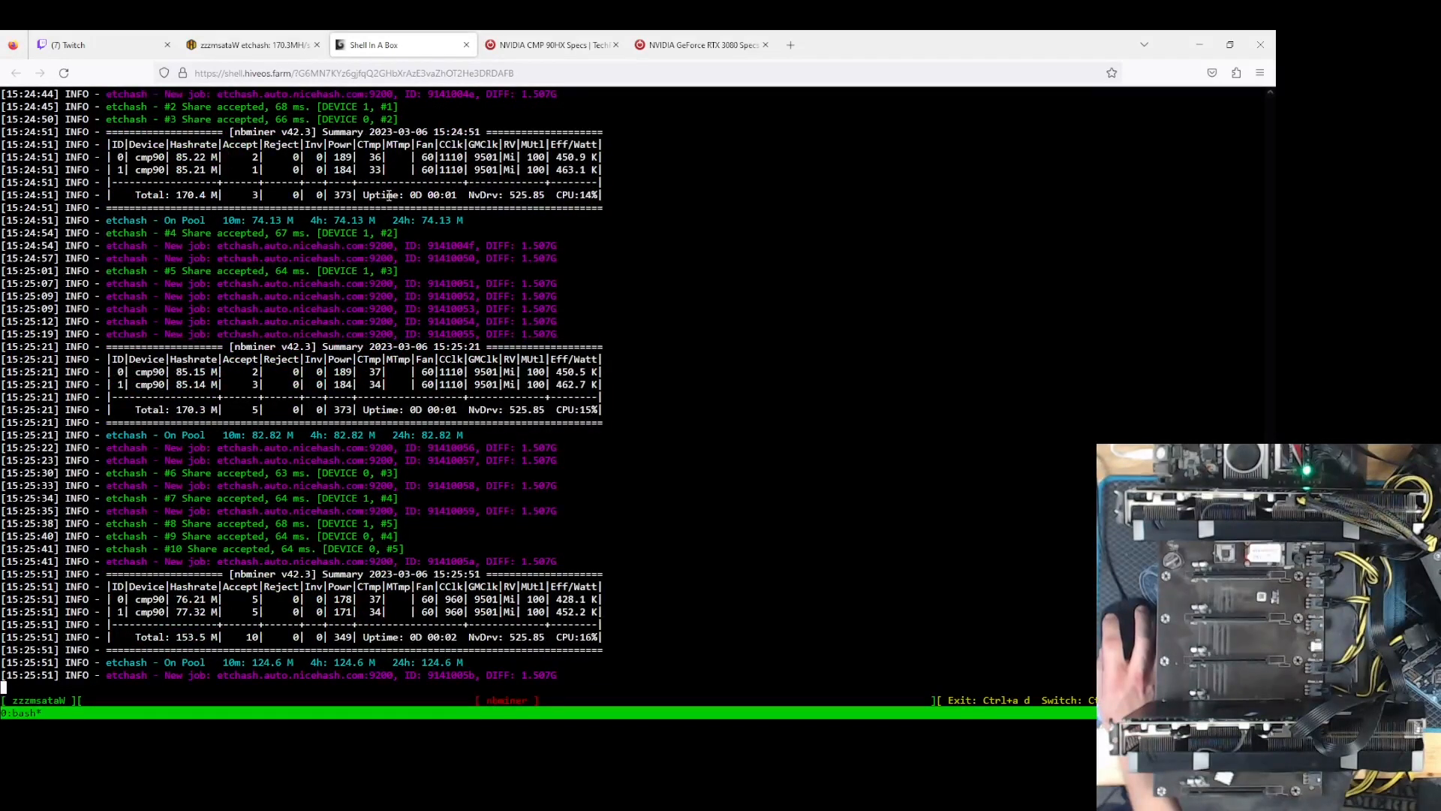
mouse_move(363, 287)
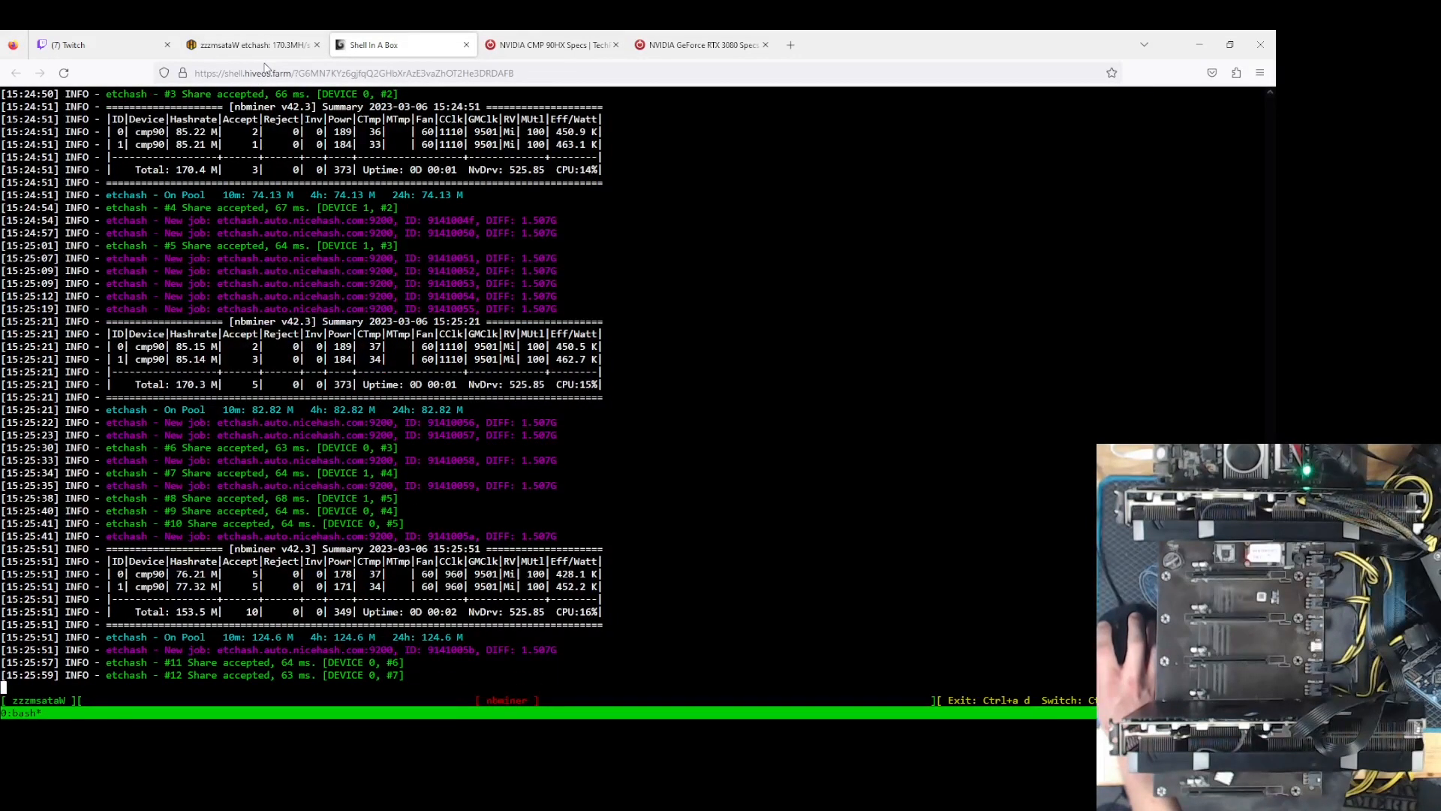
left_click(249, 45)
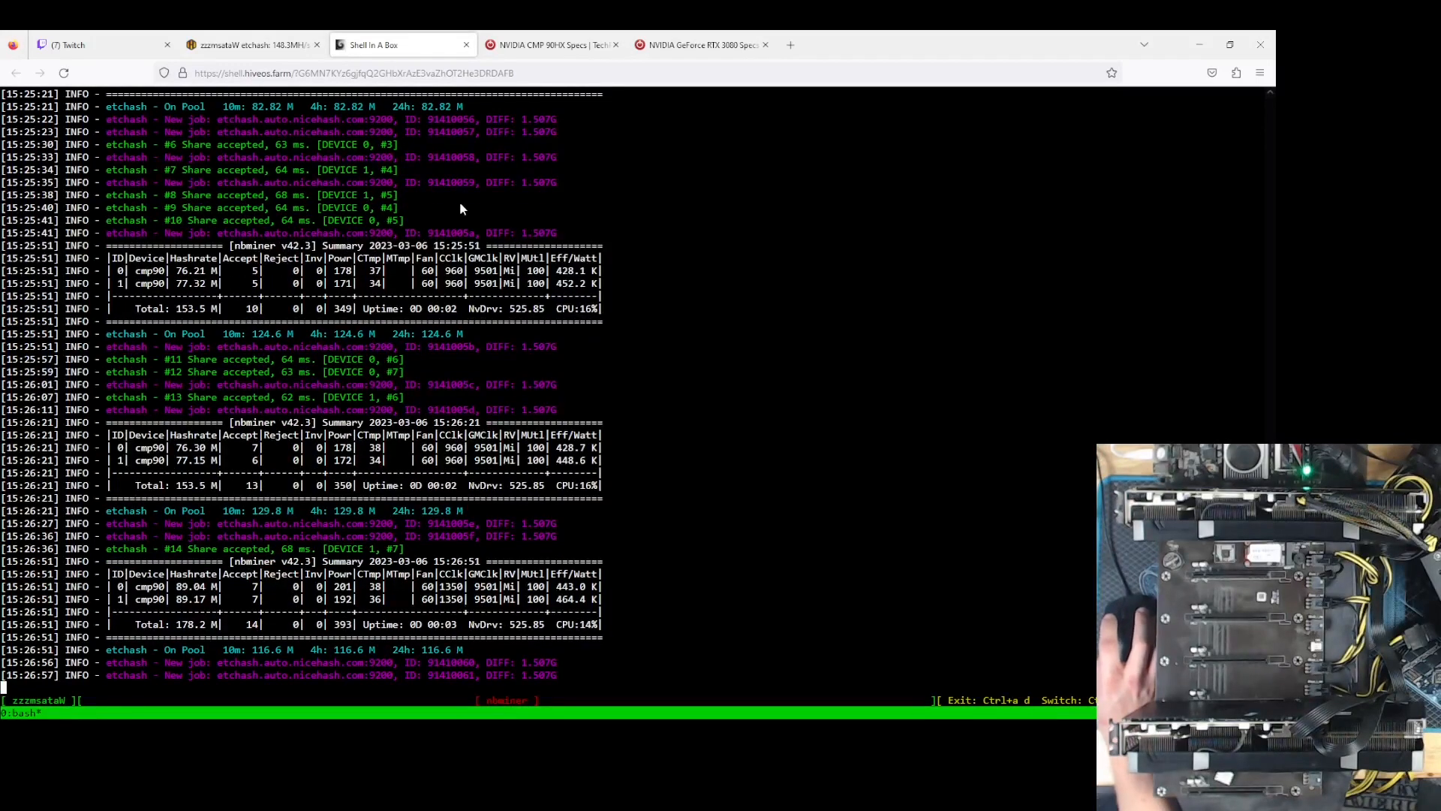
mouse_move(439, 245)
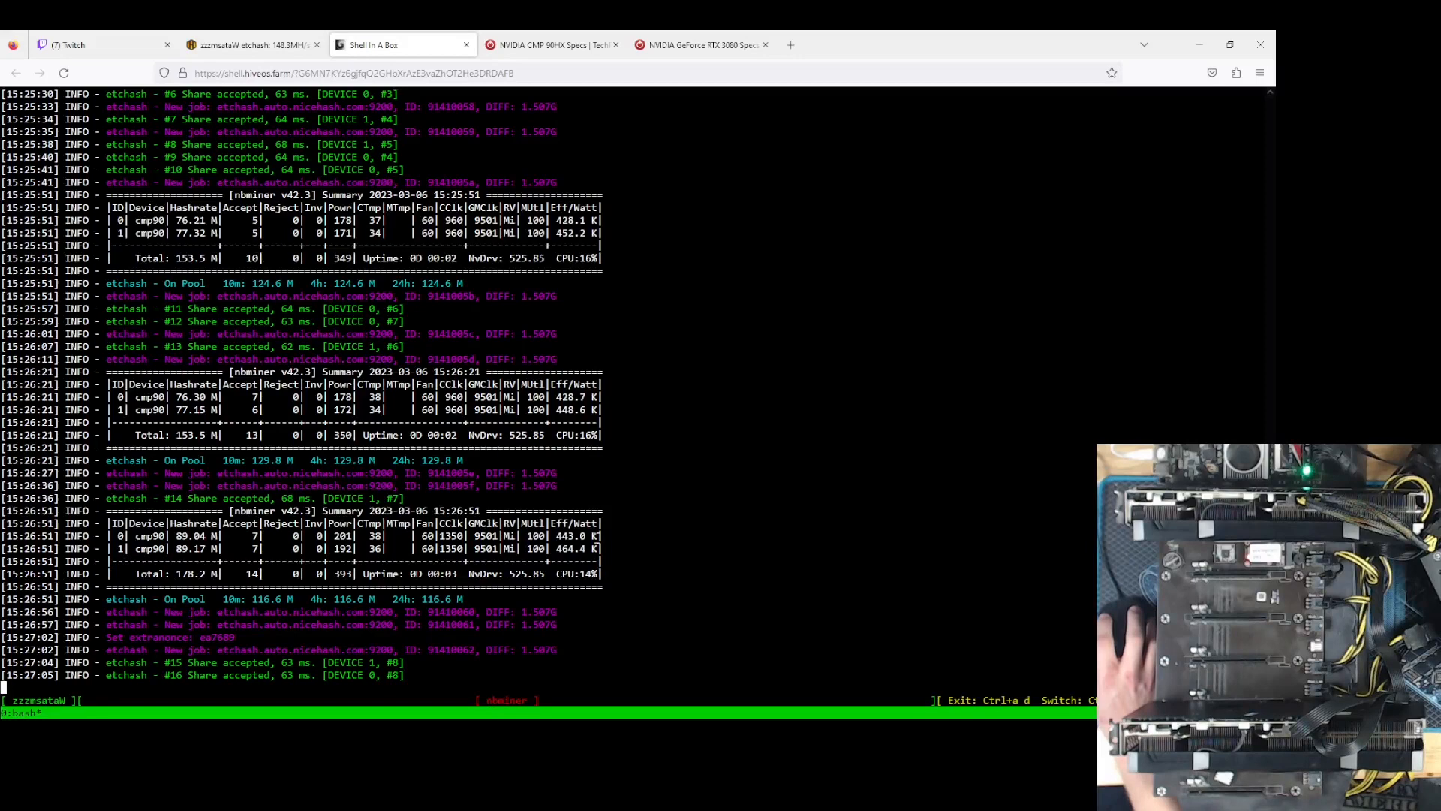
- Show the rig dashboard with Ergo on t-rex at 389.4 MH total and 1350 MHz core
left_click(248, 44)
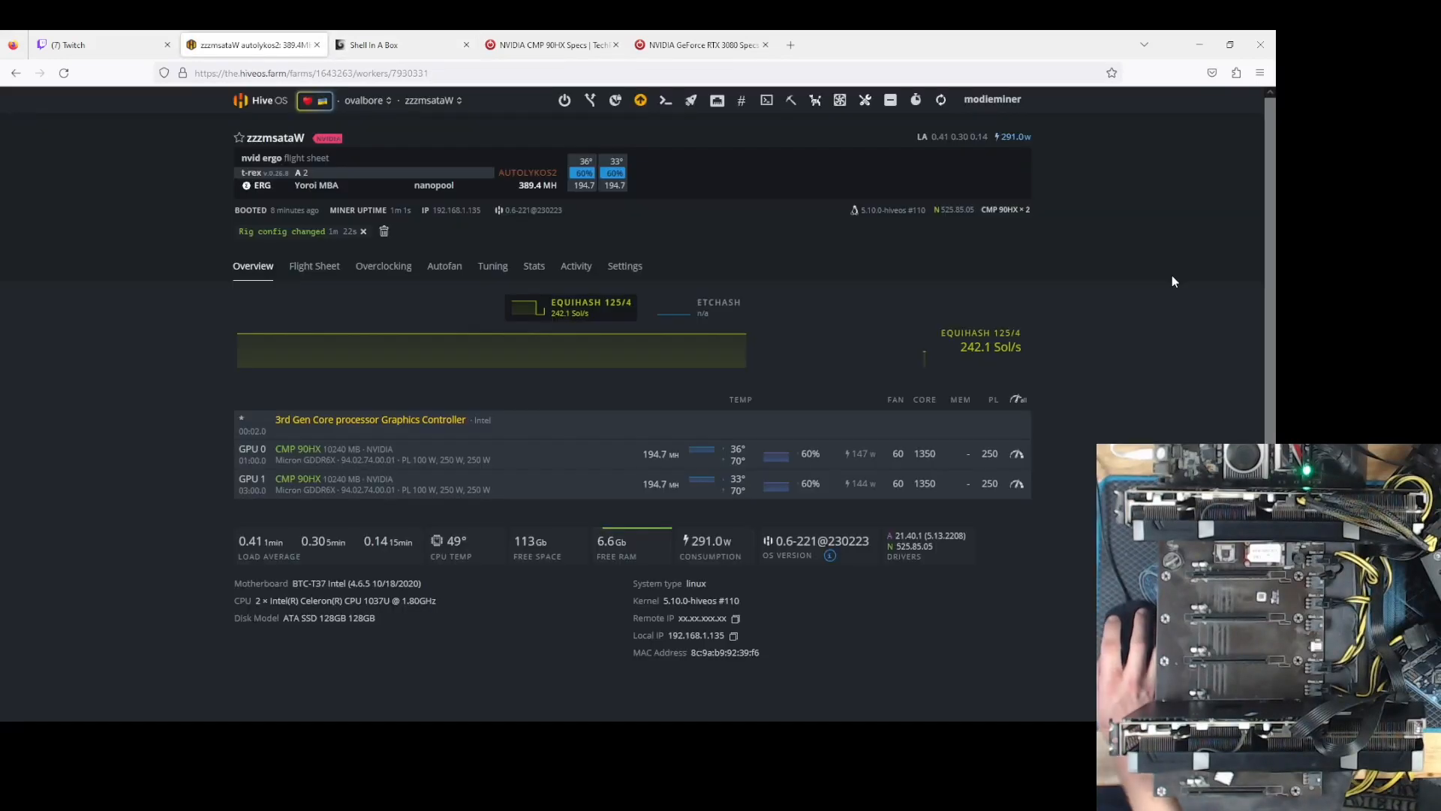
mouse_move(1068, 511)
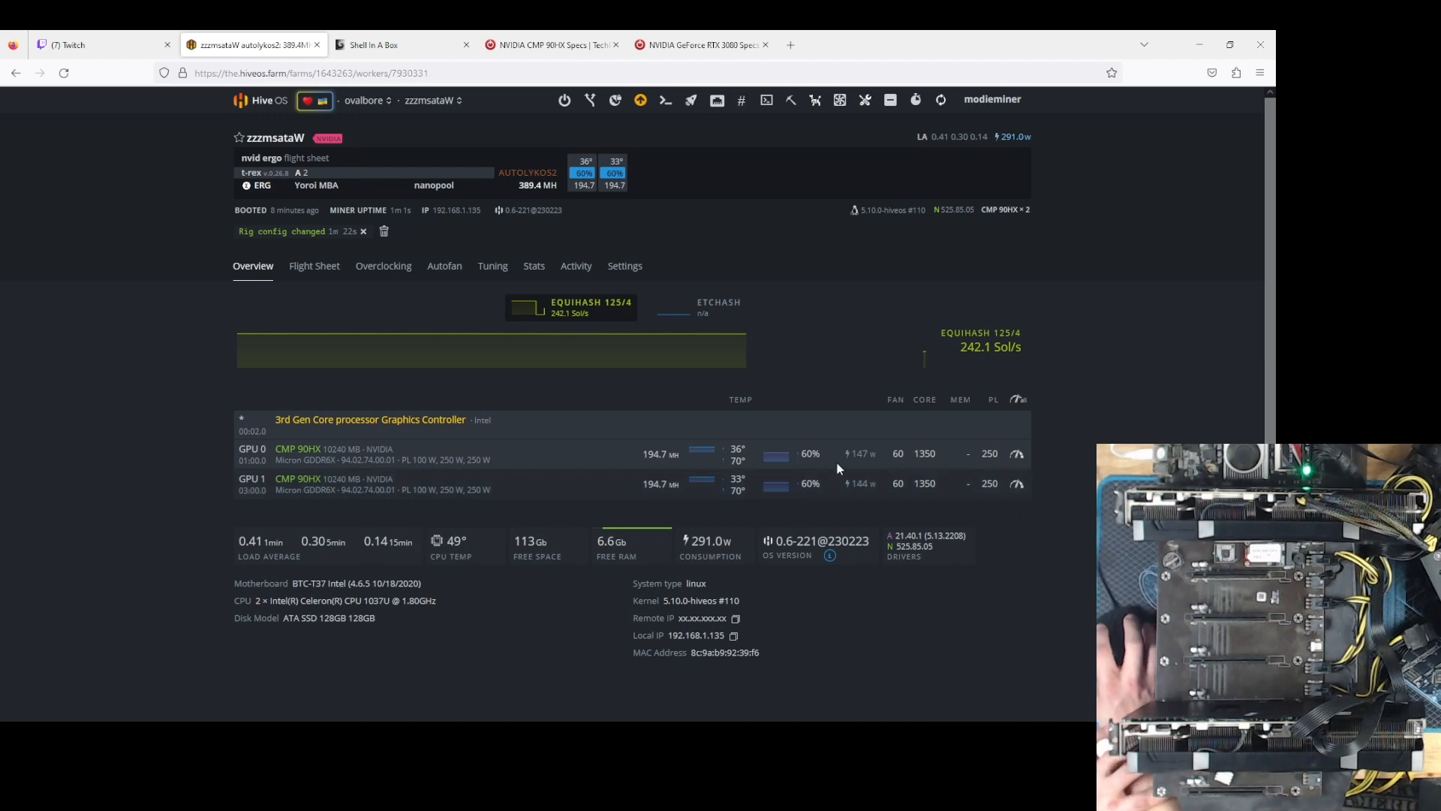
mouse_move(880, 483)
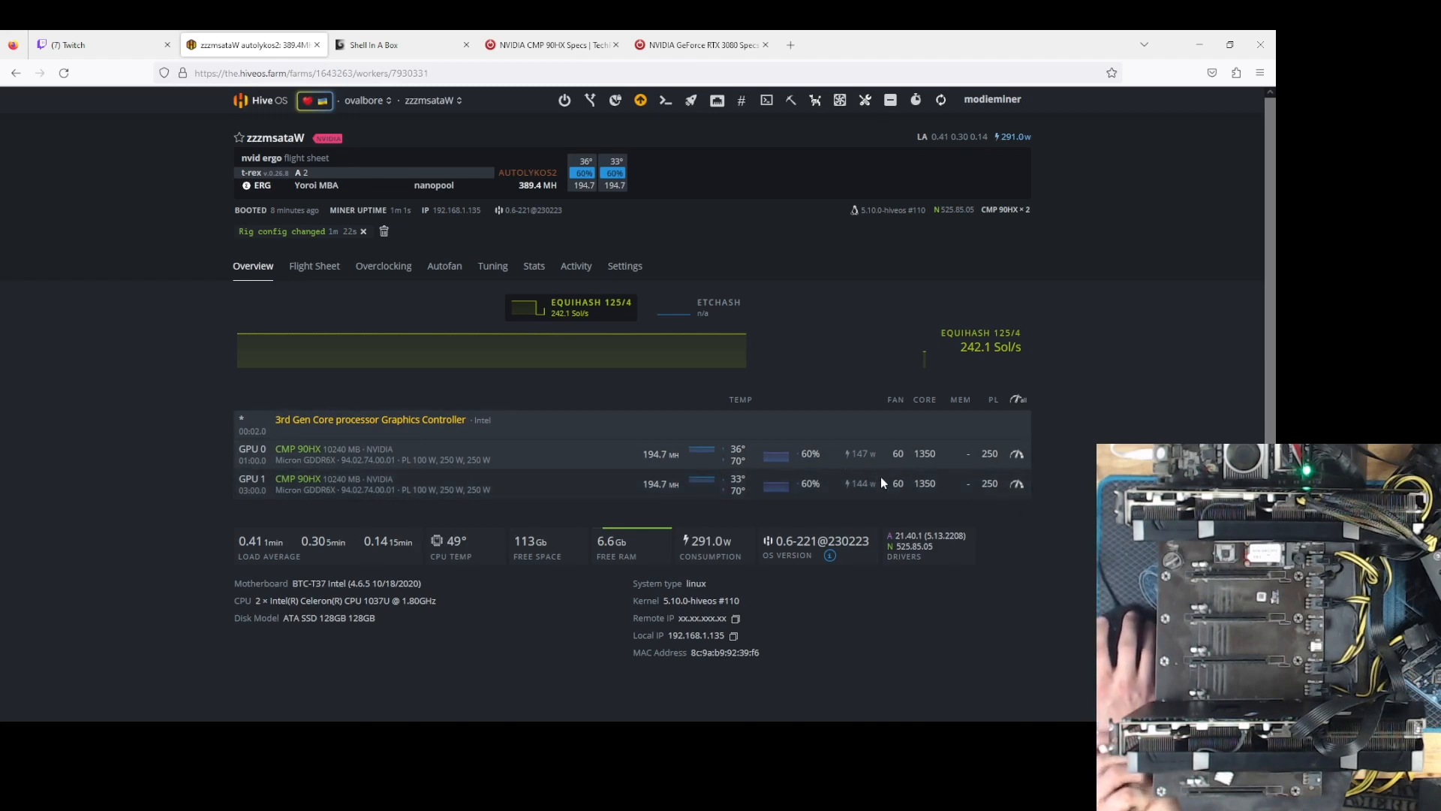
mouse_move(1113, 416)
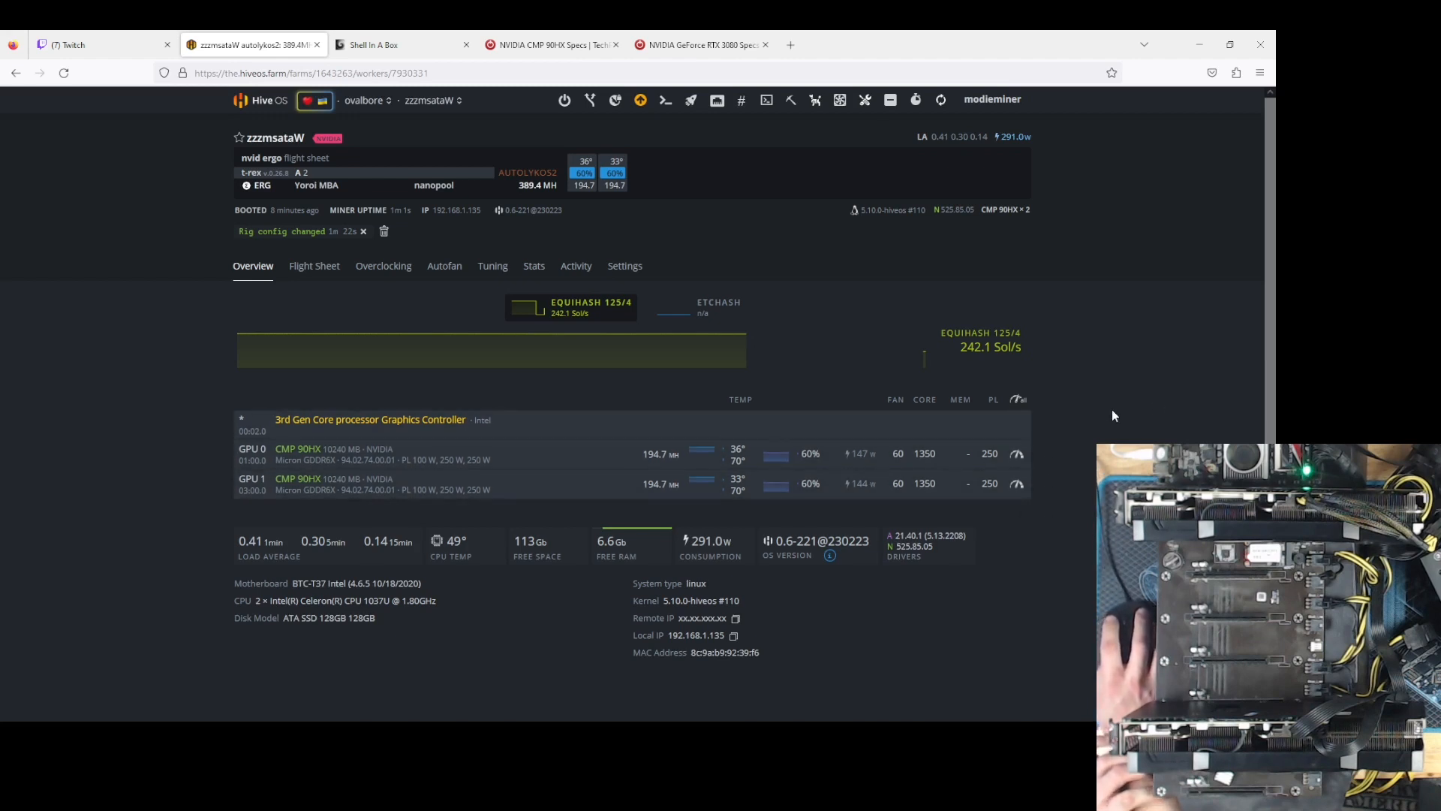
mouse_move(1143, 401)
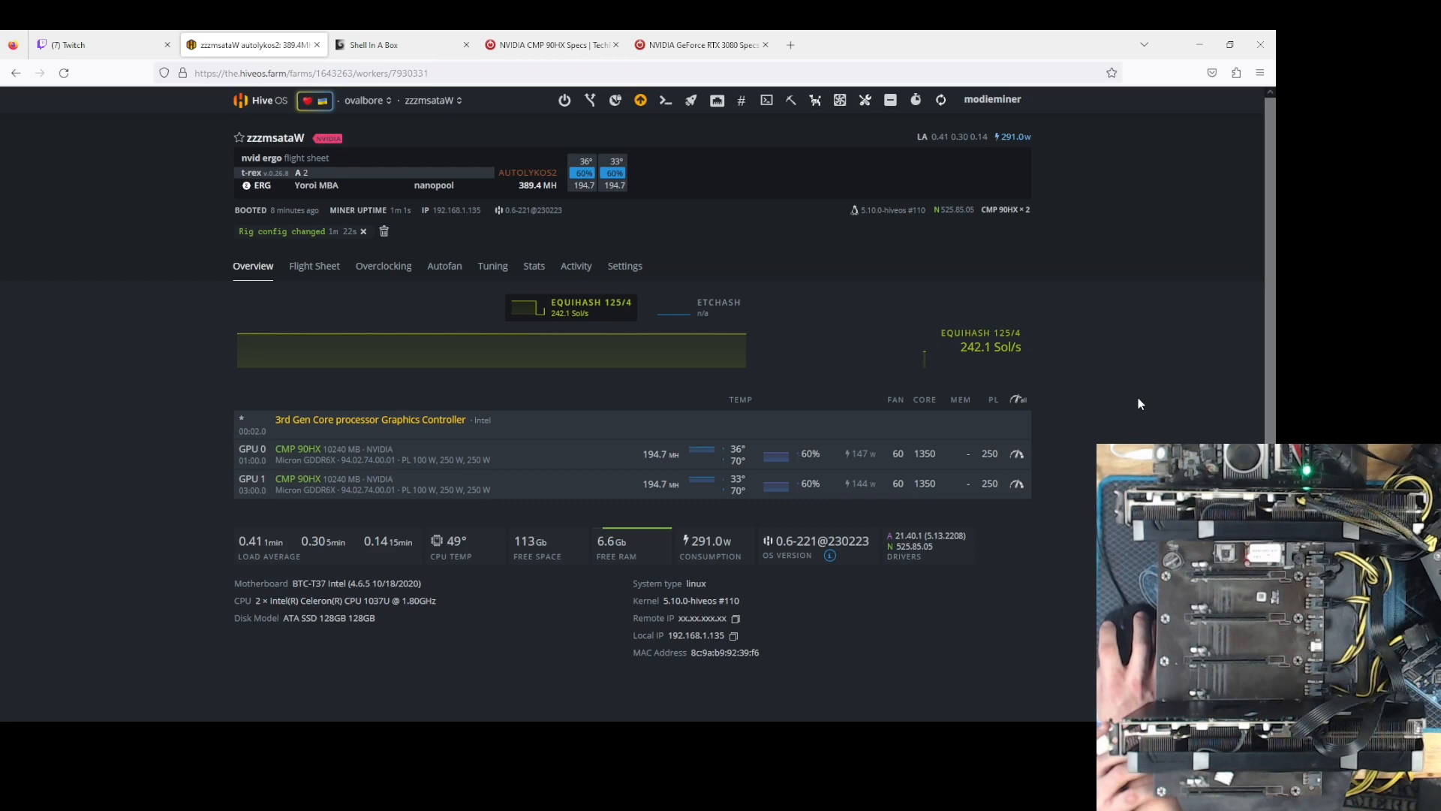
mouse_move(1121, 385)
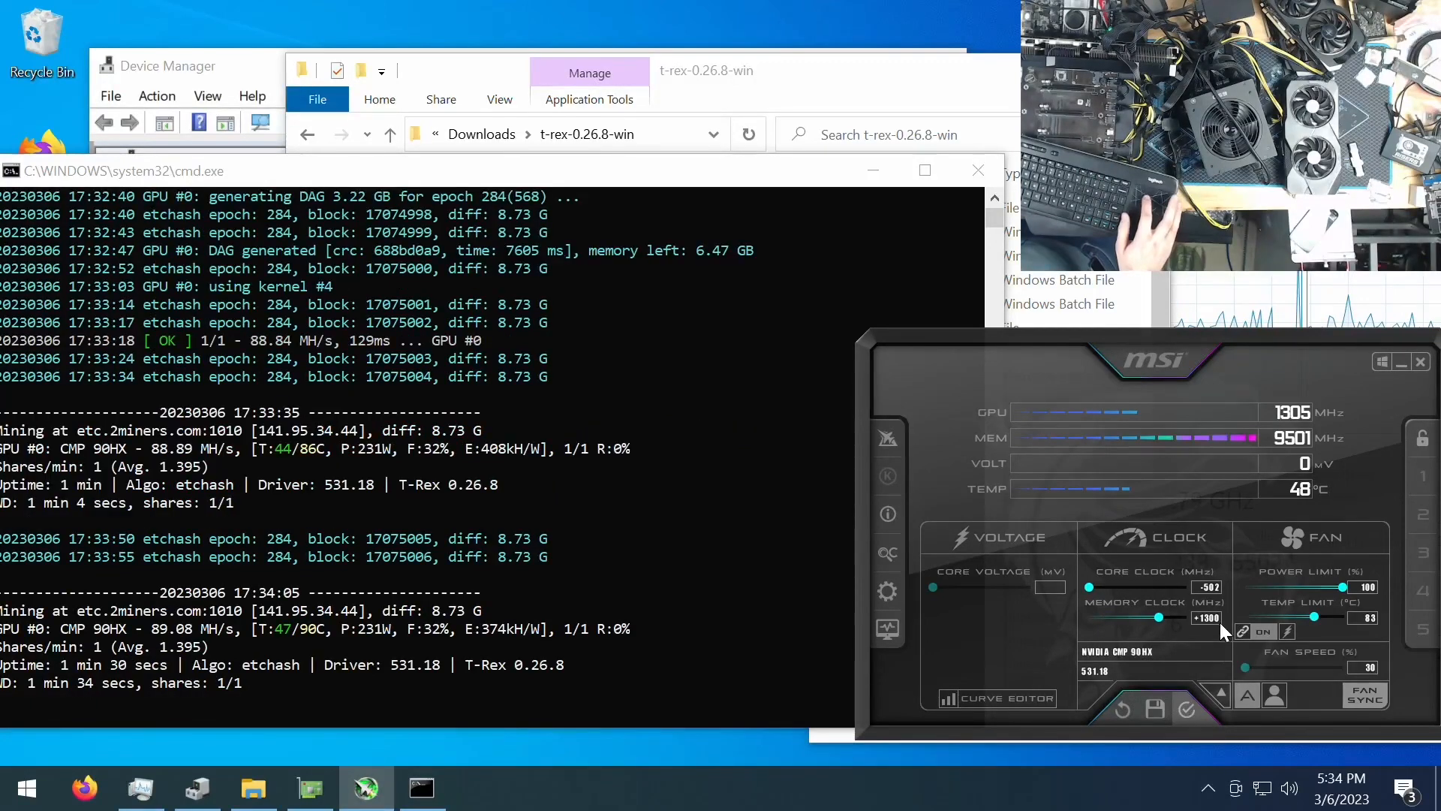
mouse_move(1190, 671)
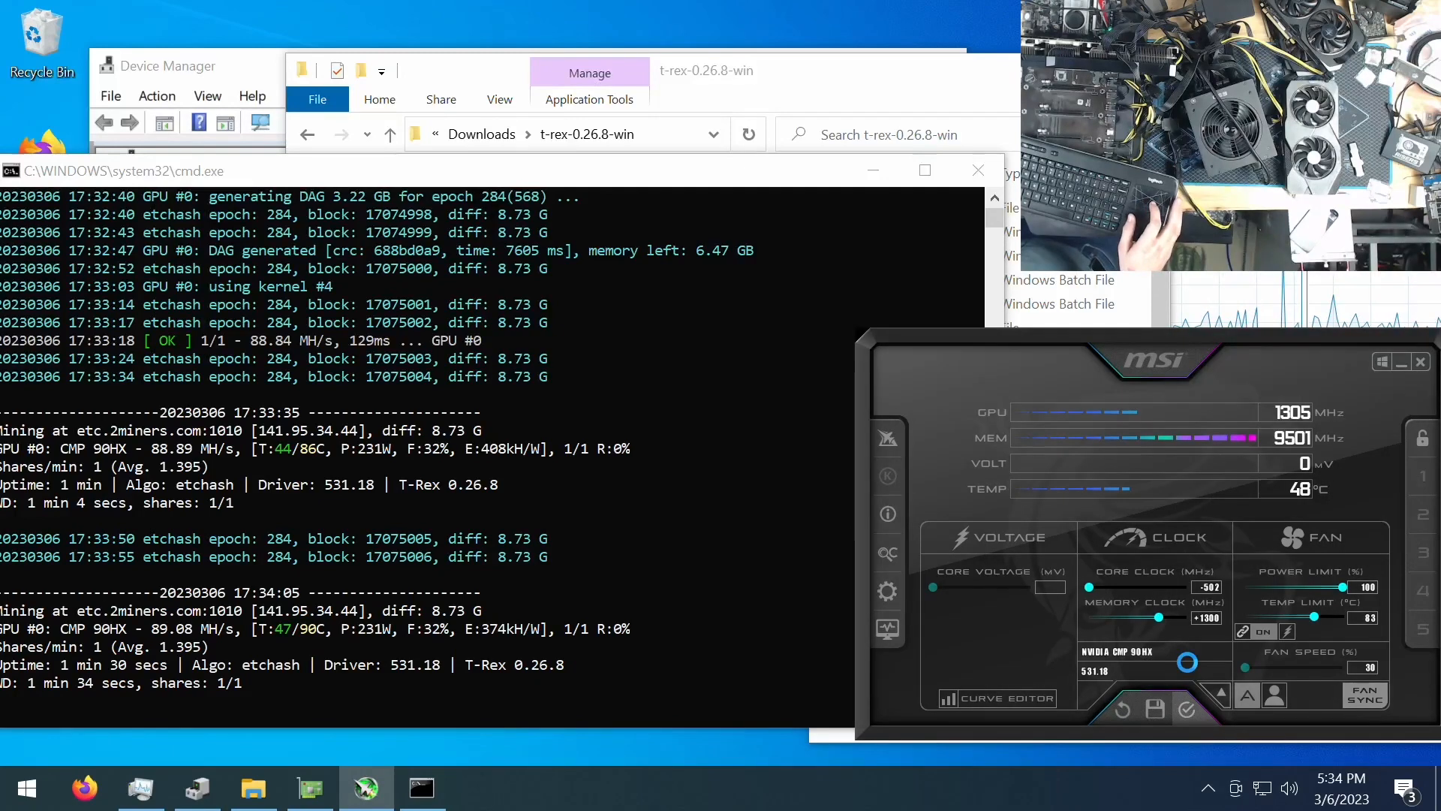
- Mine etchash at -502 core and +0 memory clock, reaching 89.16 MH/s at 226 W
left_click(1186, 709)
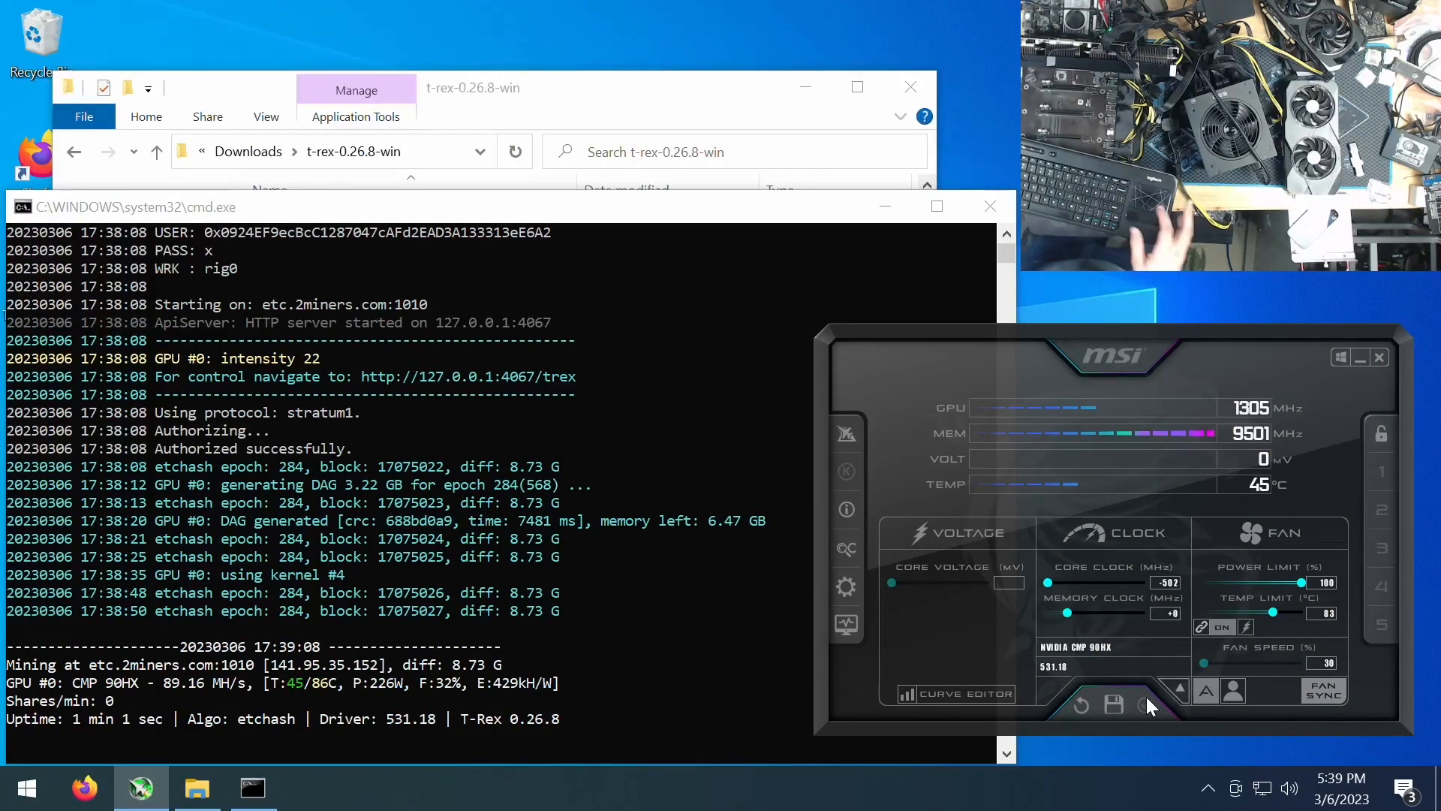
mouse_move(1166, 614)
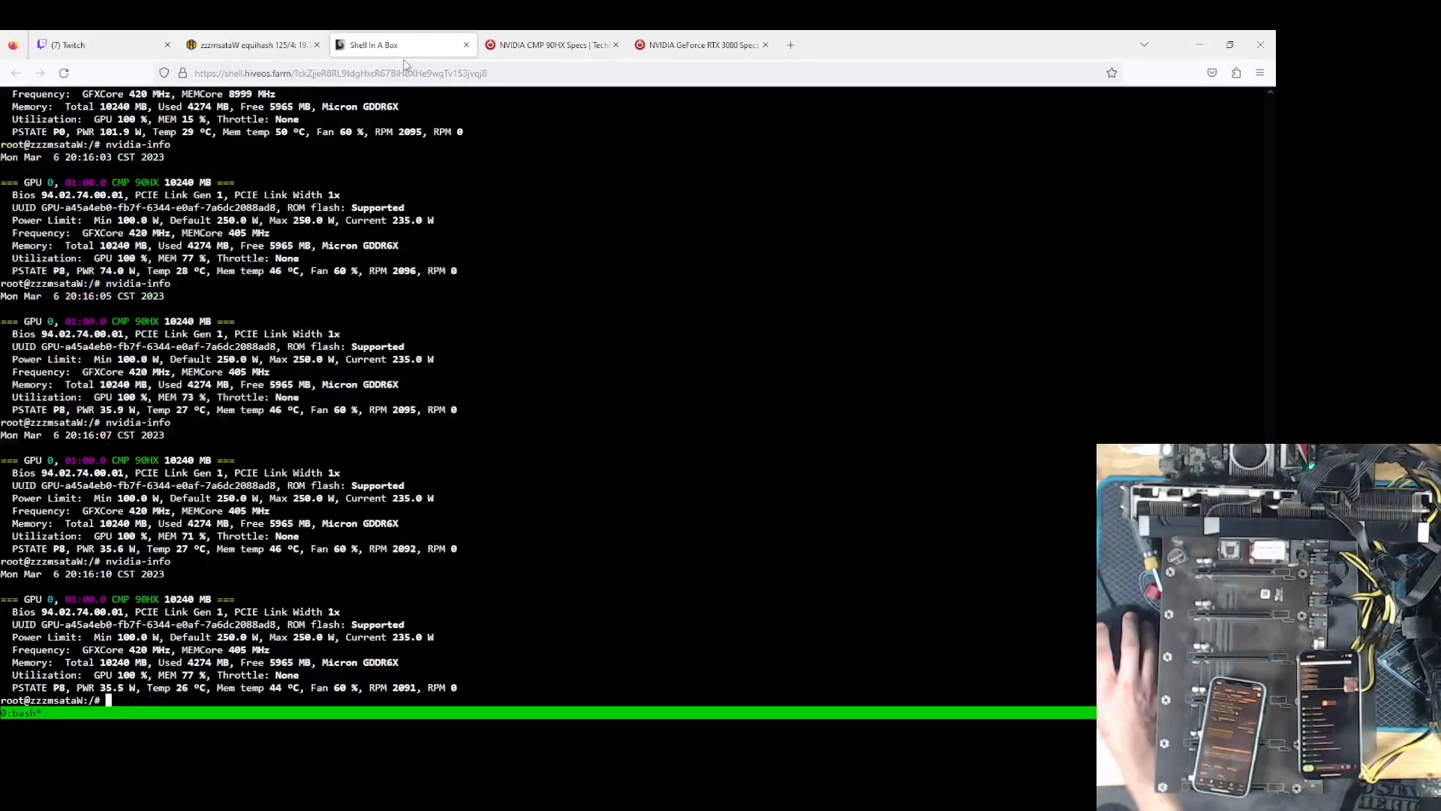
- Run nvidia-info to read the CMP 90HX's current frequencies, power and temperatures
type("nvidia-info")
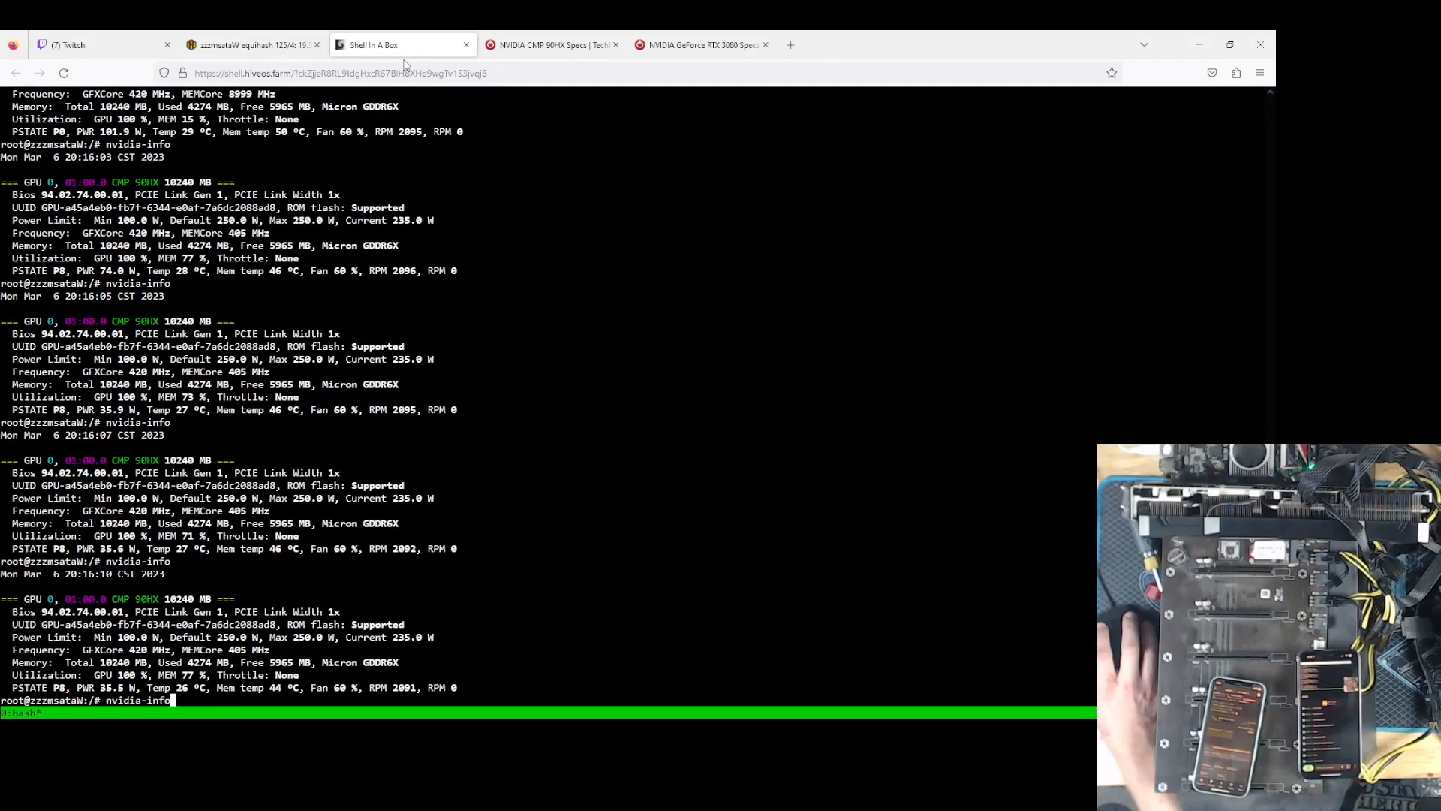
key("Return")
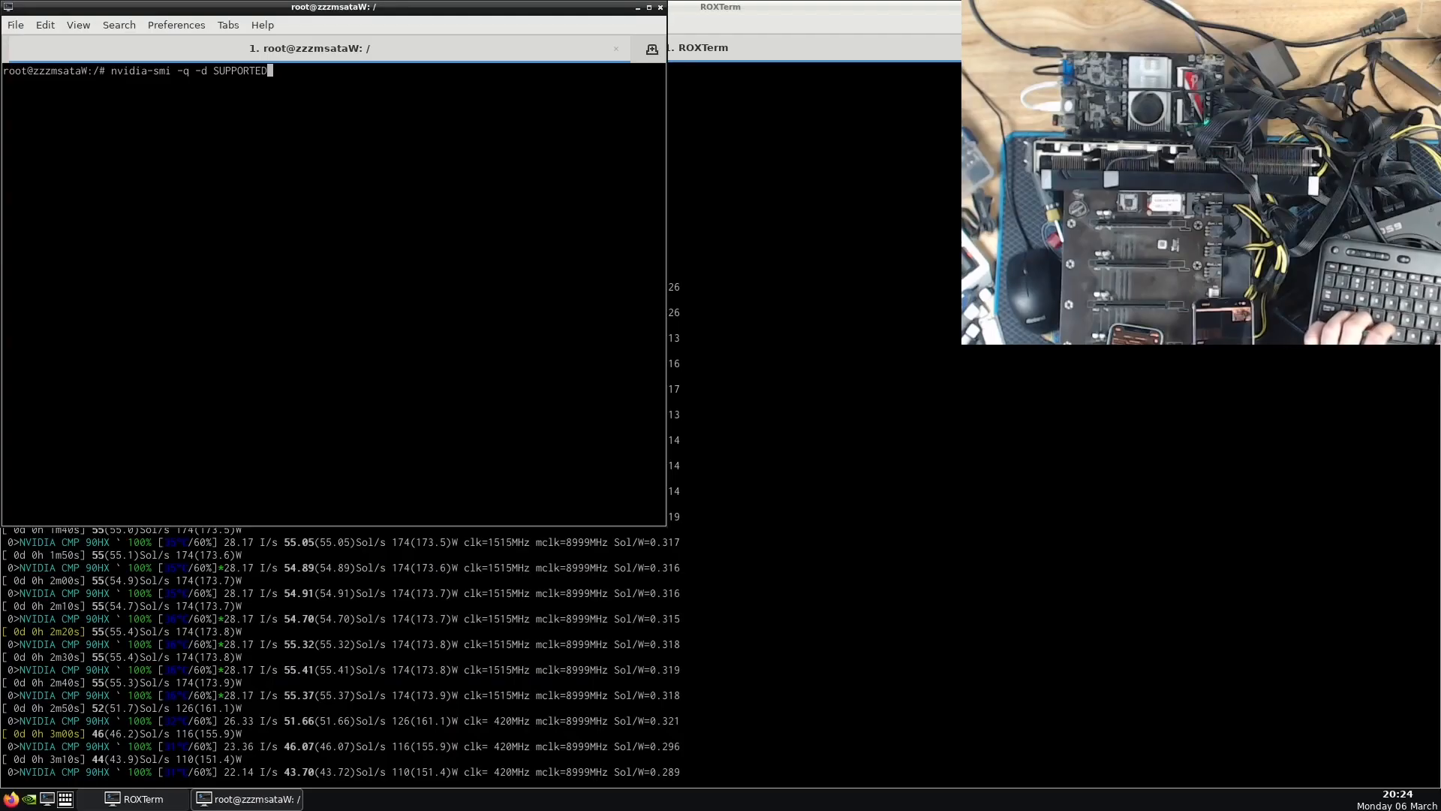
- List supported clocks with nvidia-smi, scrolling to 9501 MHz memory and graphics steps from 2100 MHz
type("_CLOCKS")
key("Return")
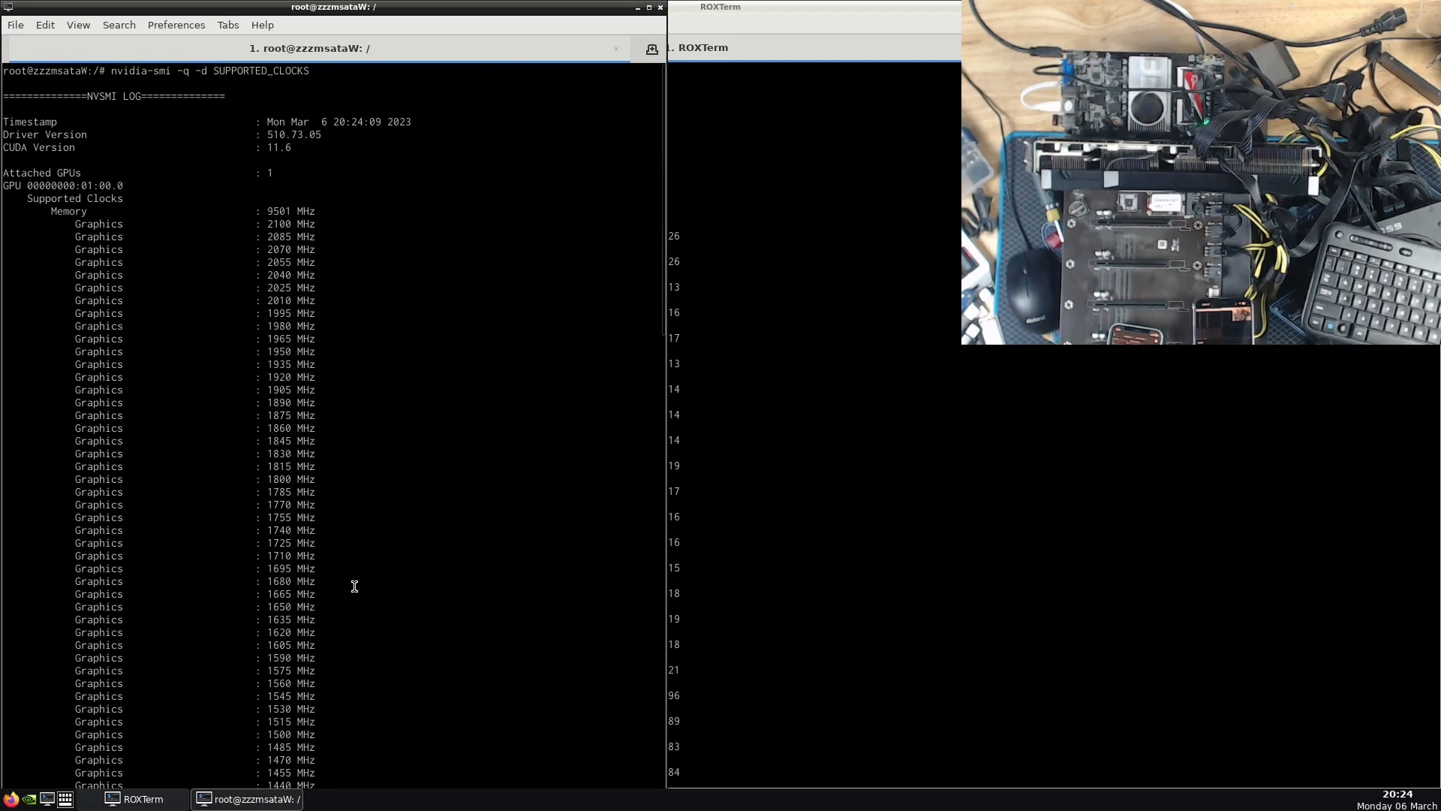
scroll("down", 3)
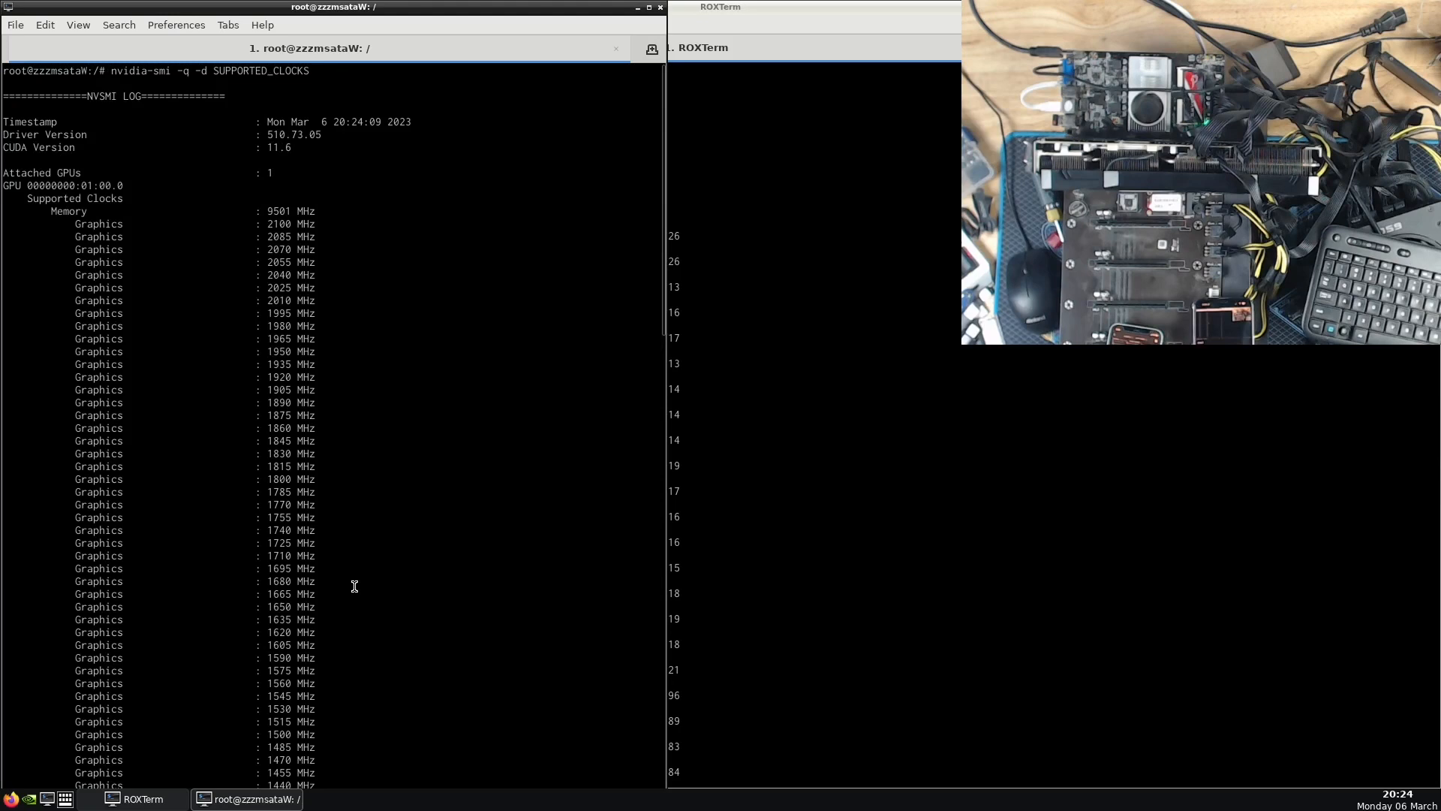
mouse_move(237, 222)
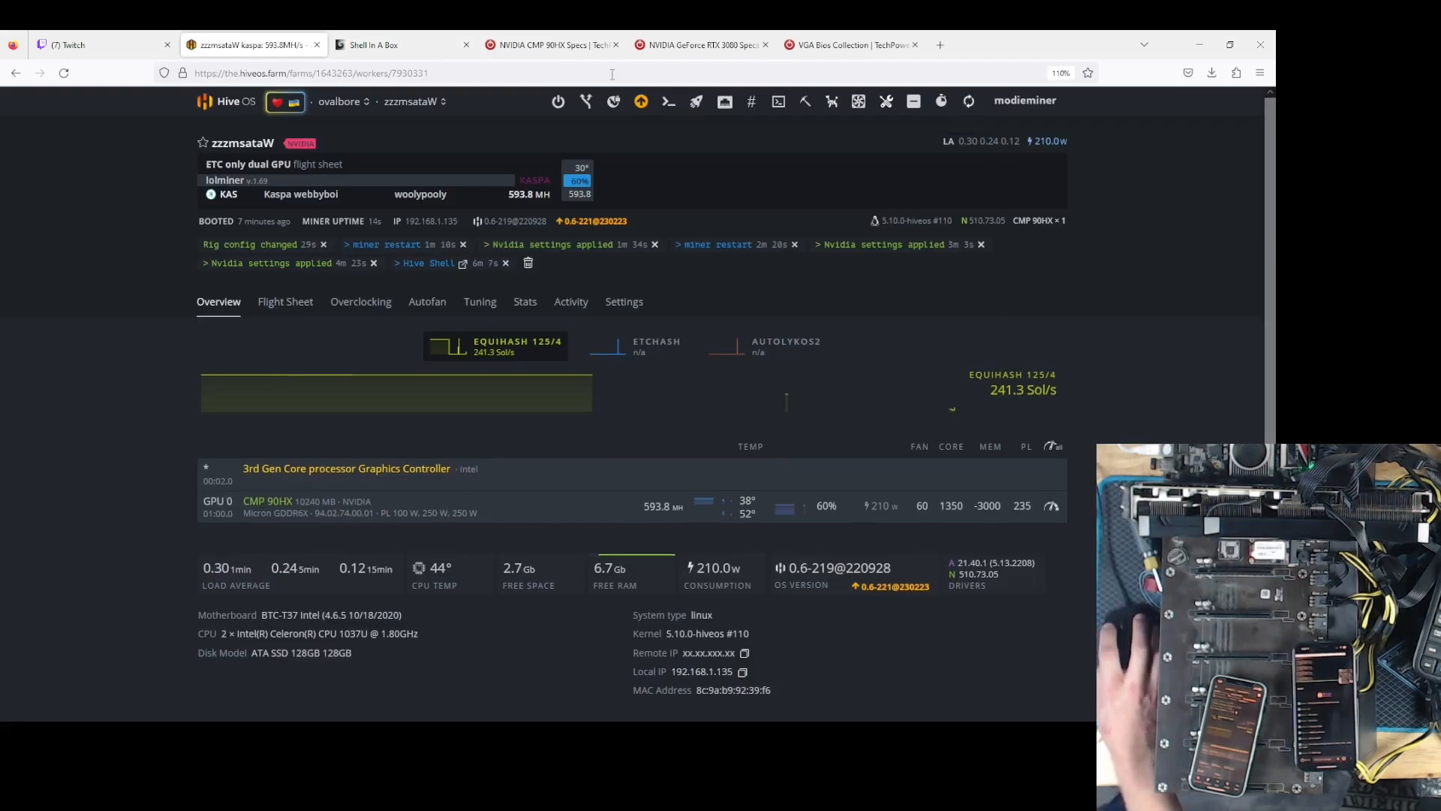
- View lolMiner's live Kaspa output in the Hive shell, then return to the dashboard
left_click(395, 45)
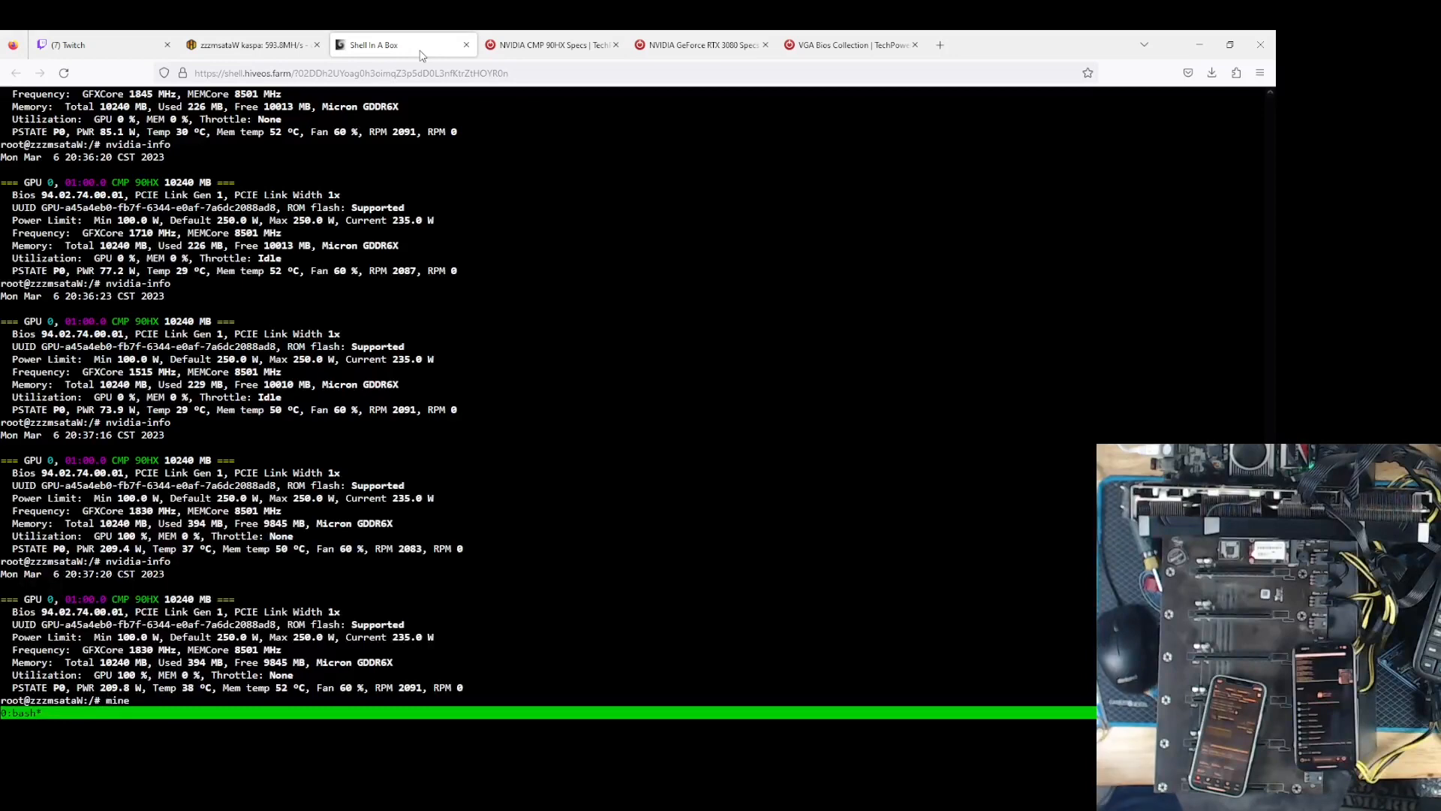
key("Return")
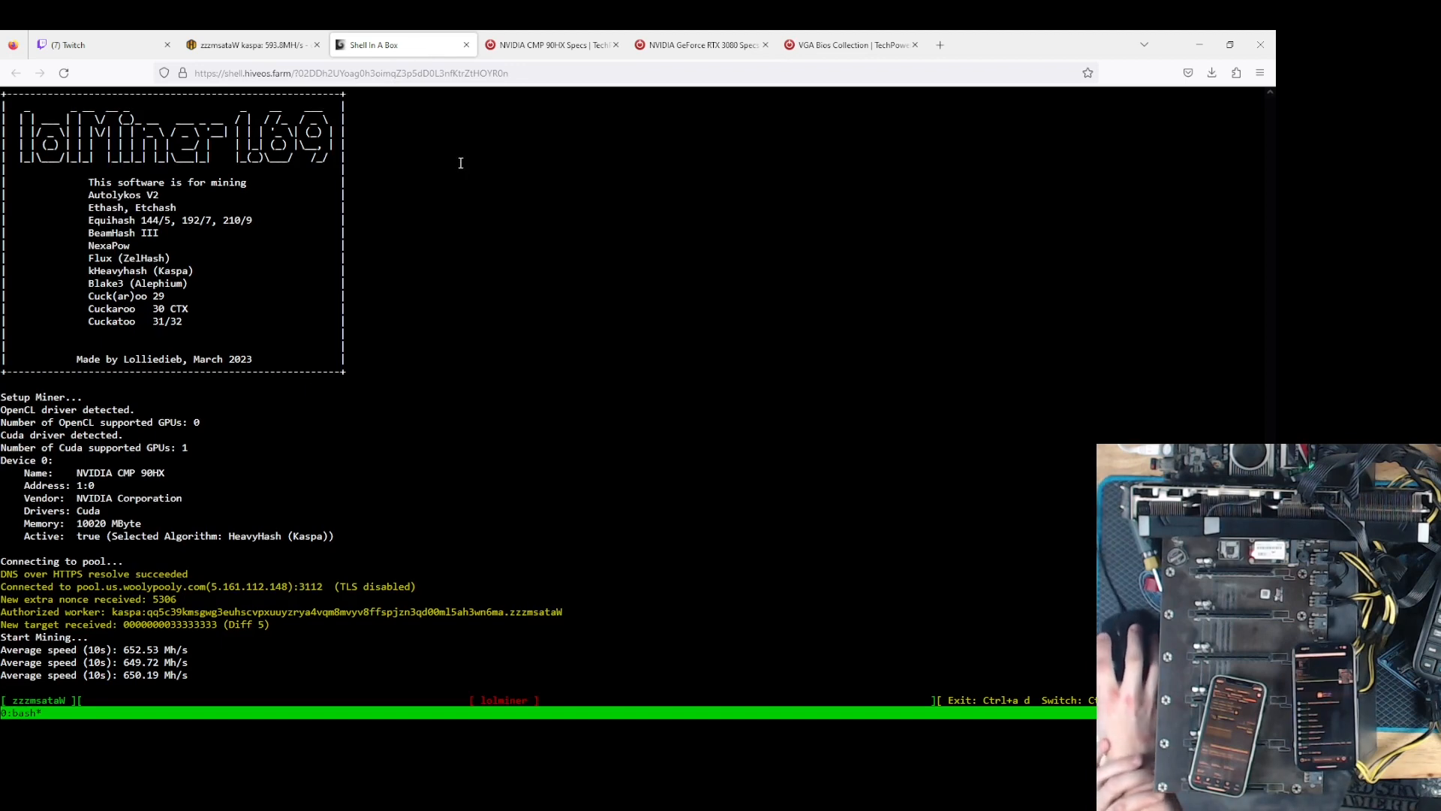
left_click(248, 44)
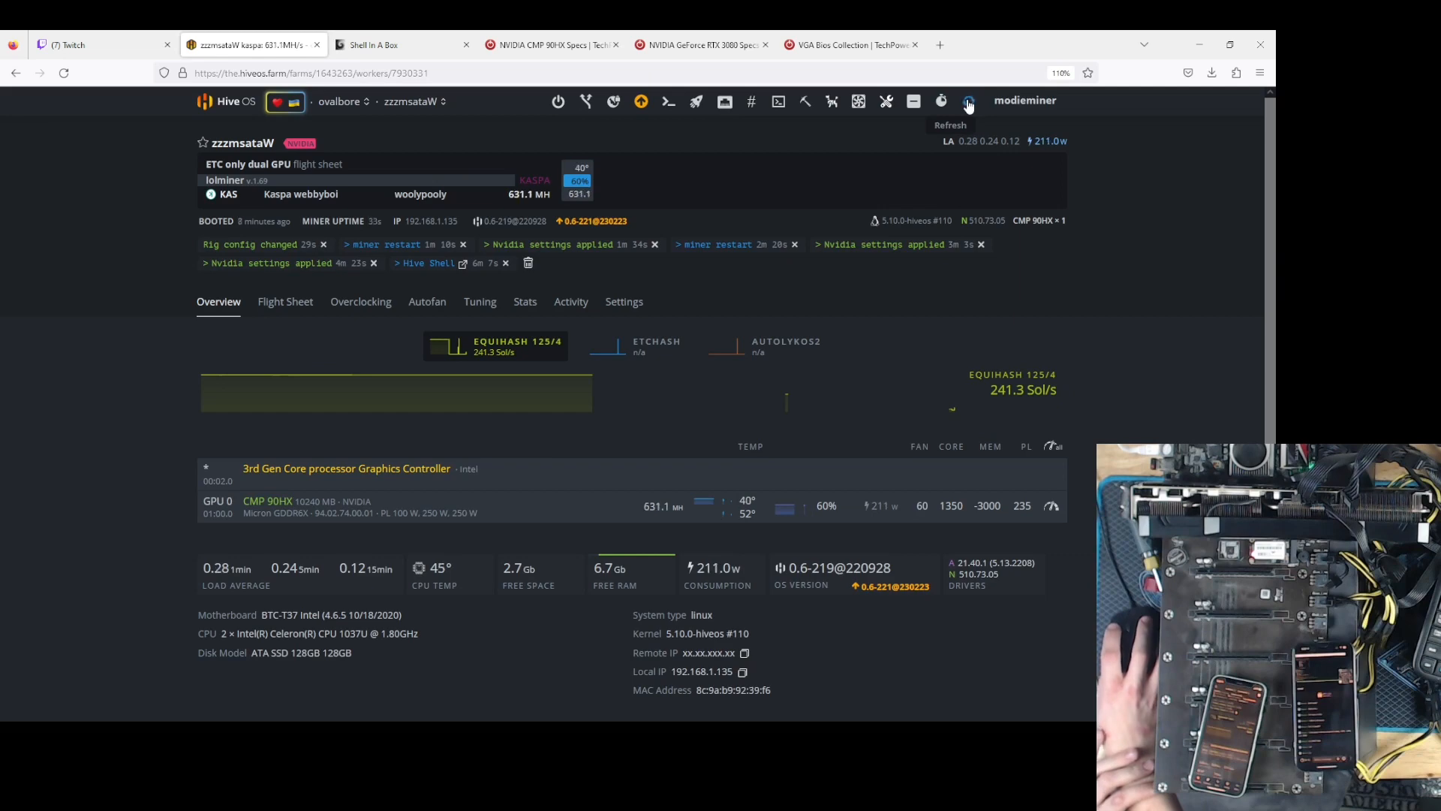
mouse_move(862, 146)
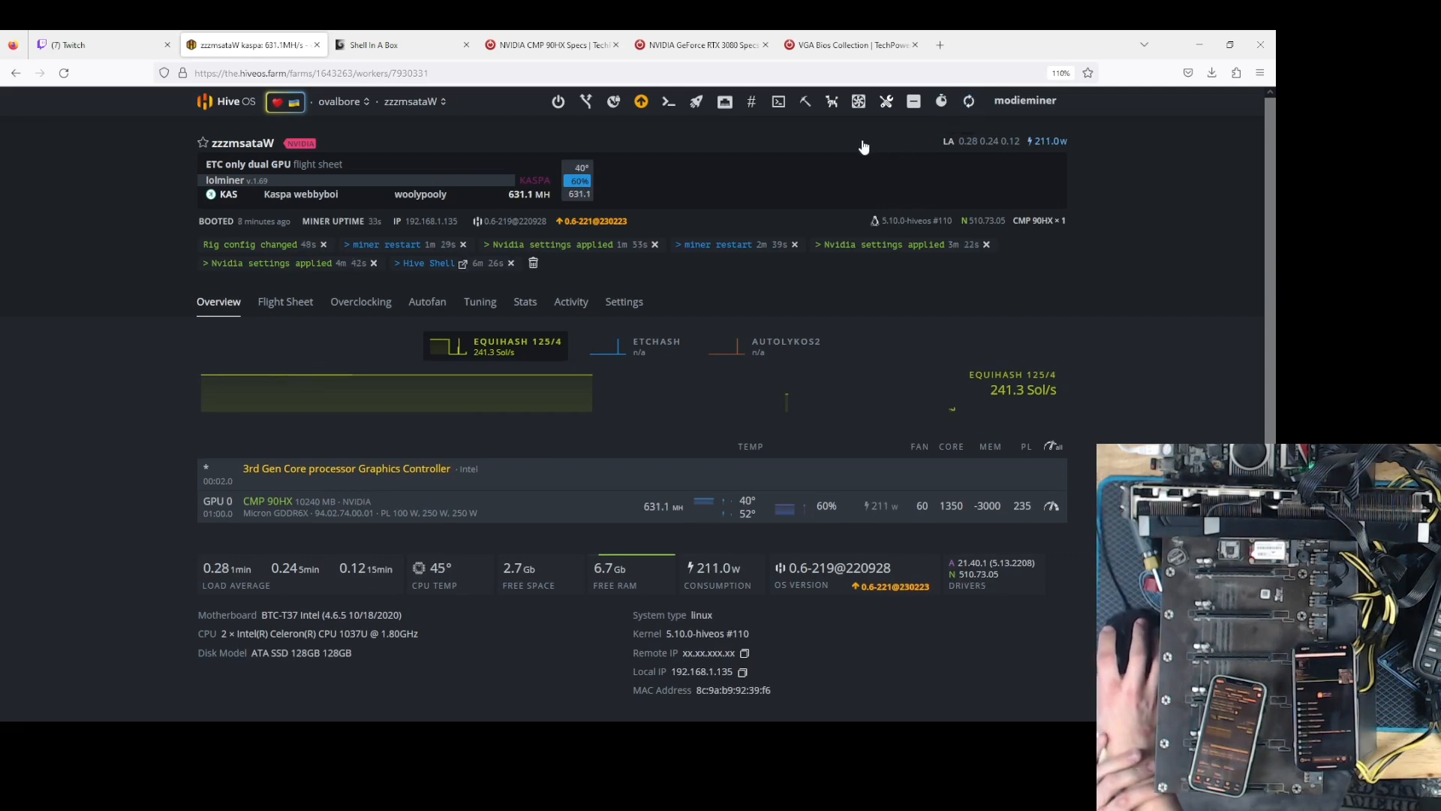
mouse_move(955, 122)
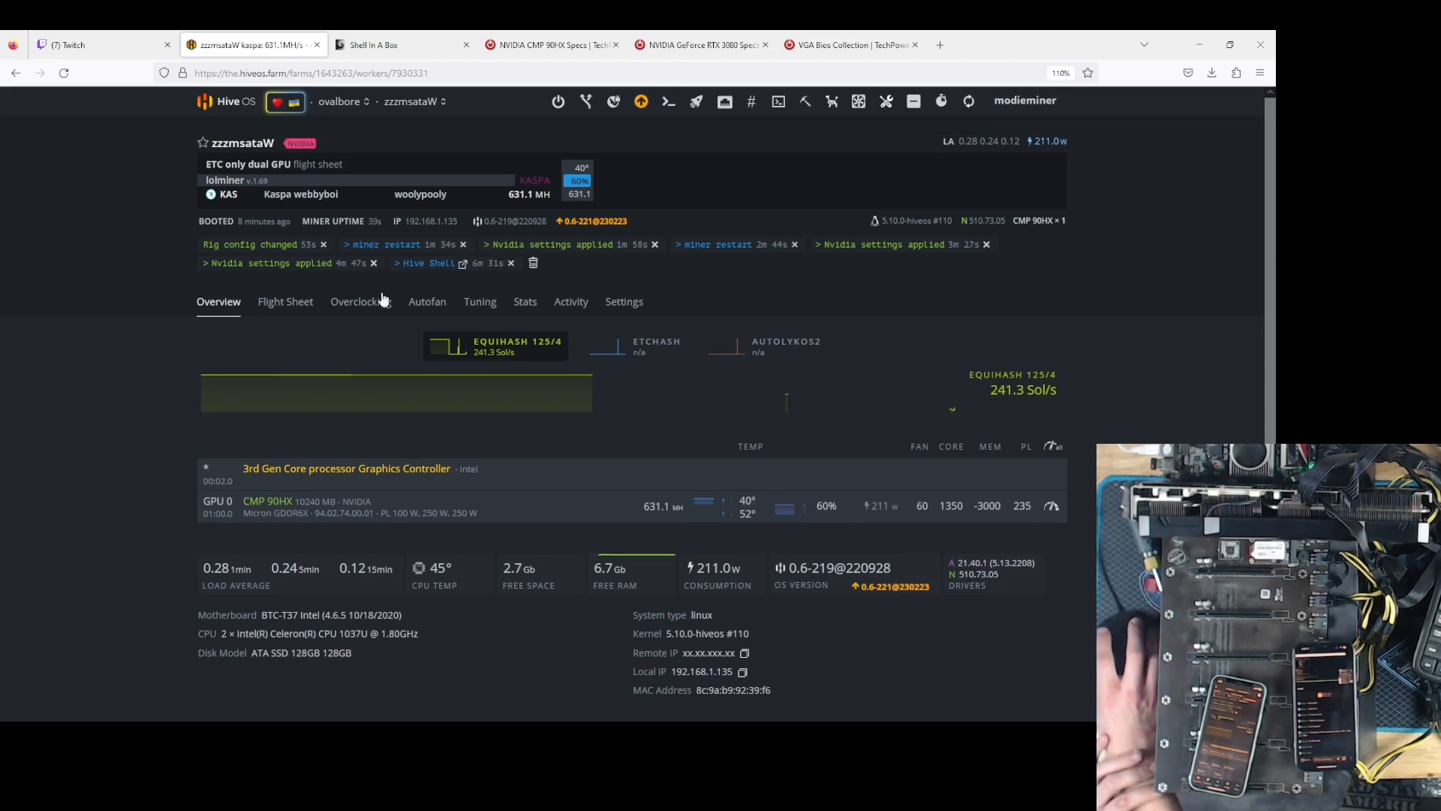
mouse_move(622, 271)
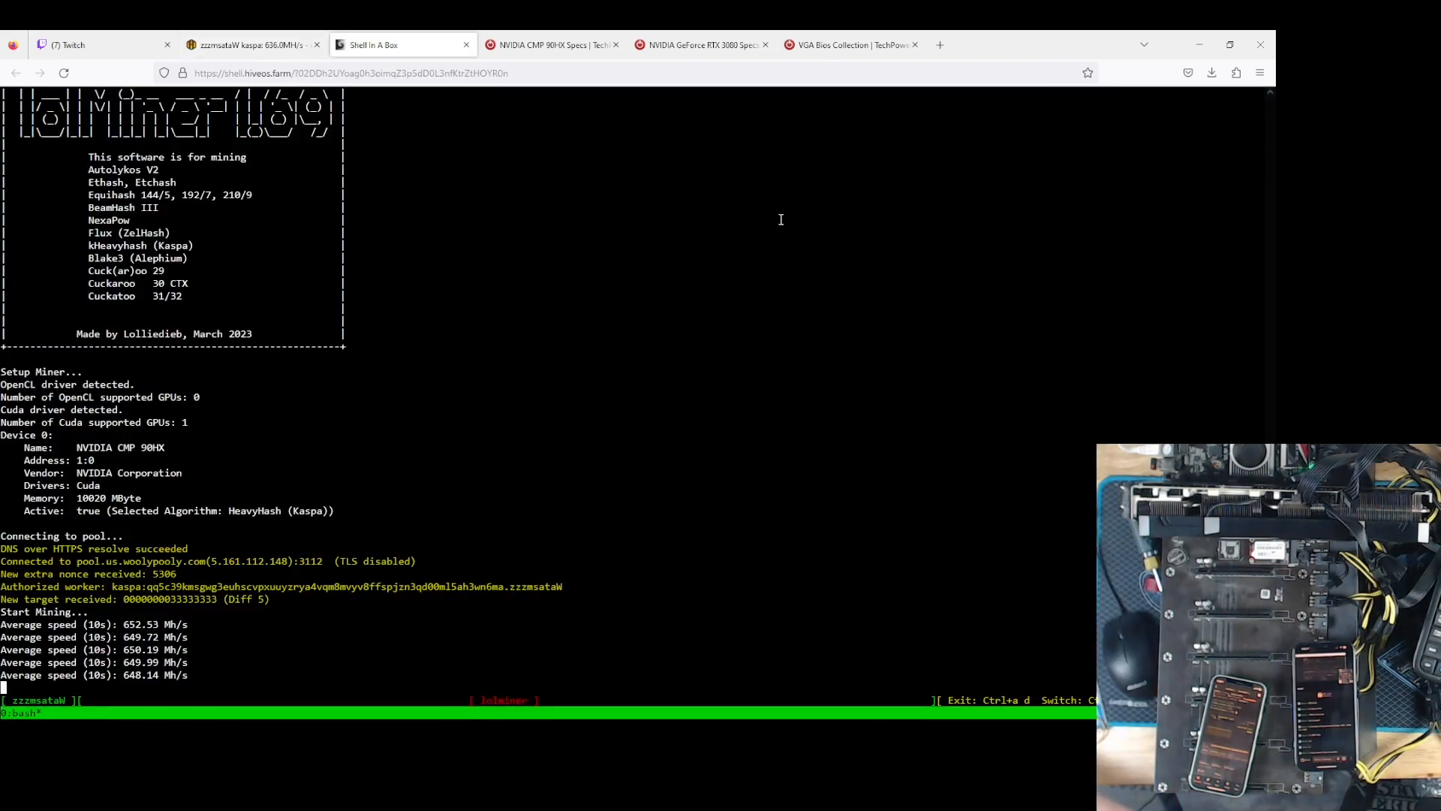
- Check dashboard and shell GPU stats showing Kaspa near 636 MH at 212 W
left_click(248, 44)
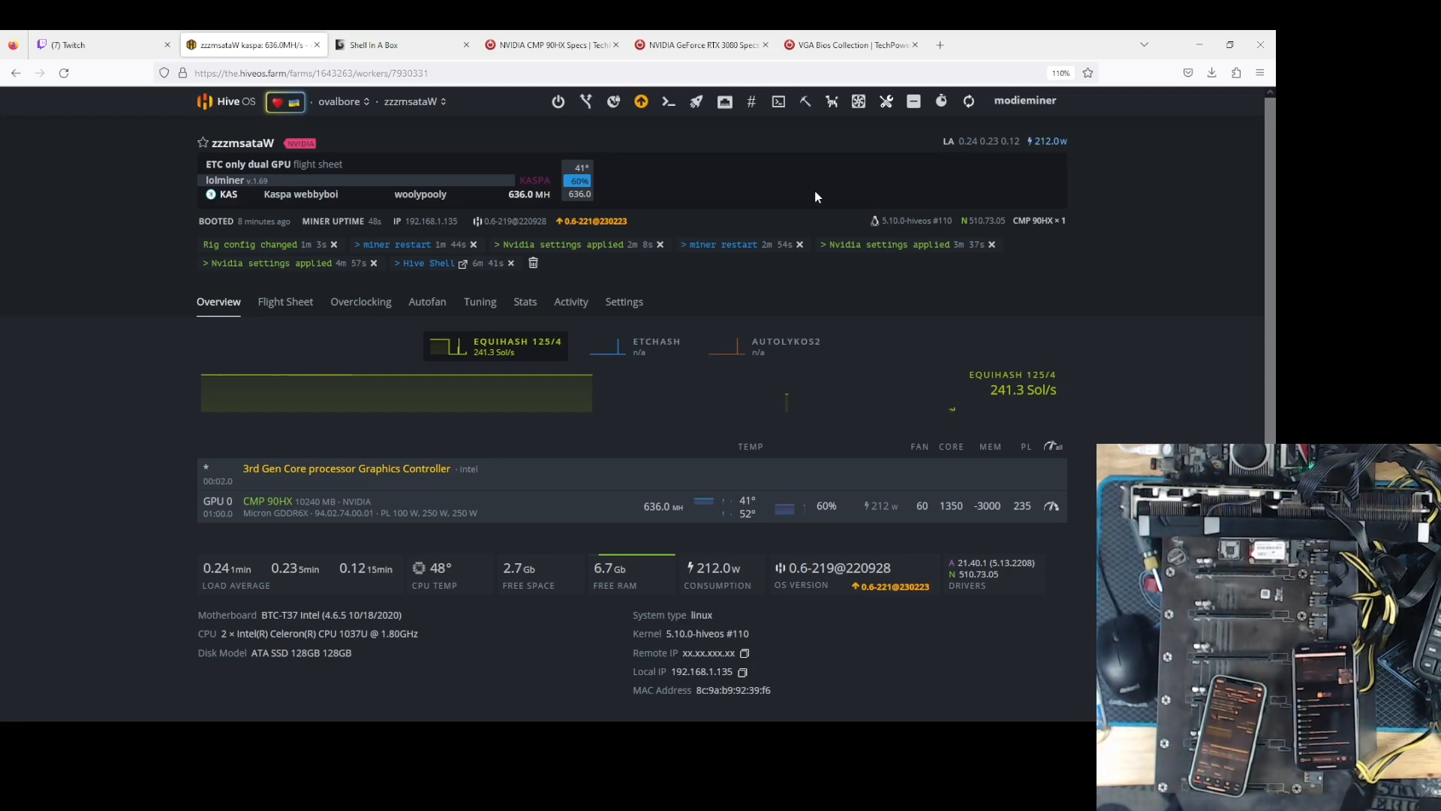
left_click(377, 44)
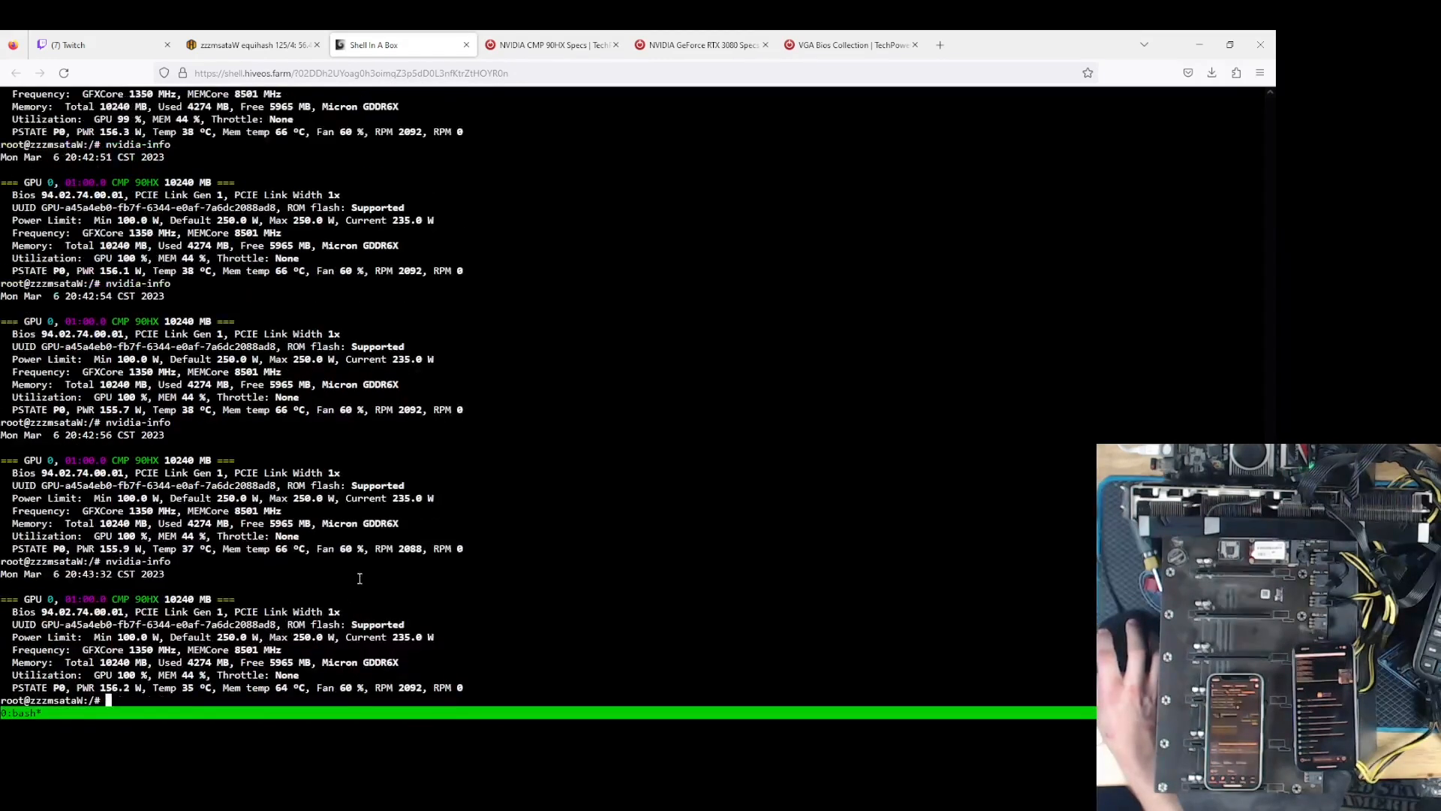
left_click(552, 45)
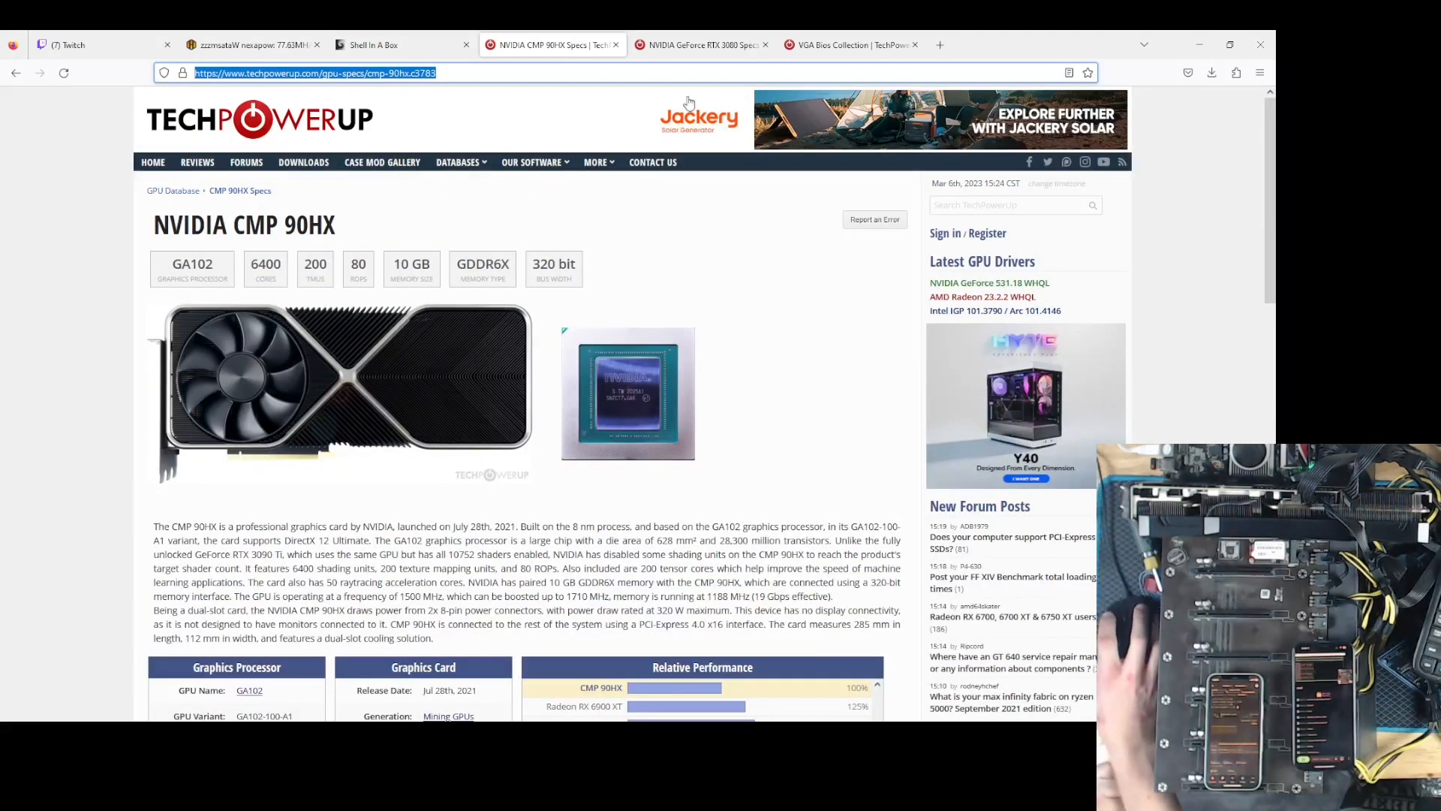
- Review the GeForce RTX 3080 spec tables on TechPowerUp, then return to the shell
left_click(701, 45)
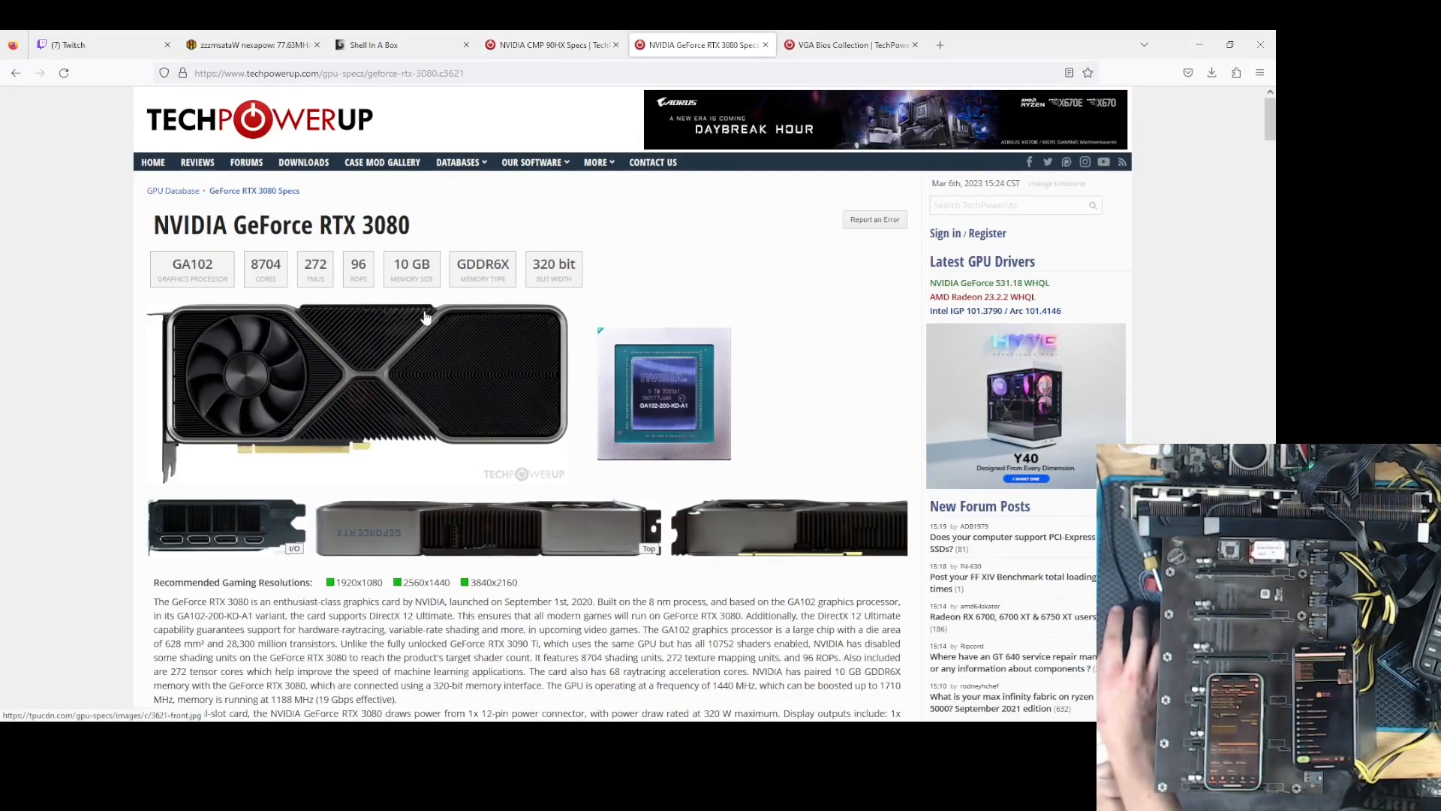
mouse_move(490, 292)
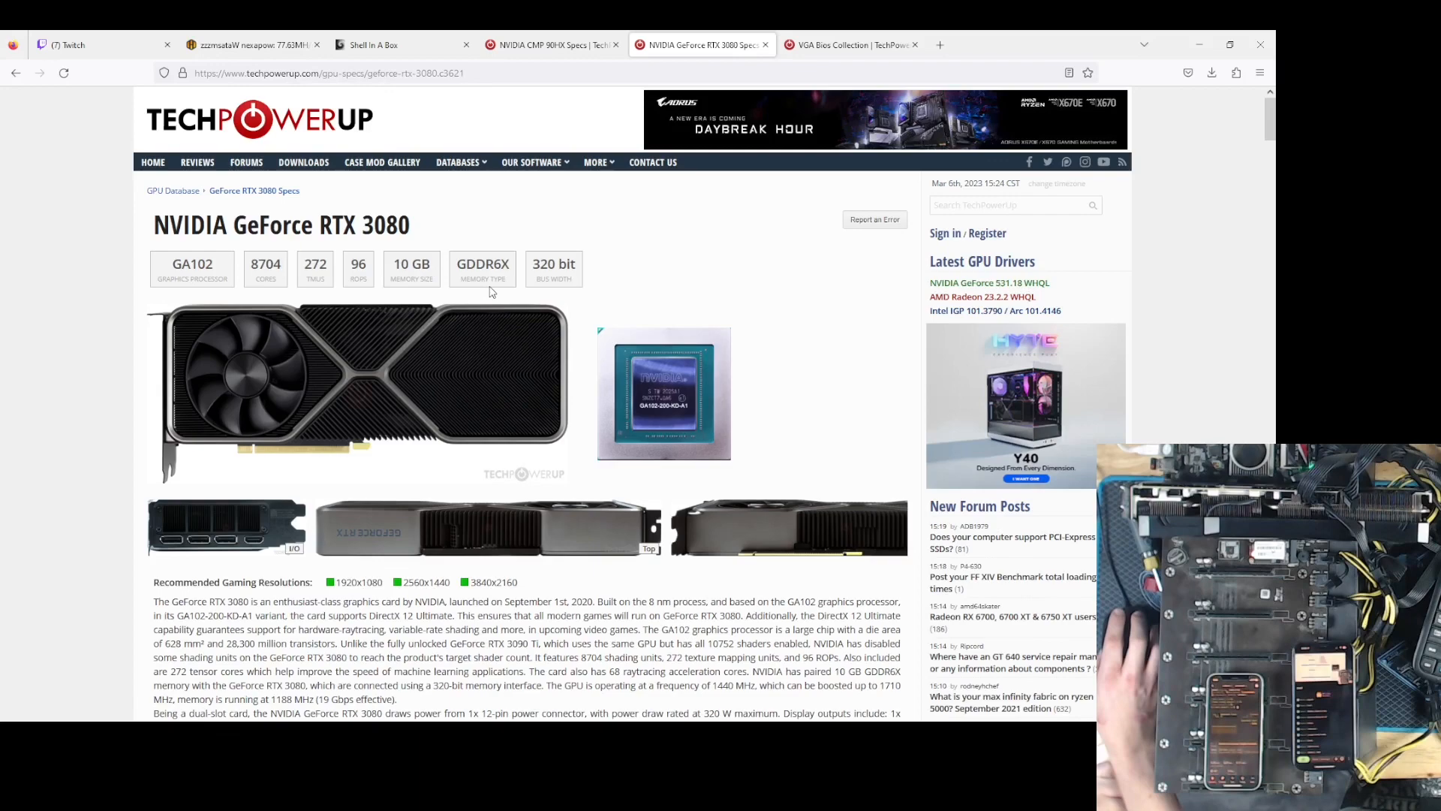
scroll("down", 3)
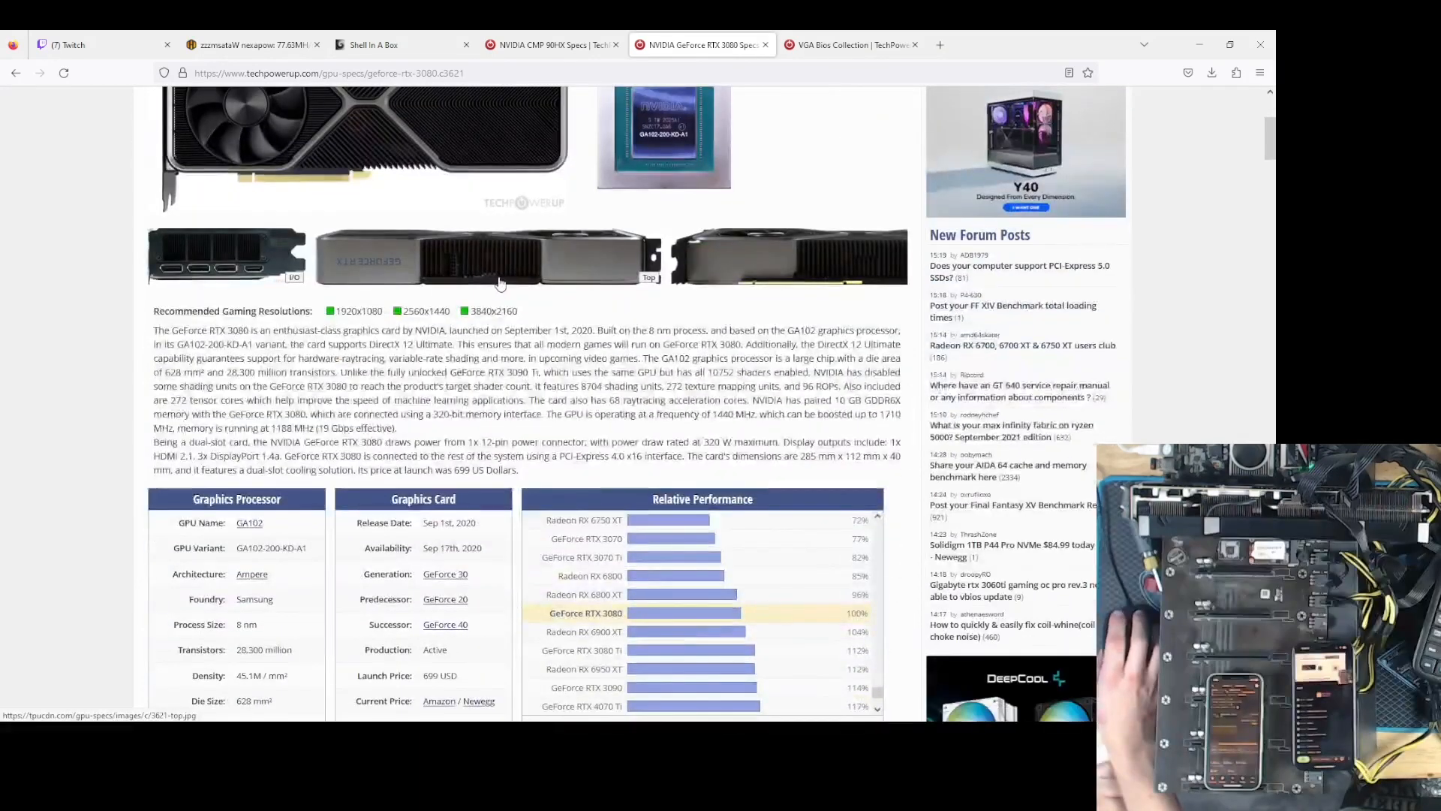
left_click(397, 44)
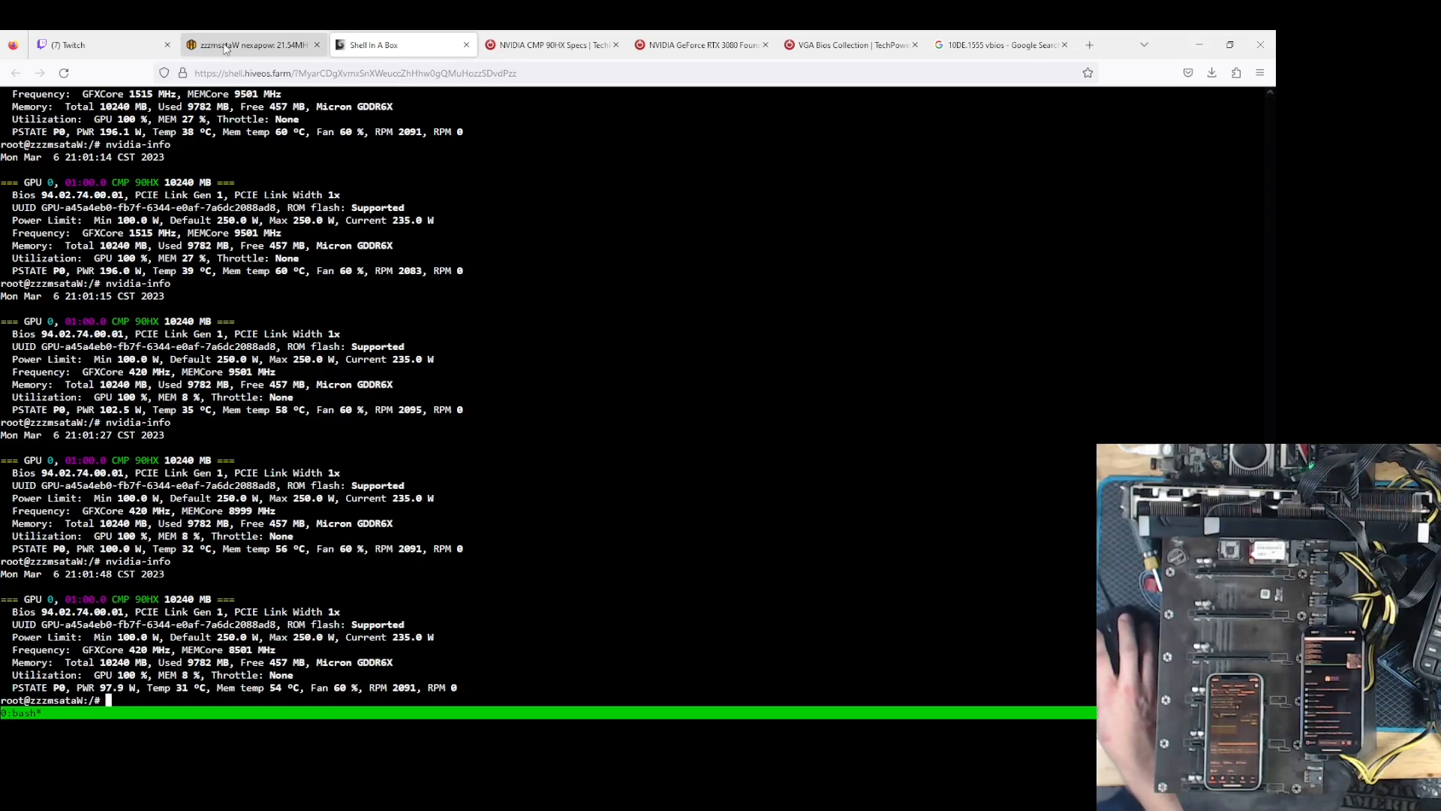
- Check Nexa on Rigel at 77.61 MH and 194 W via dashboard, miner actions and nvidia-info
left_click(250, 44)
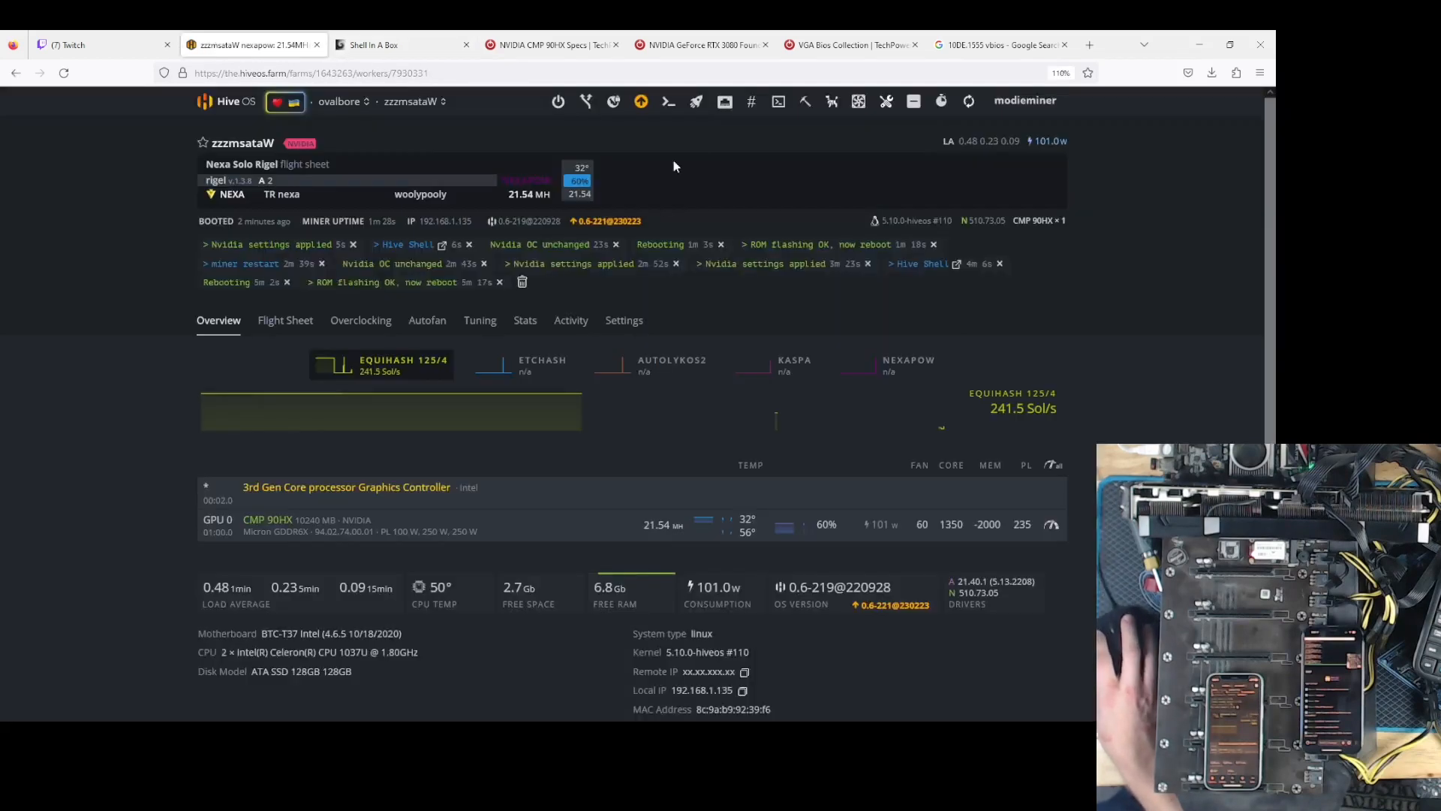
left_click(806, 101)
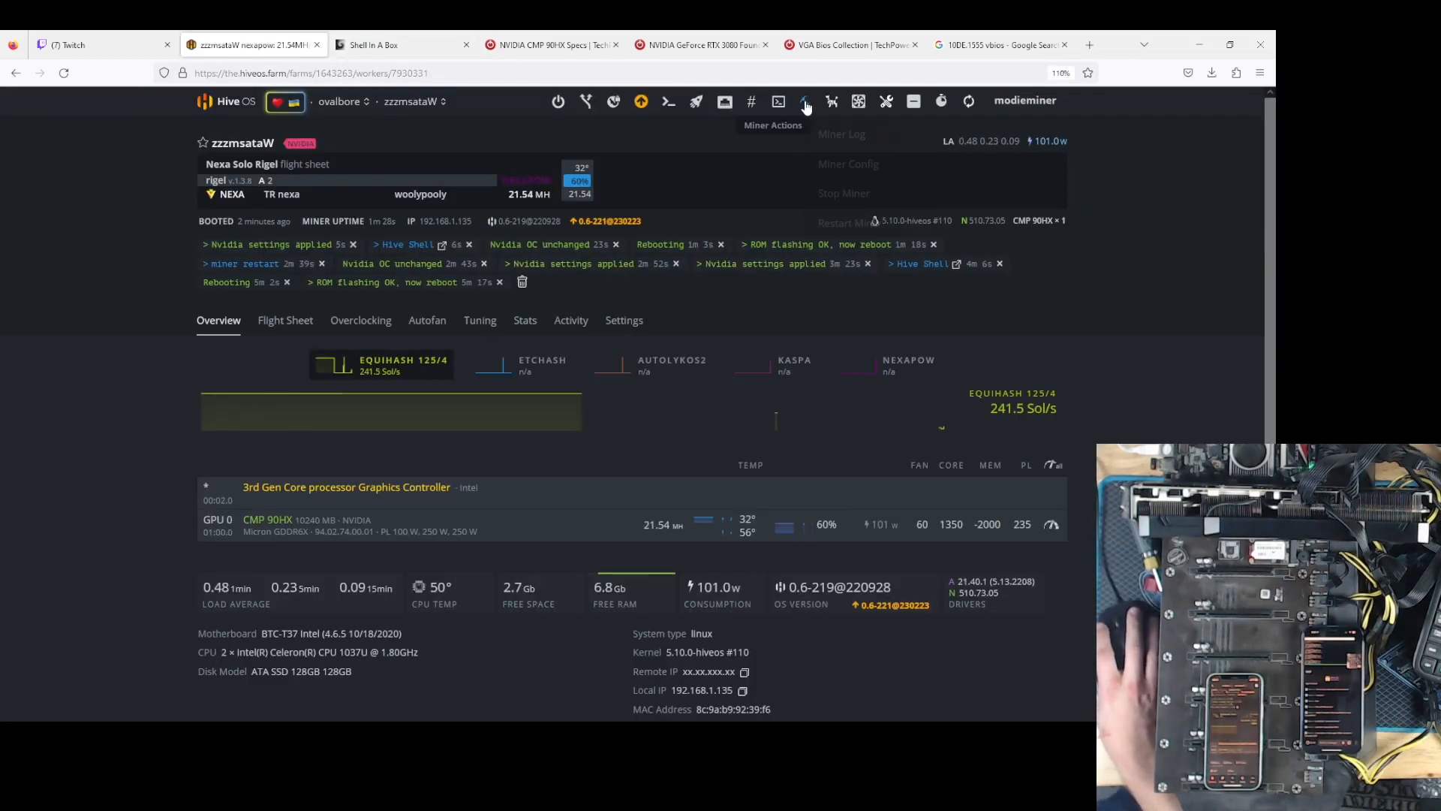
left_click(395, 44)
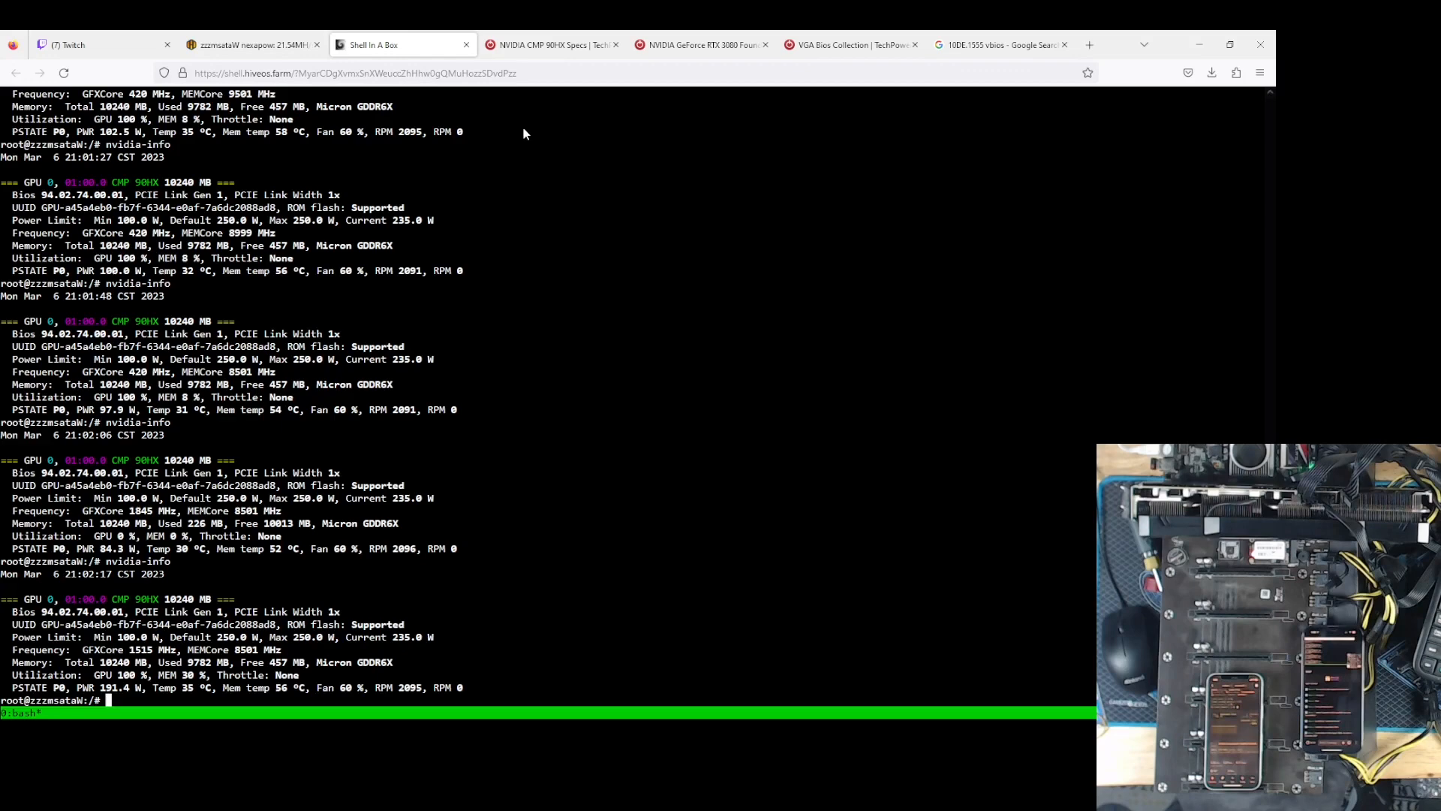
left_click(249, 44)
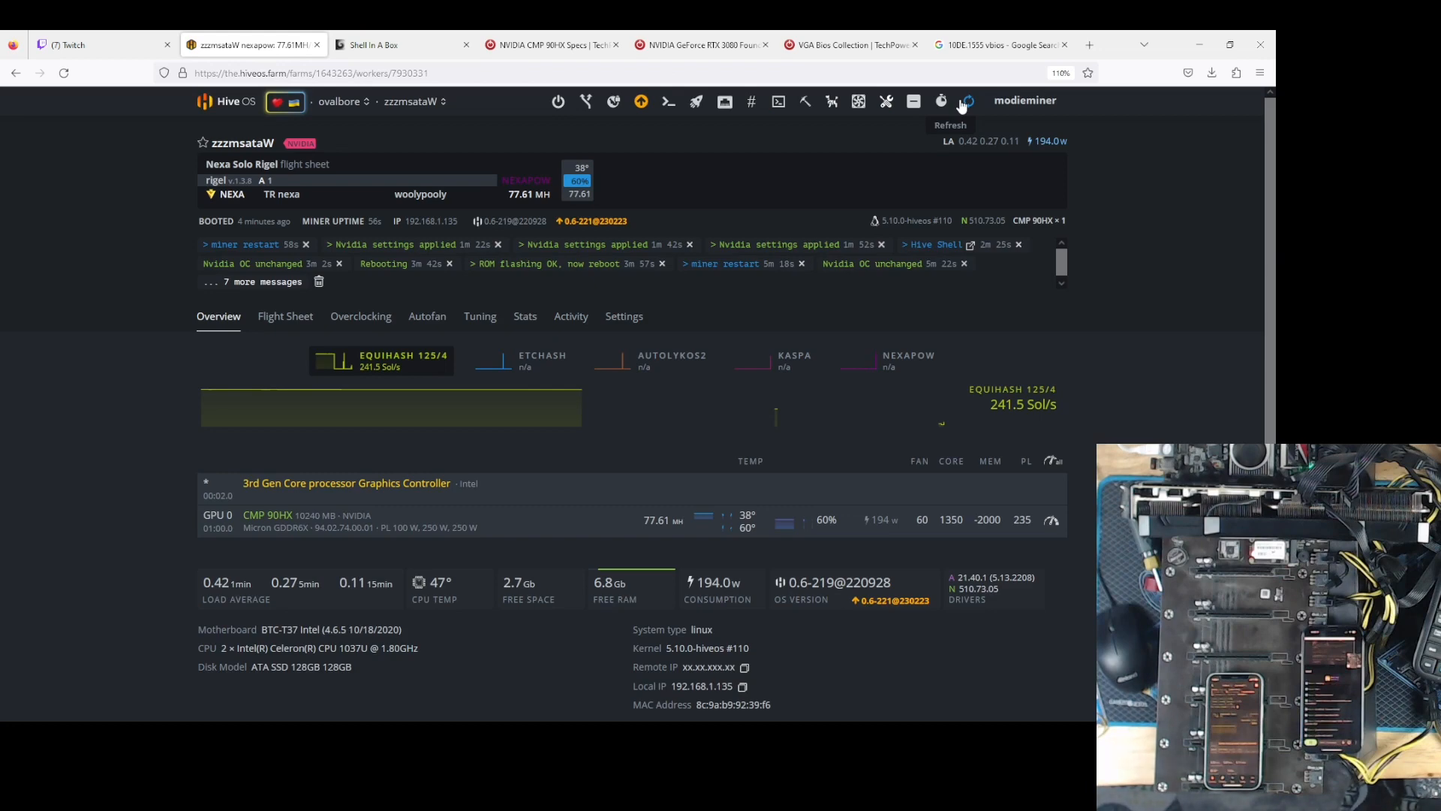
- Refresh the dashboard to show Straight RVN on t-rex at 30.36 MH and 184 W
left_click(967, 101)
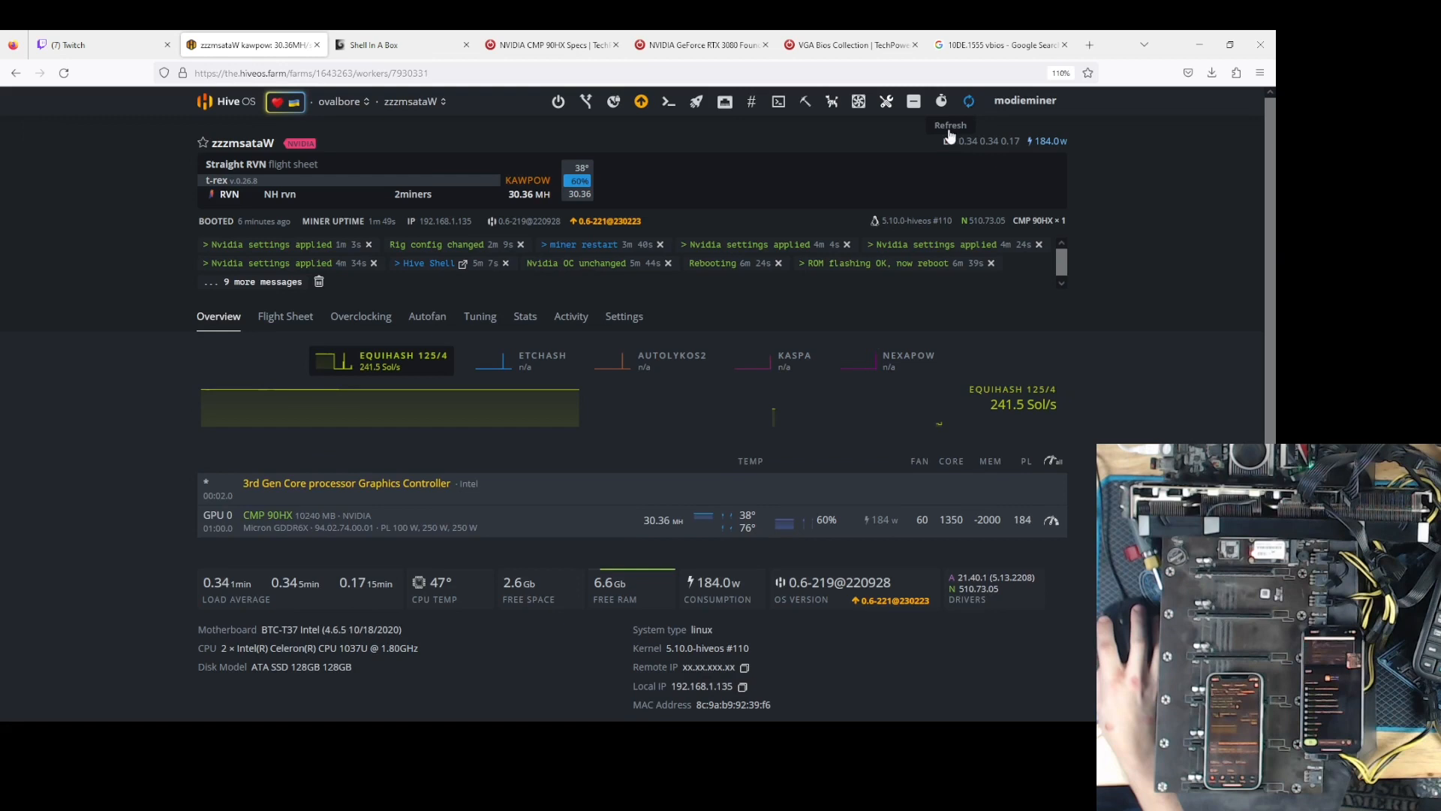
mouse_move(646, 524)
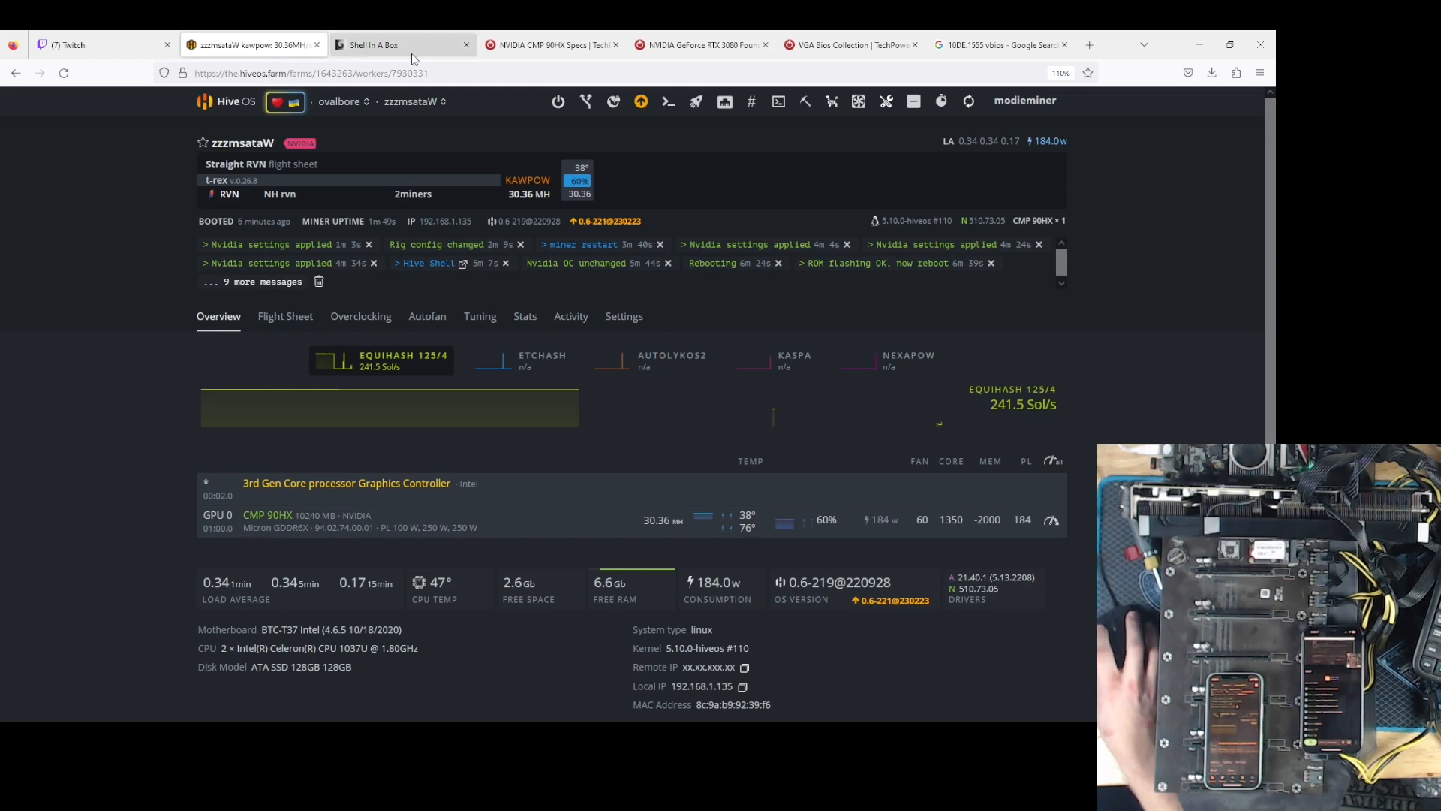
- View the T-Rex KawPow output, then return to the dashboard showing 169.2 MH at 178 W
left_click(248, 45)
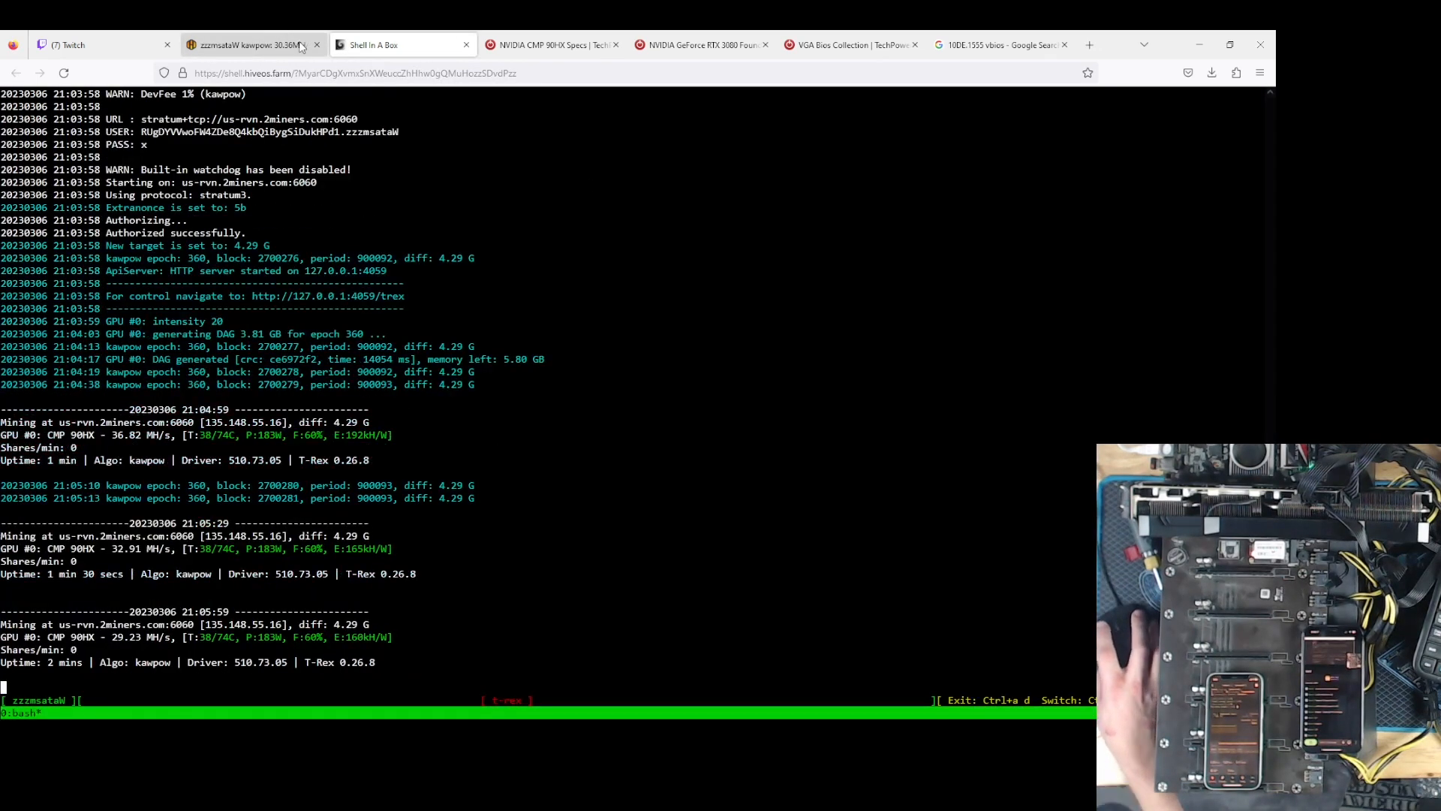
left_click(248, 44)
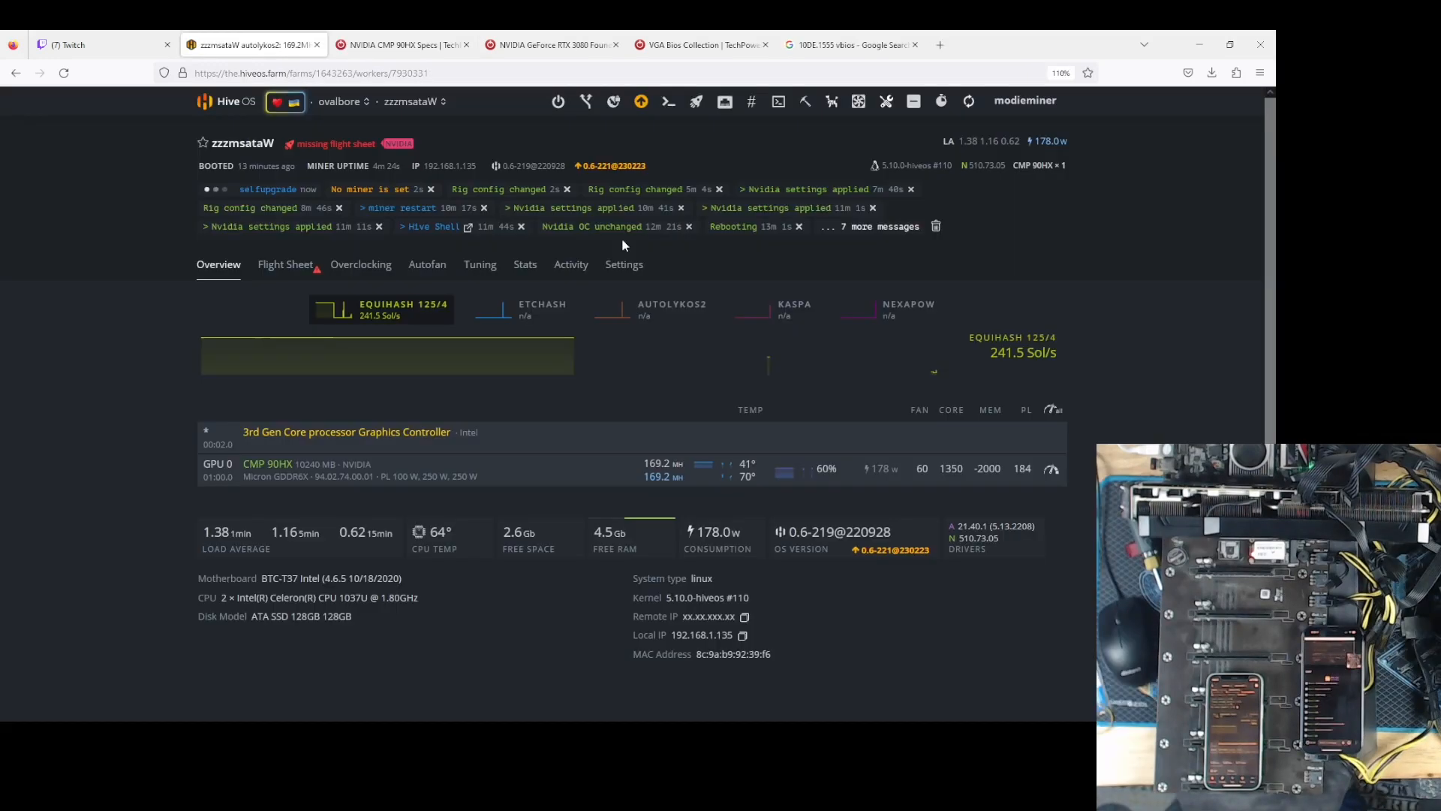